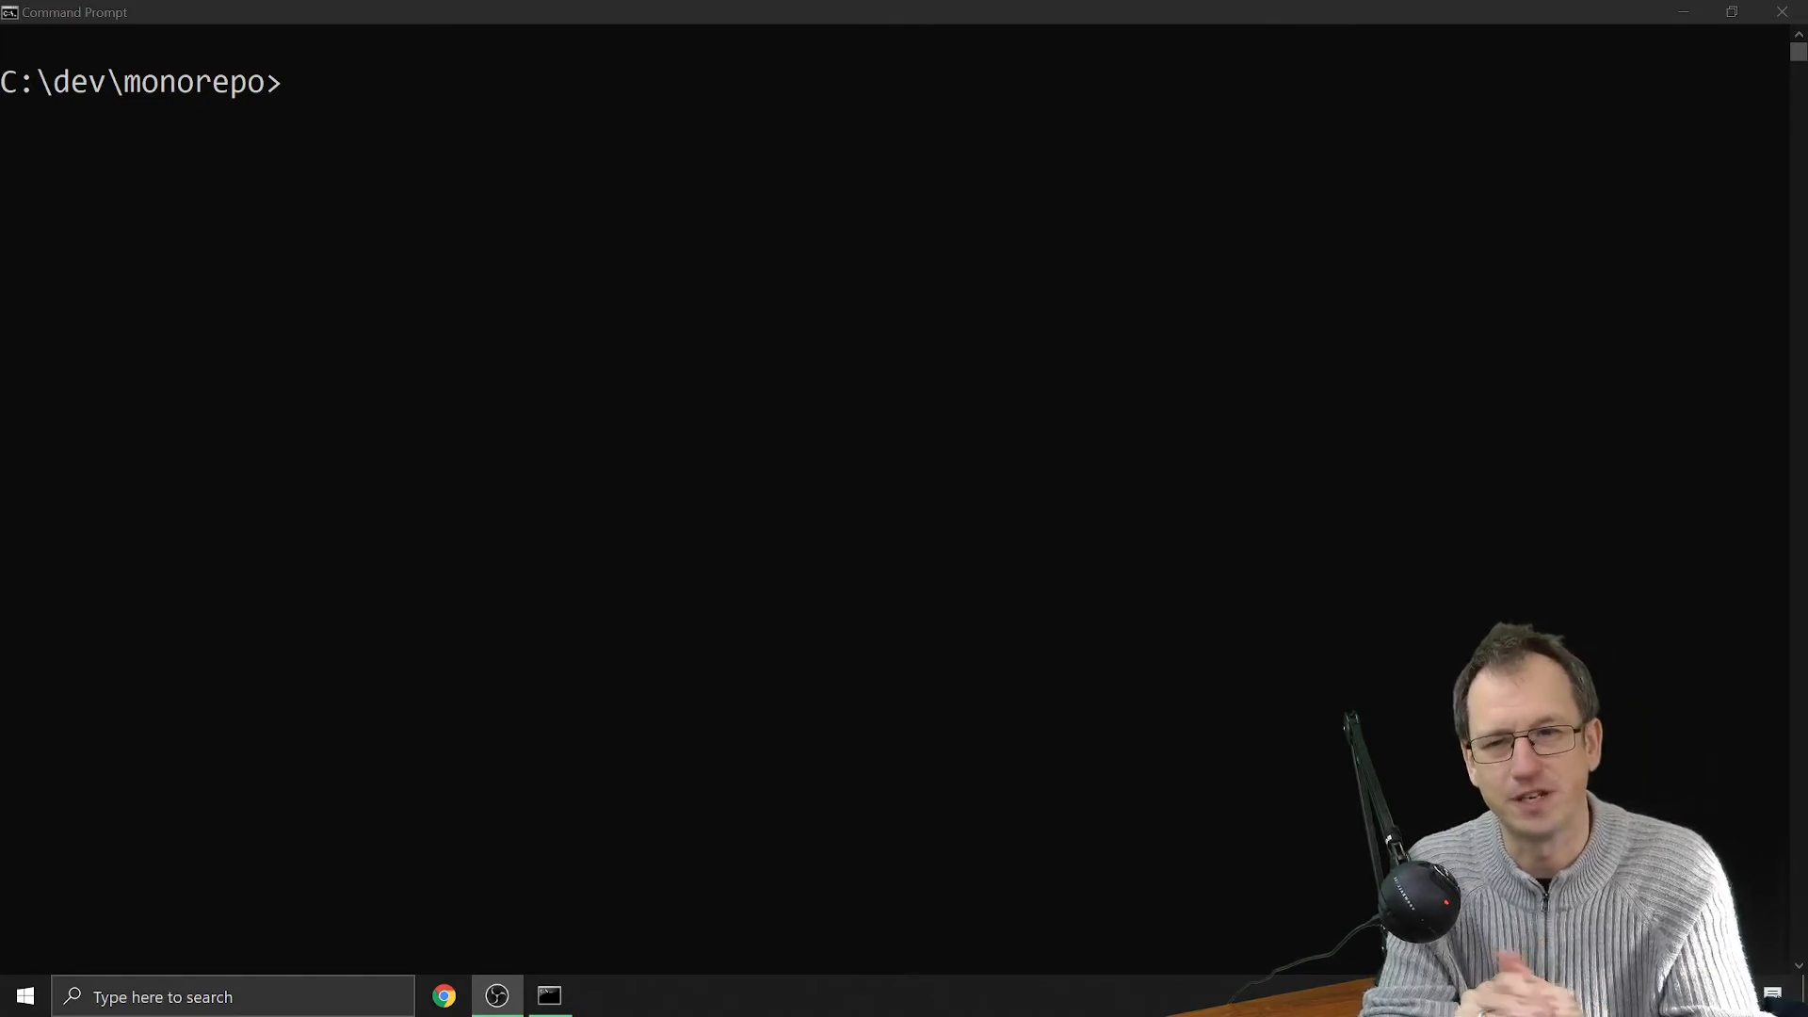
# - Run npm init in C:\dev\monorepo and open the folder in VS Code with 'code .'
pyautogui.write('code')
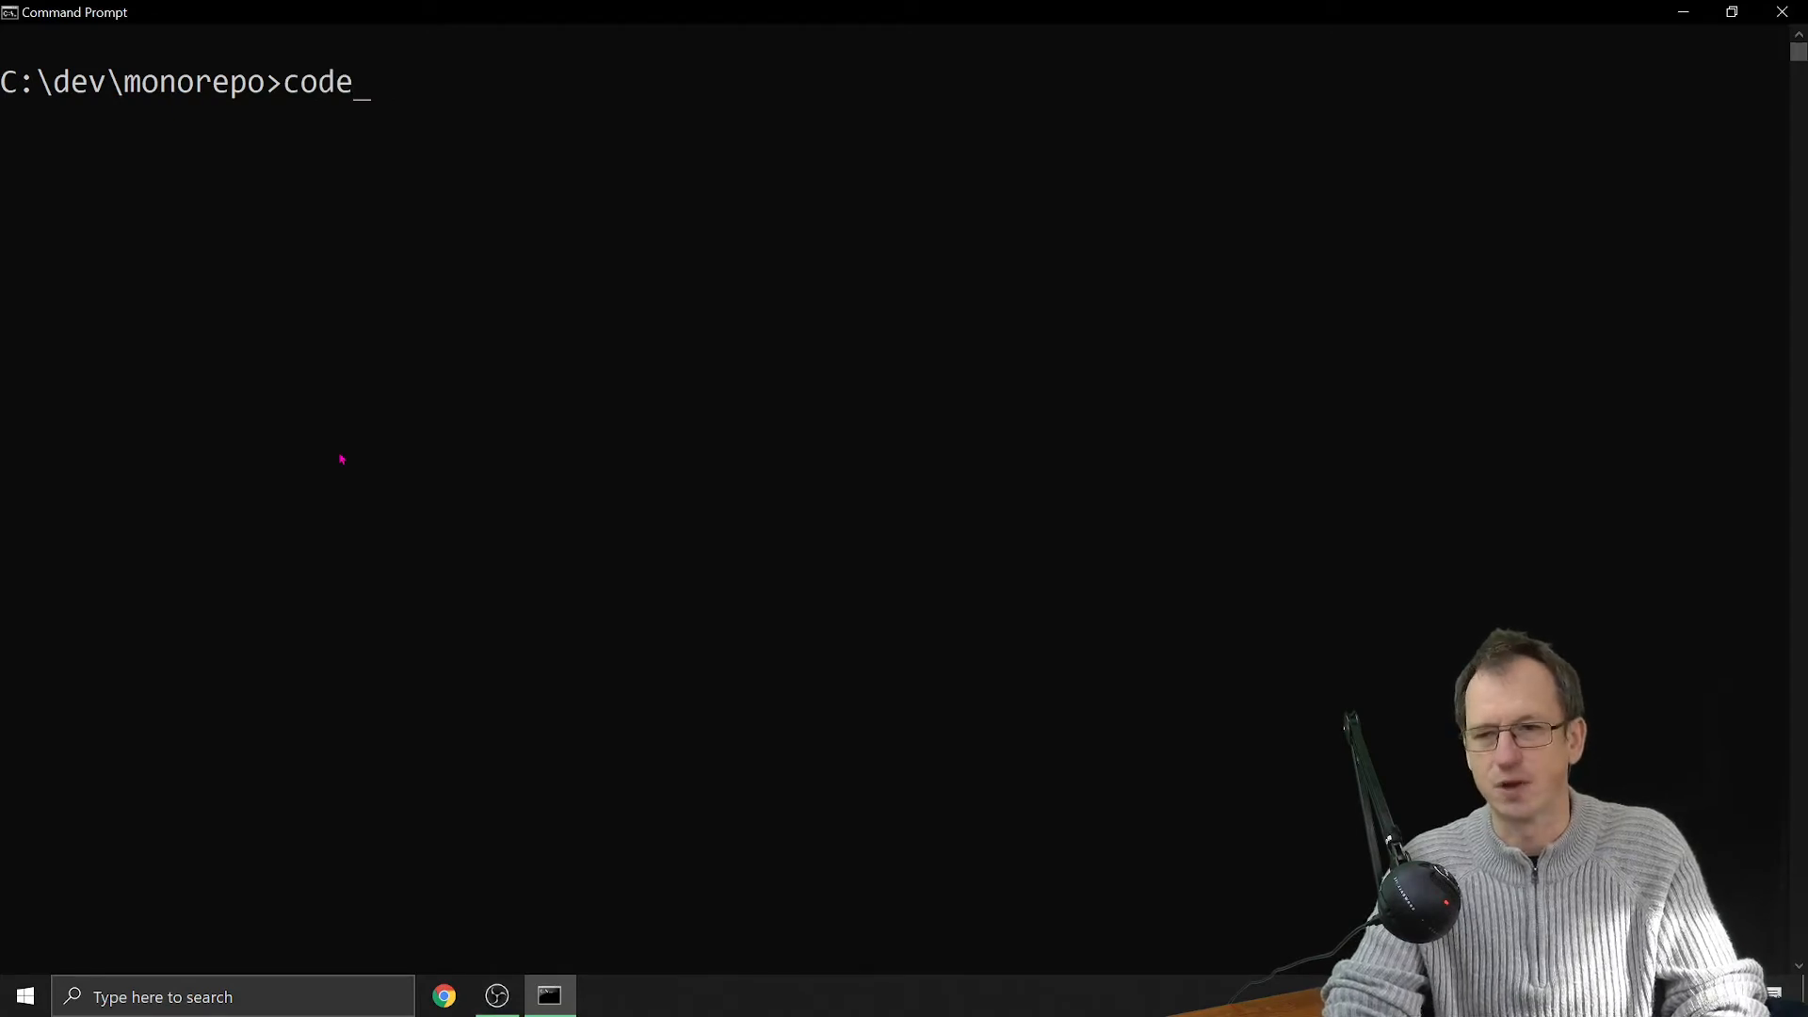
pyautogui.write('npm init -y')
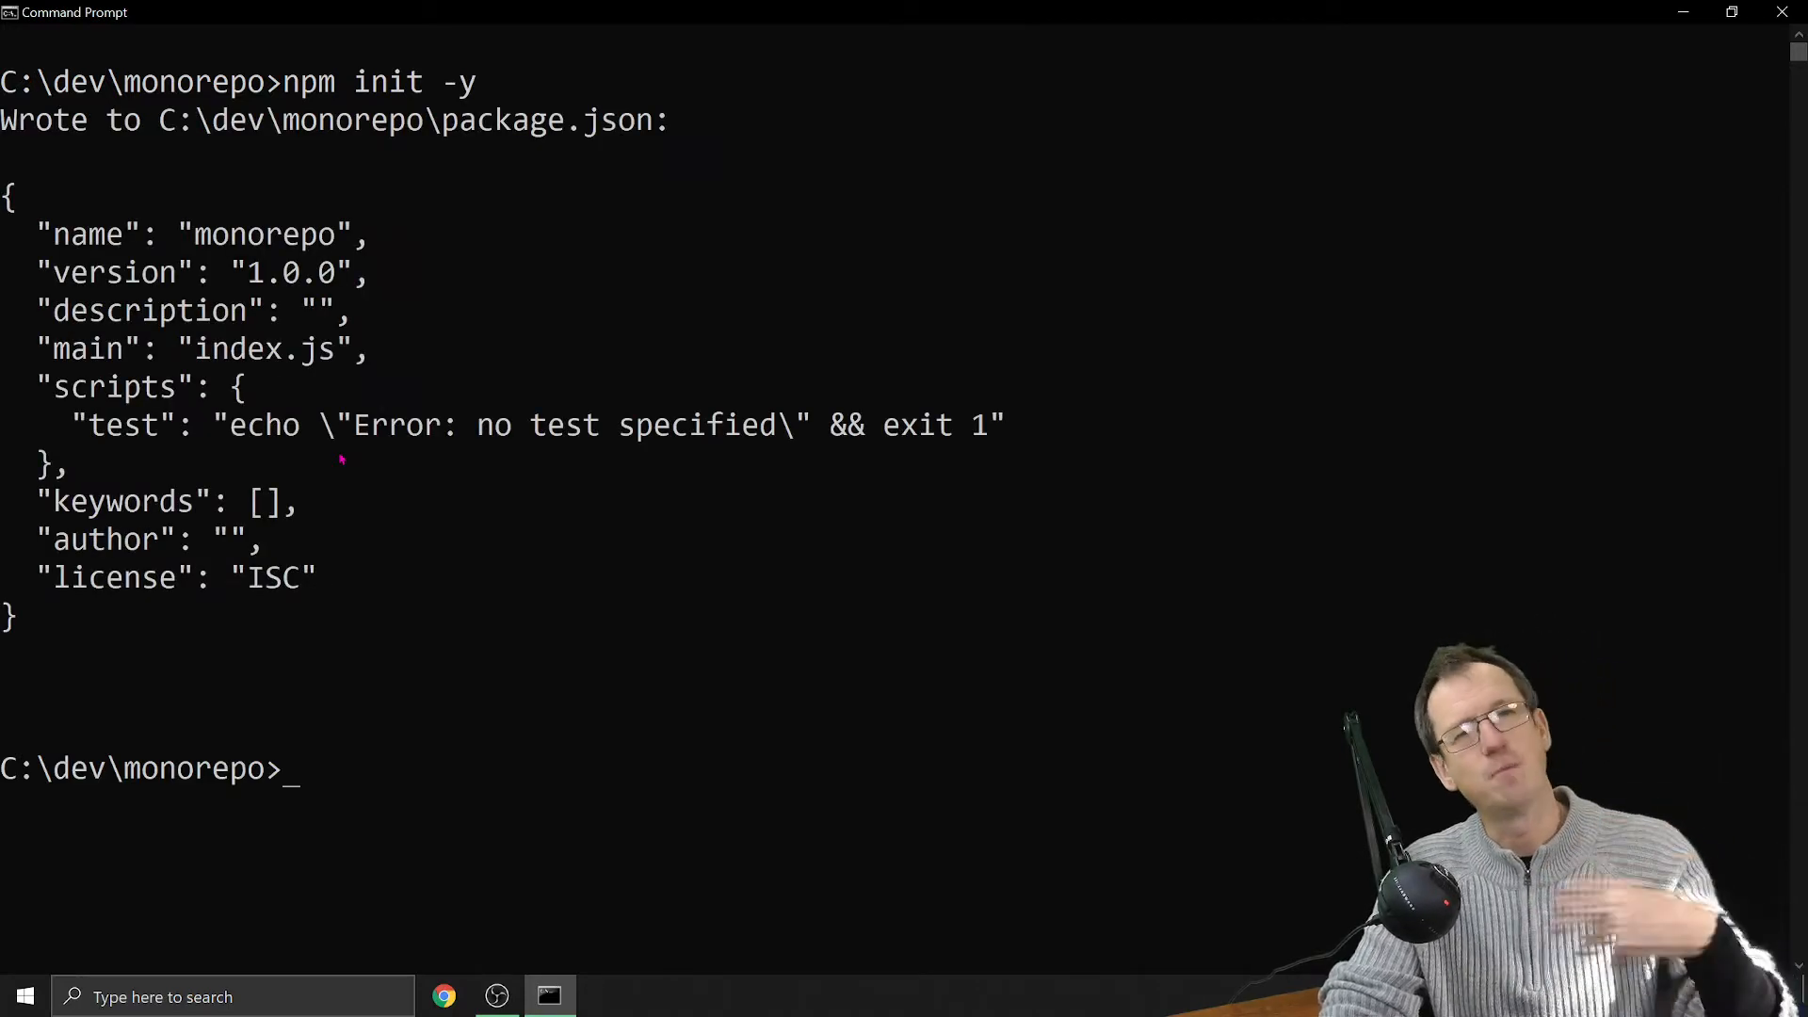
pyautogui.write('code .')
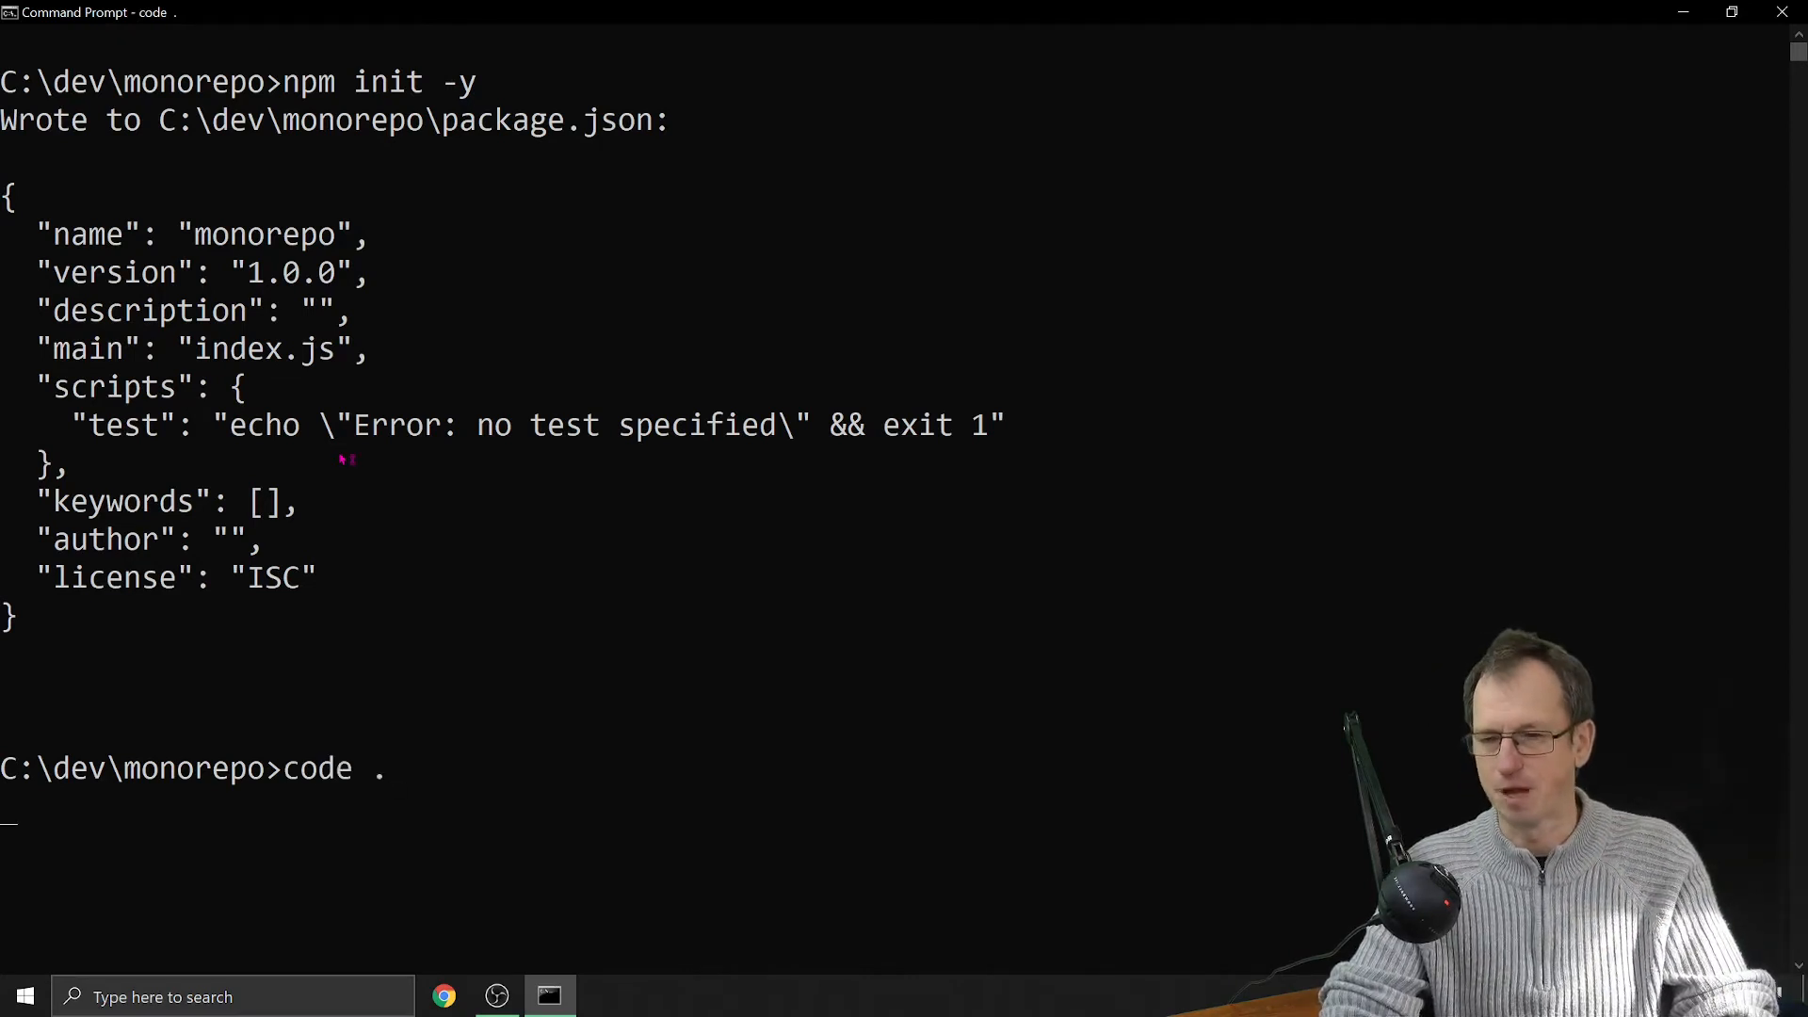
pyautogui.press('enter')
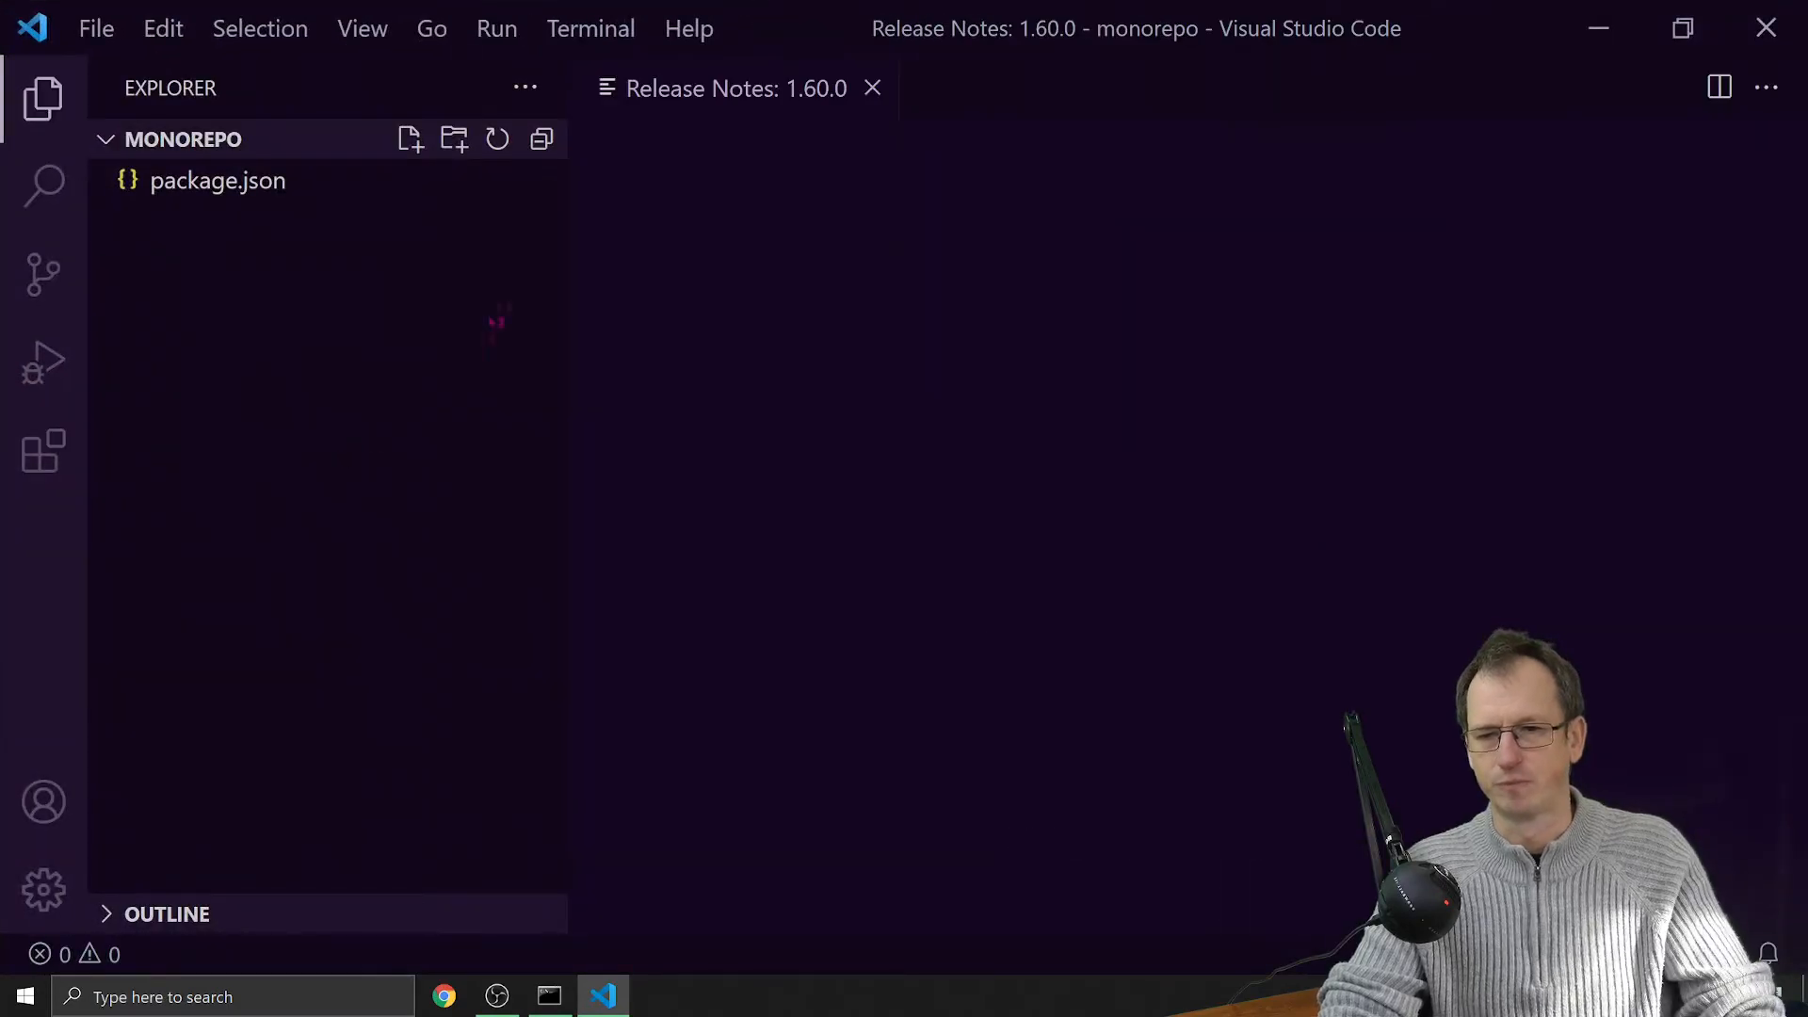
# - Create an empty main.js at the monorepo root and close the Release Notes
pyautogui.click(410, 139)
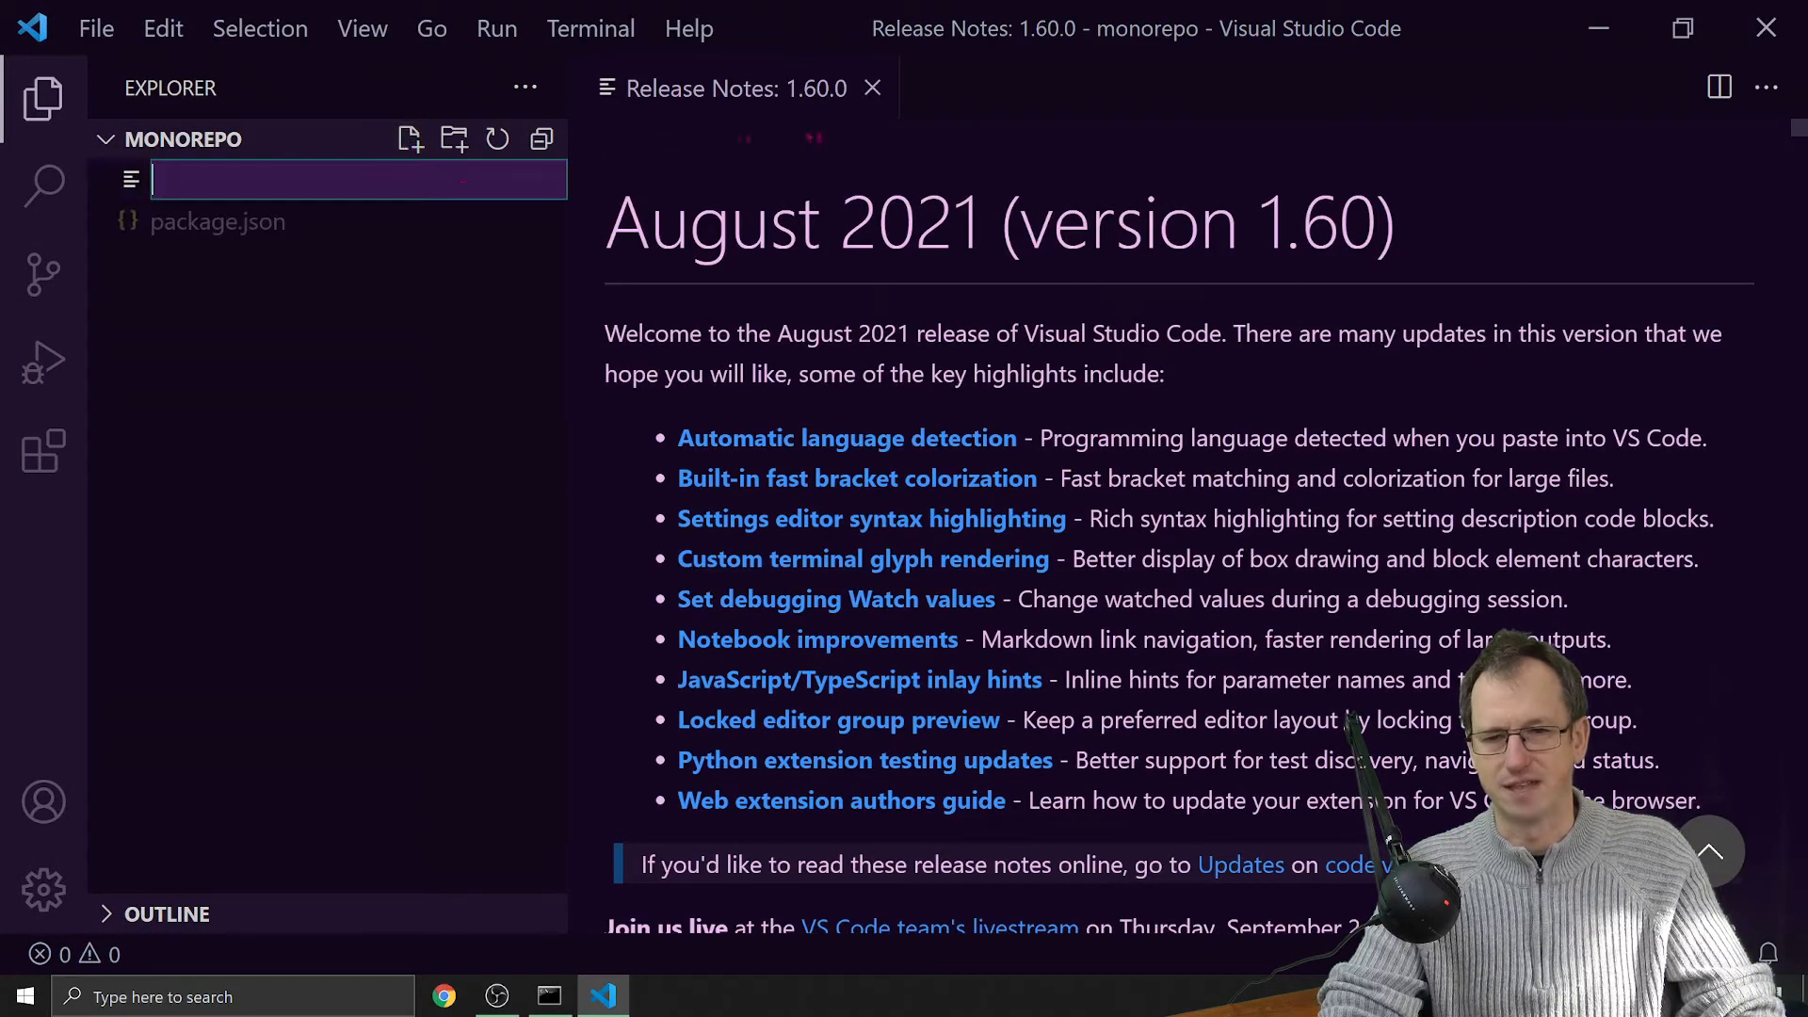
pyautogui.click(872, 89)
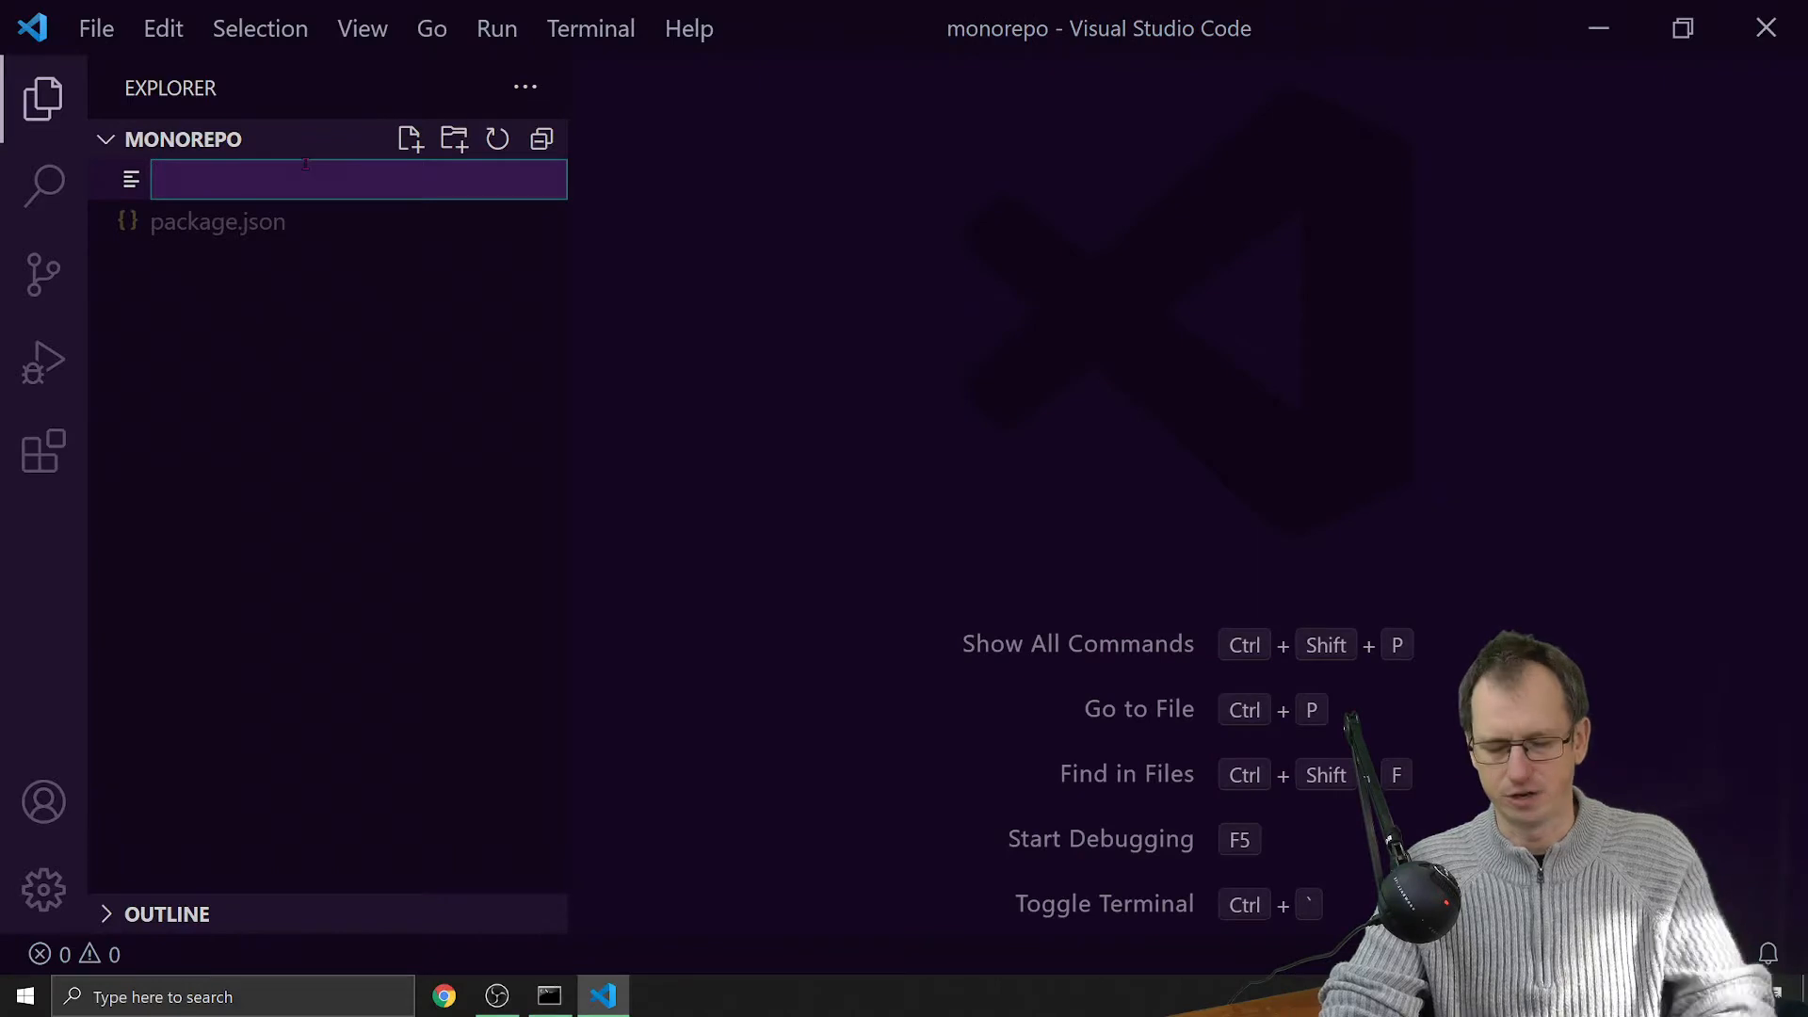
pyautogui.write('main.js')
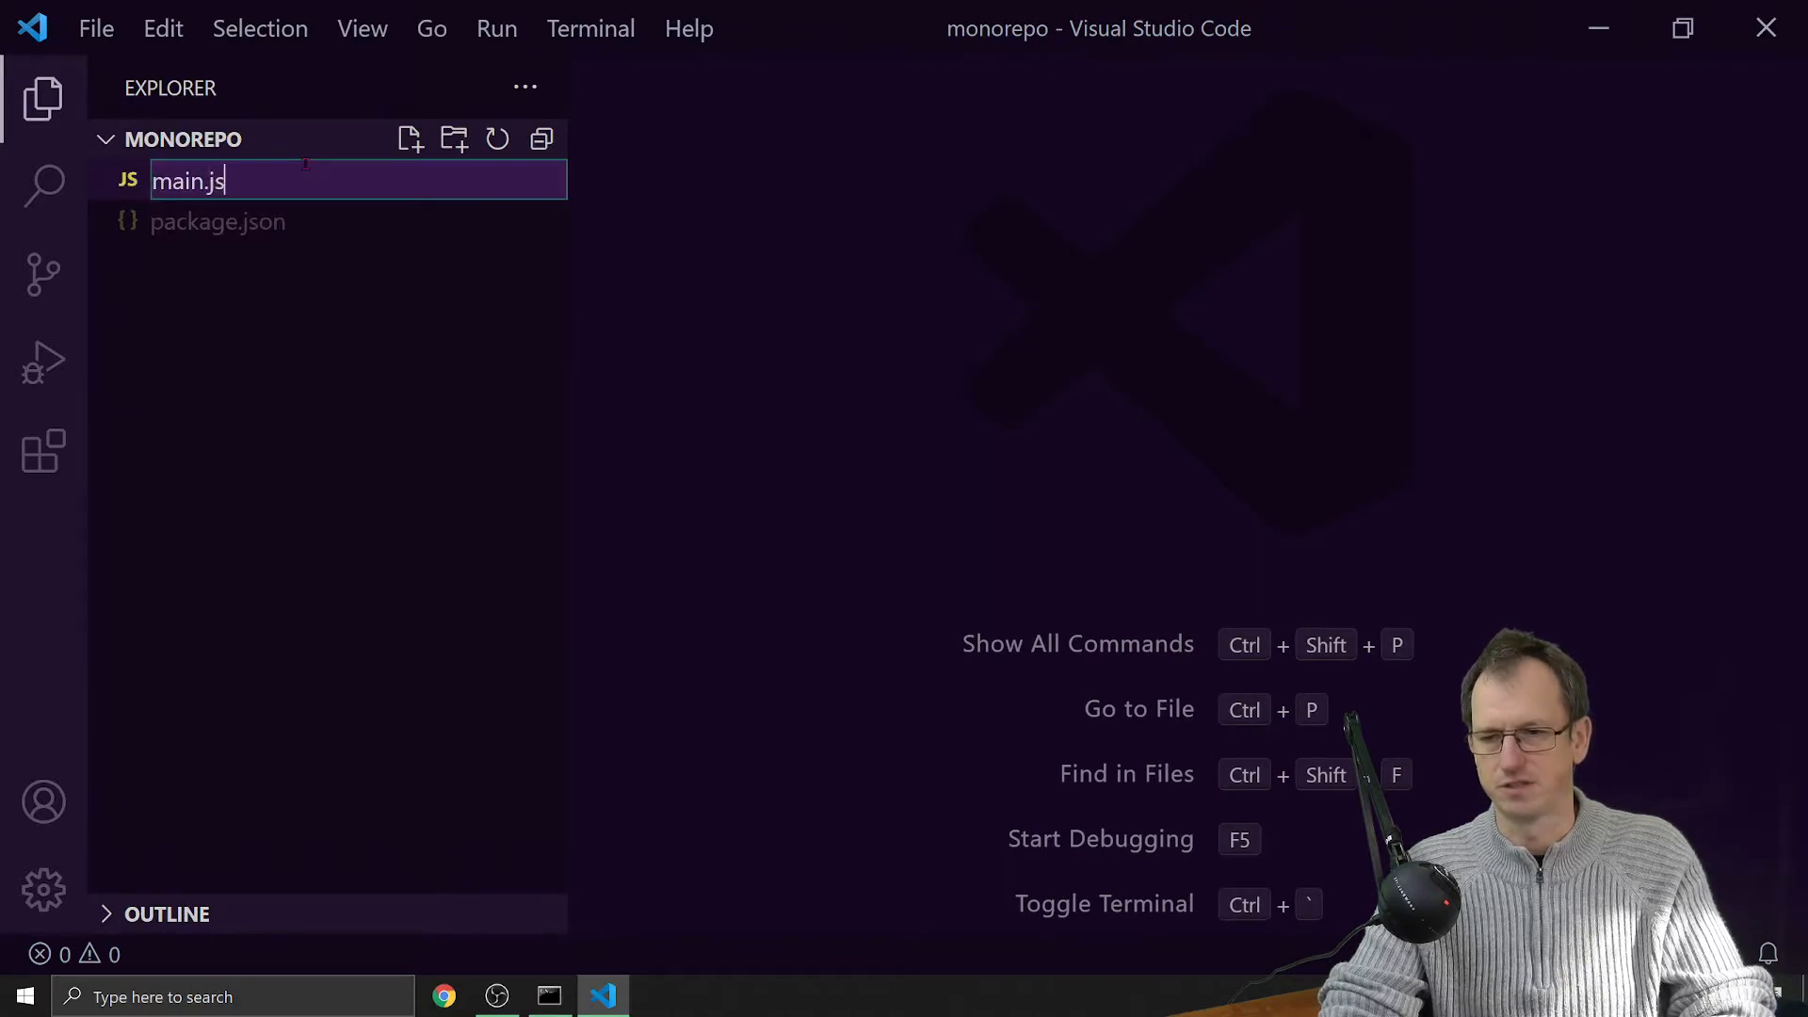
pyautogui.press('Enter')
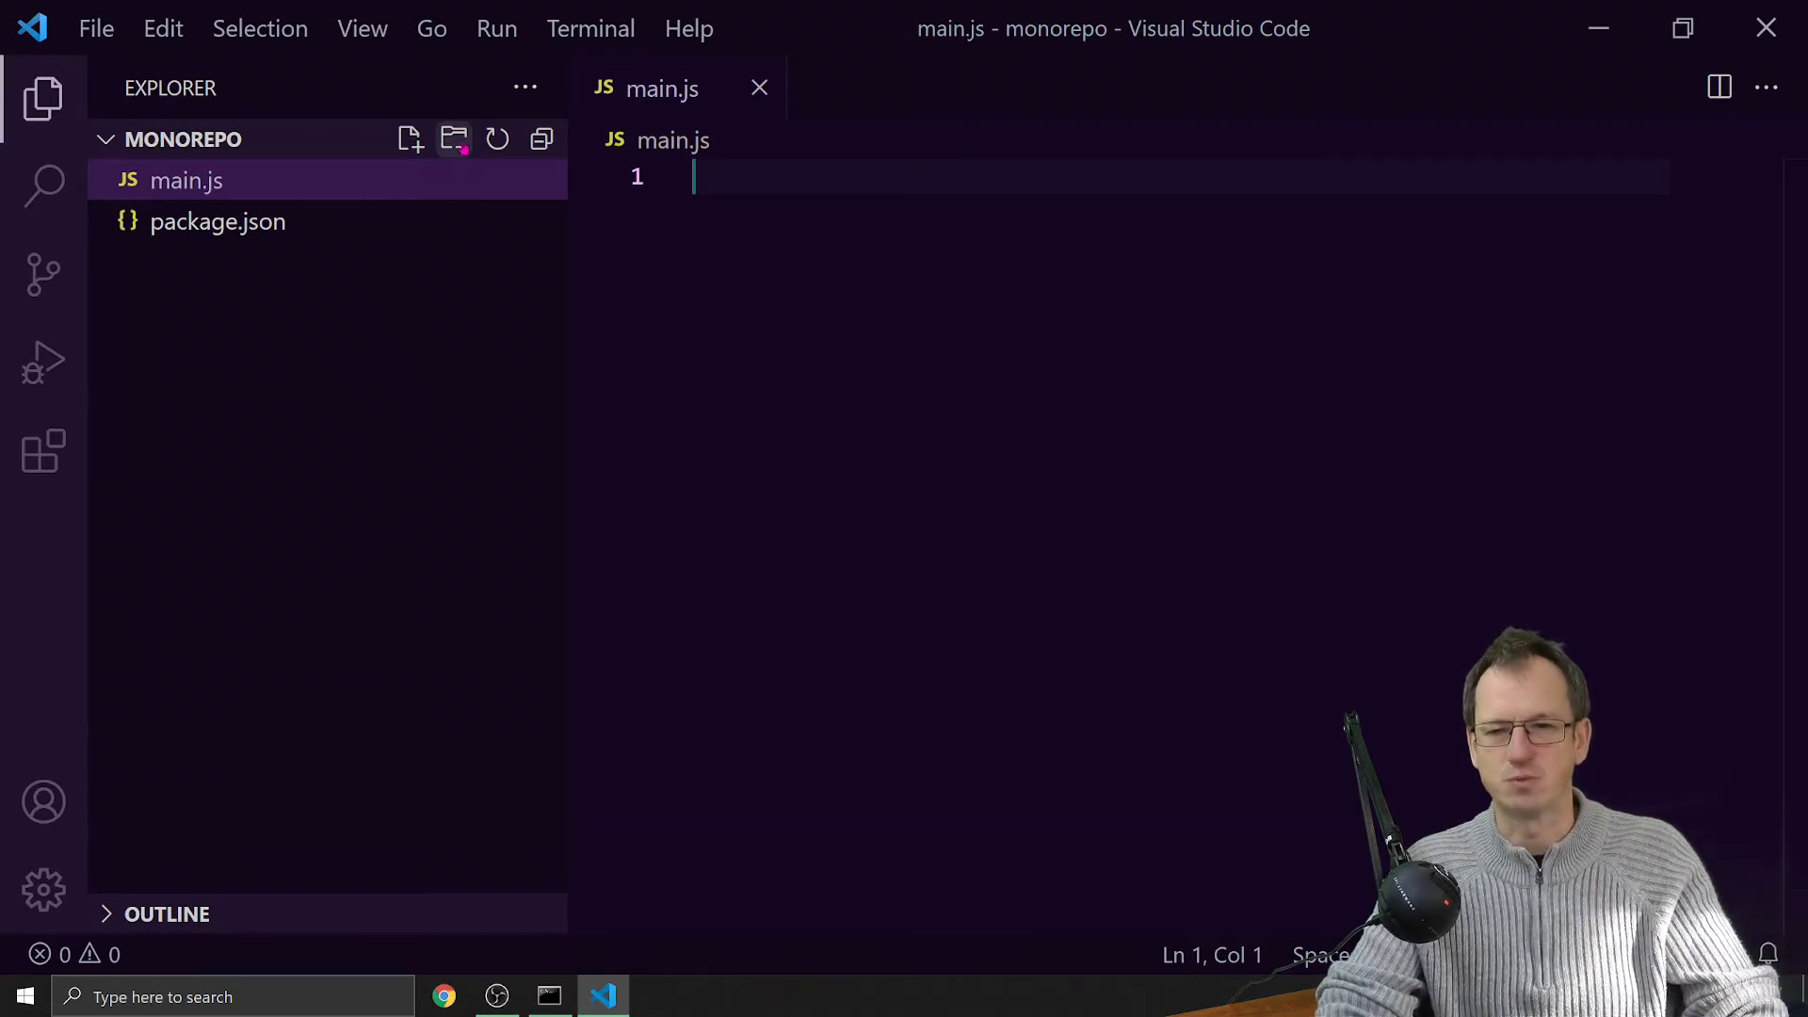
# - Create a packages folder with a cli folder nested inside it
pyautogui.write('packages')
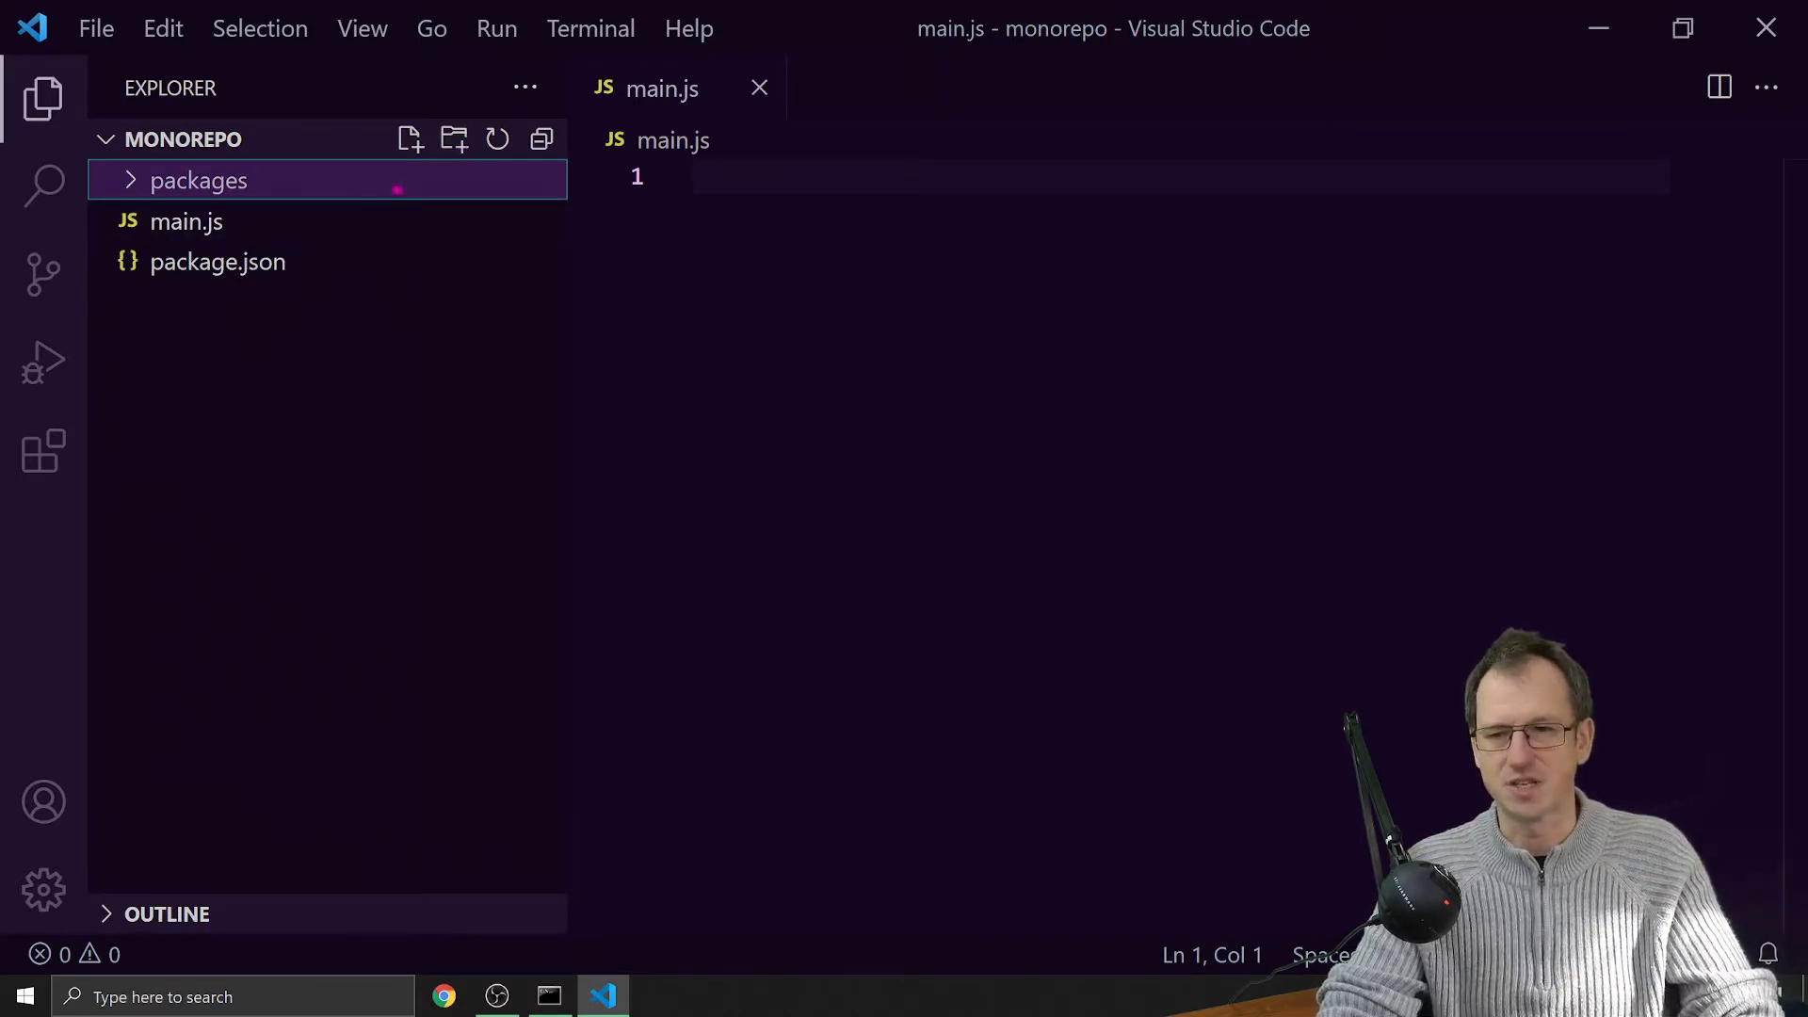
pyautogui.click(453, 138)
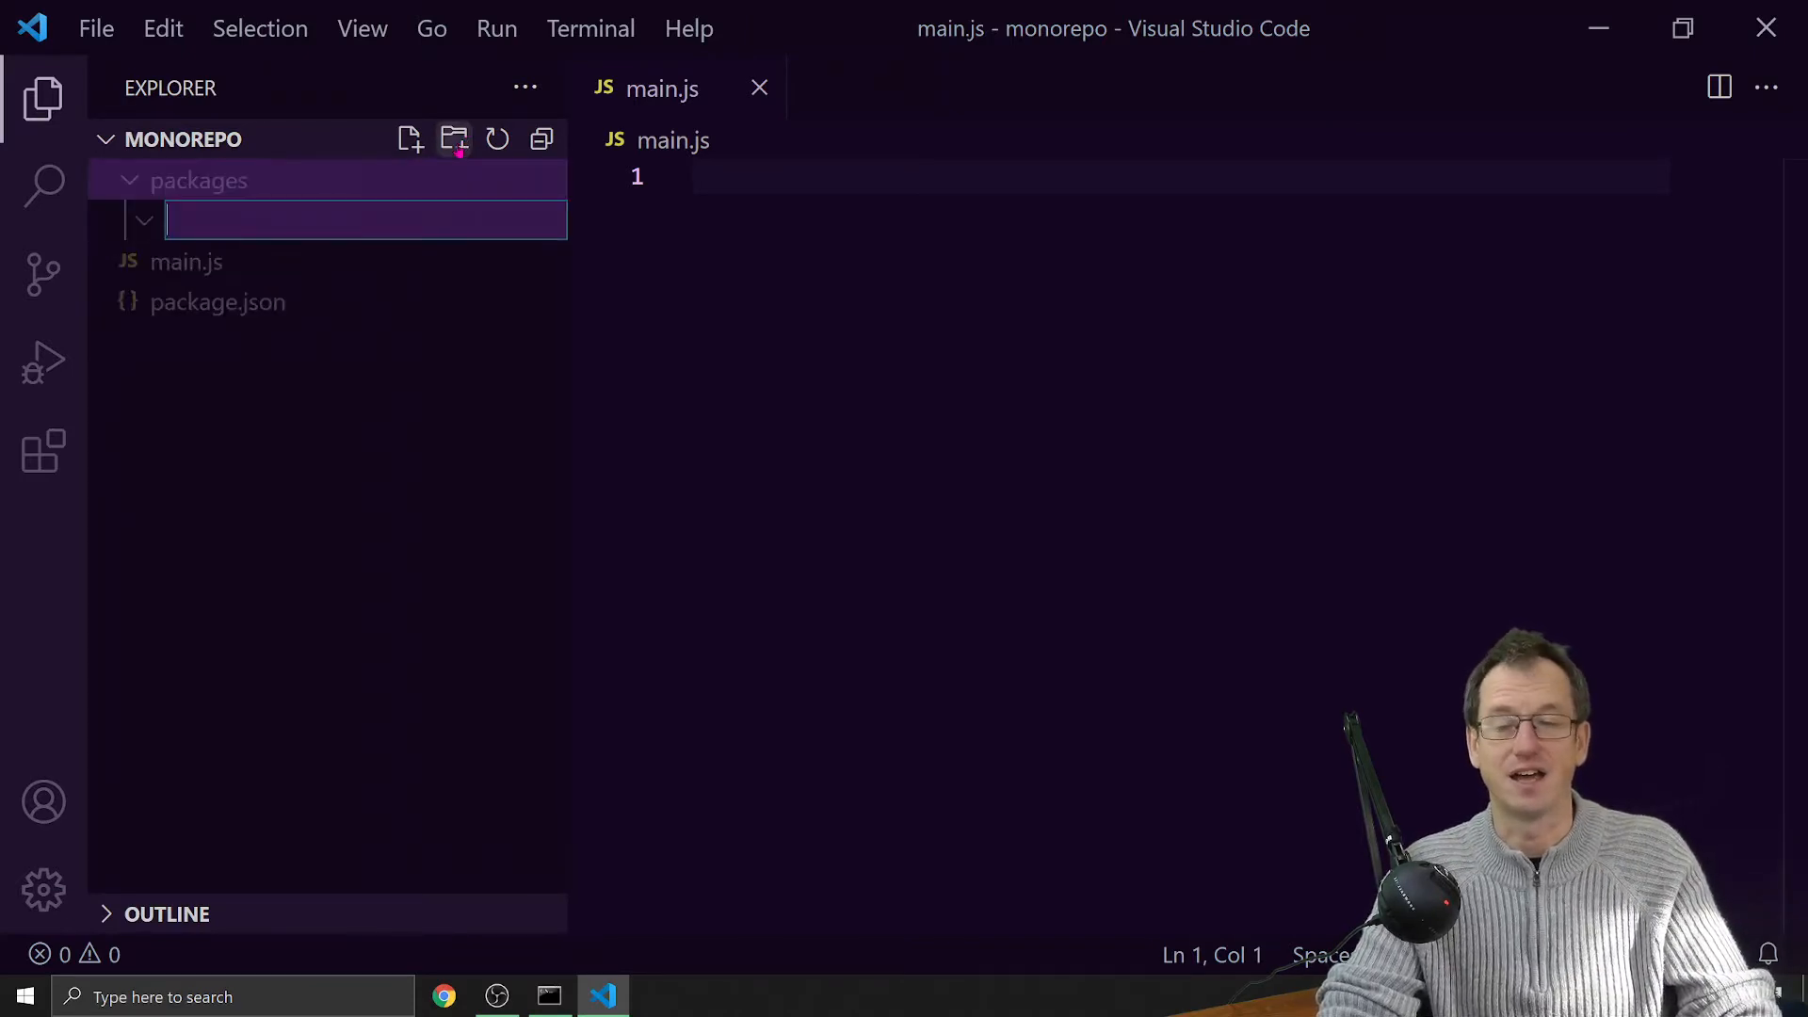
pyautogui.write('cli')
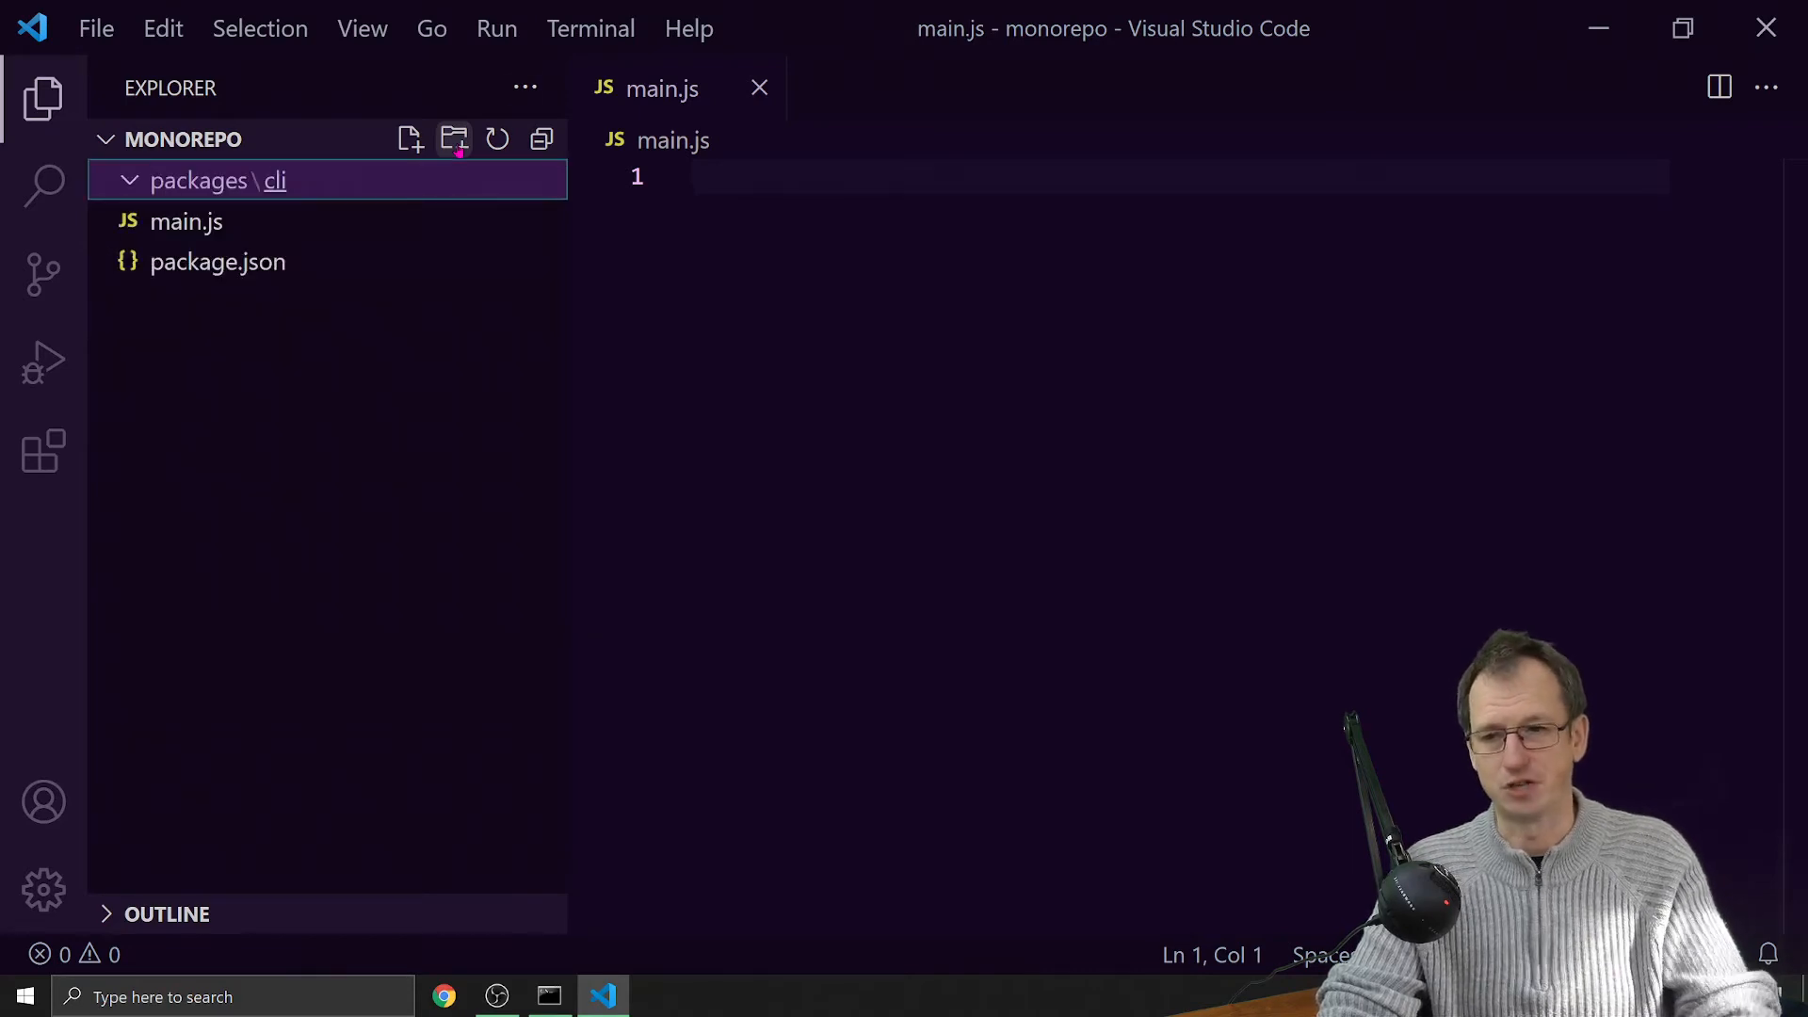
# - Add an empty main.js inside packages/cli and bring up its context actions
pyautogui.click(410, 138)
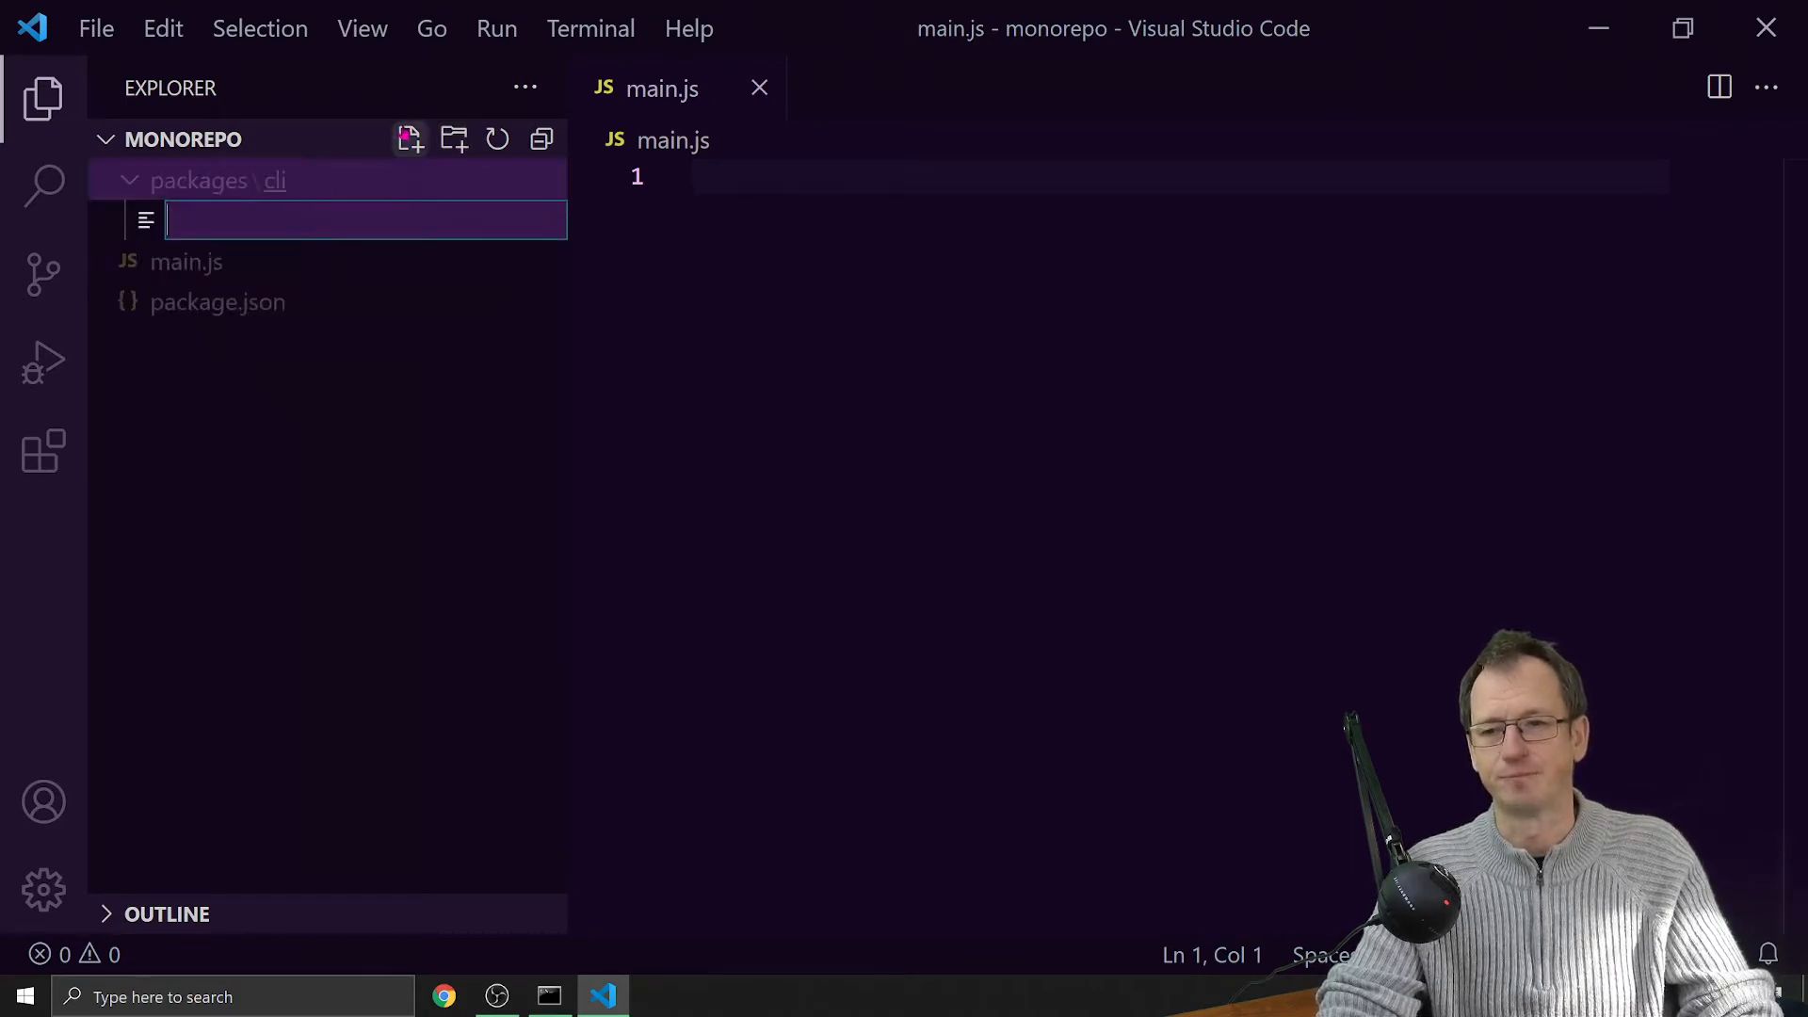
pyautogui.write('mains')
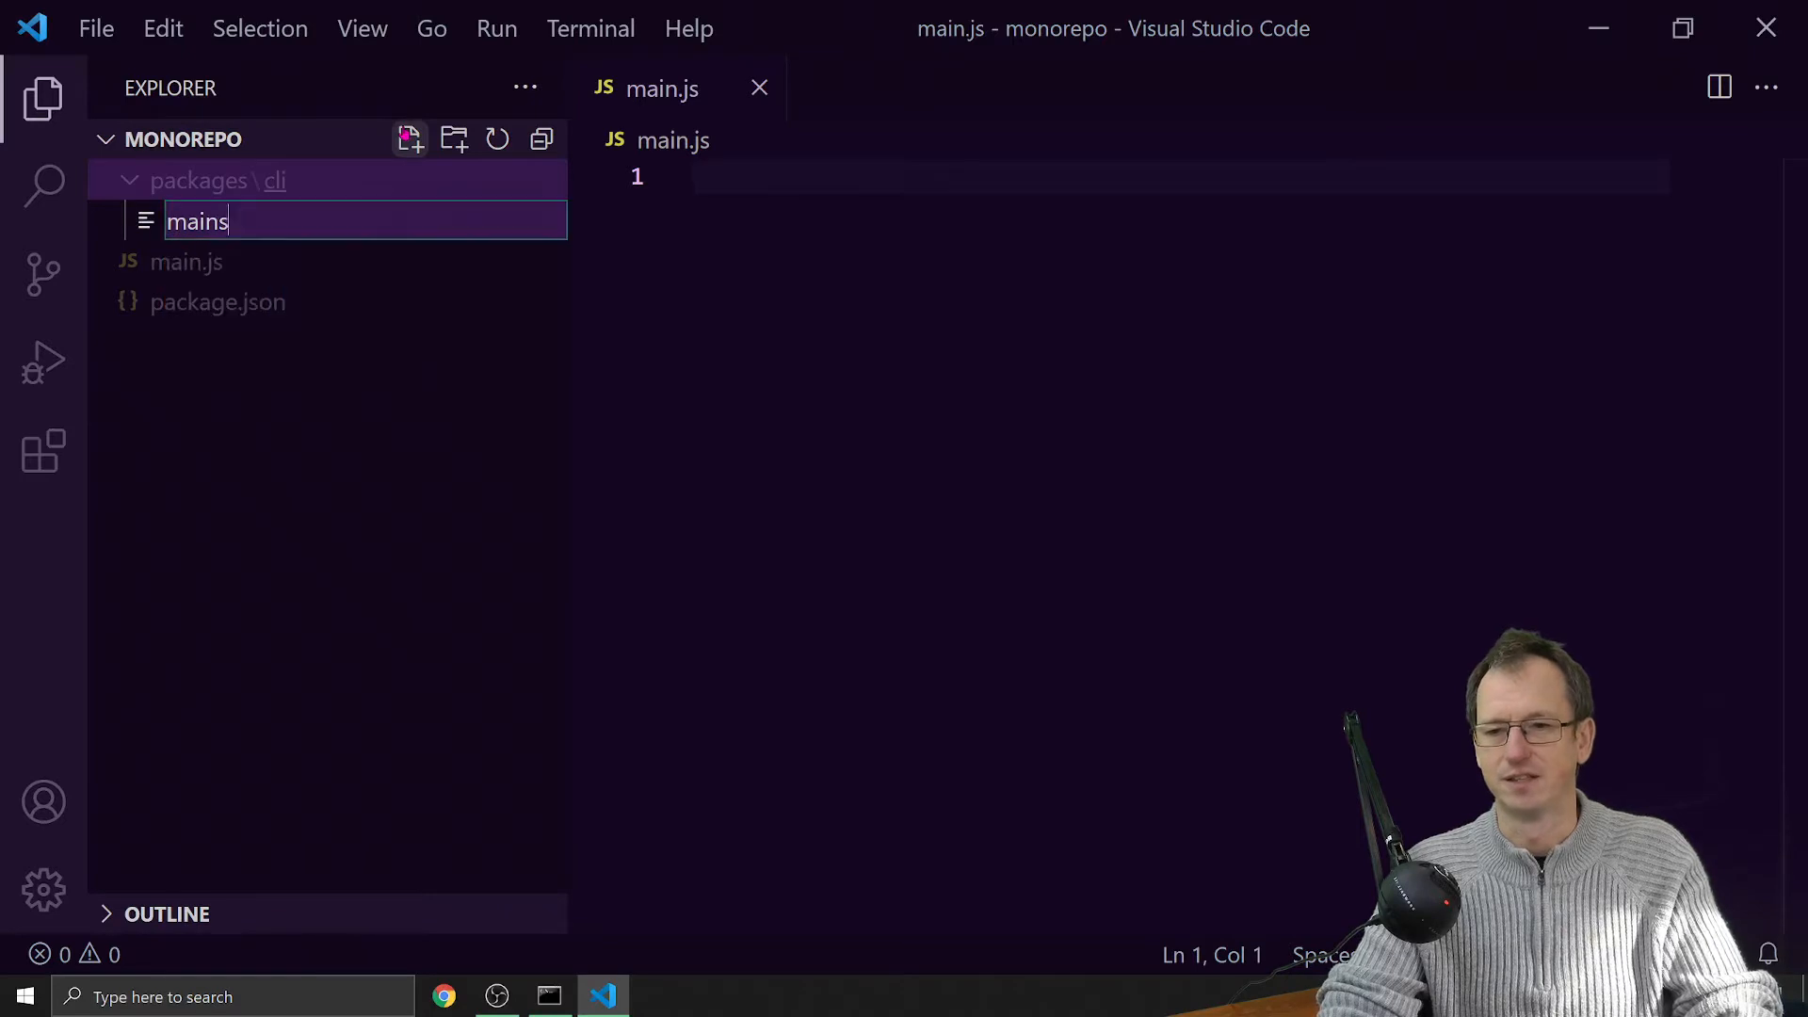
pyautogui.press('Enter')
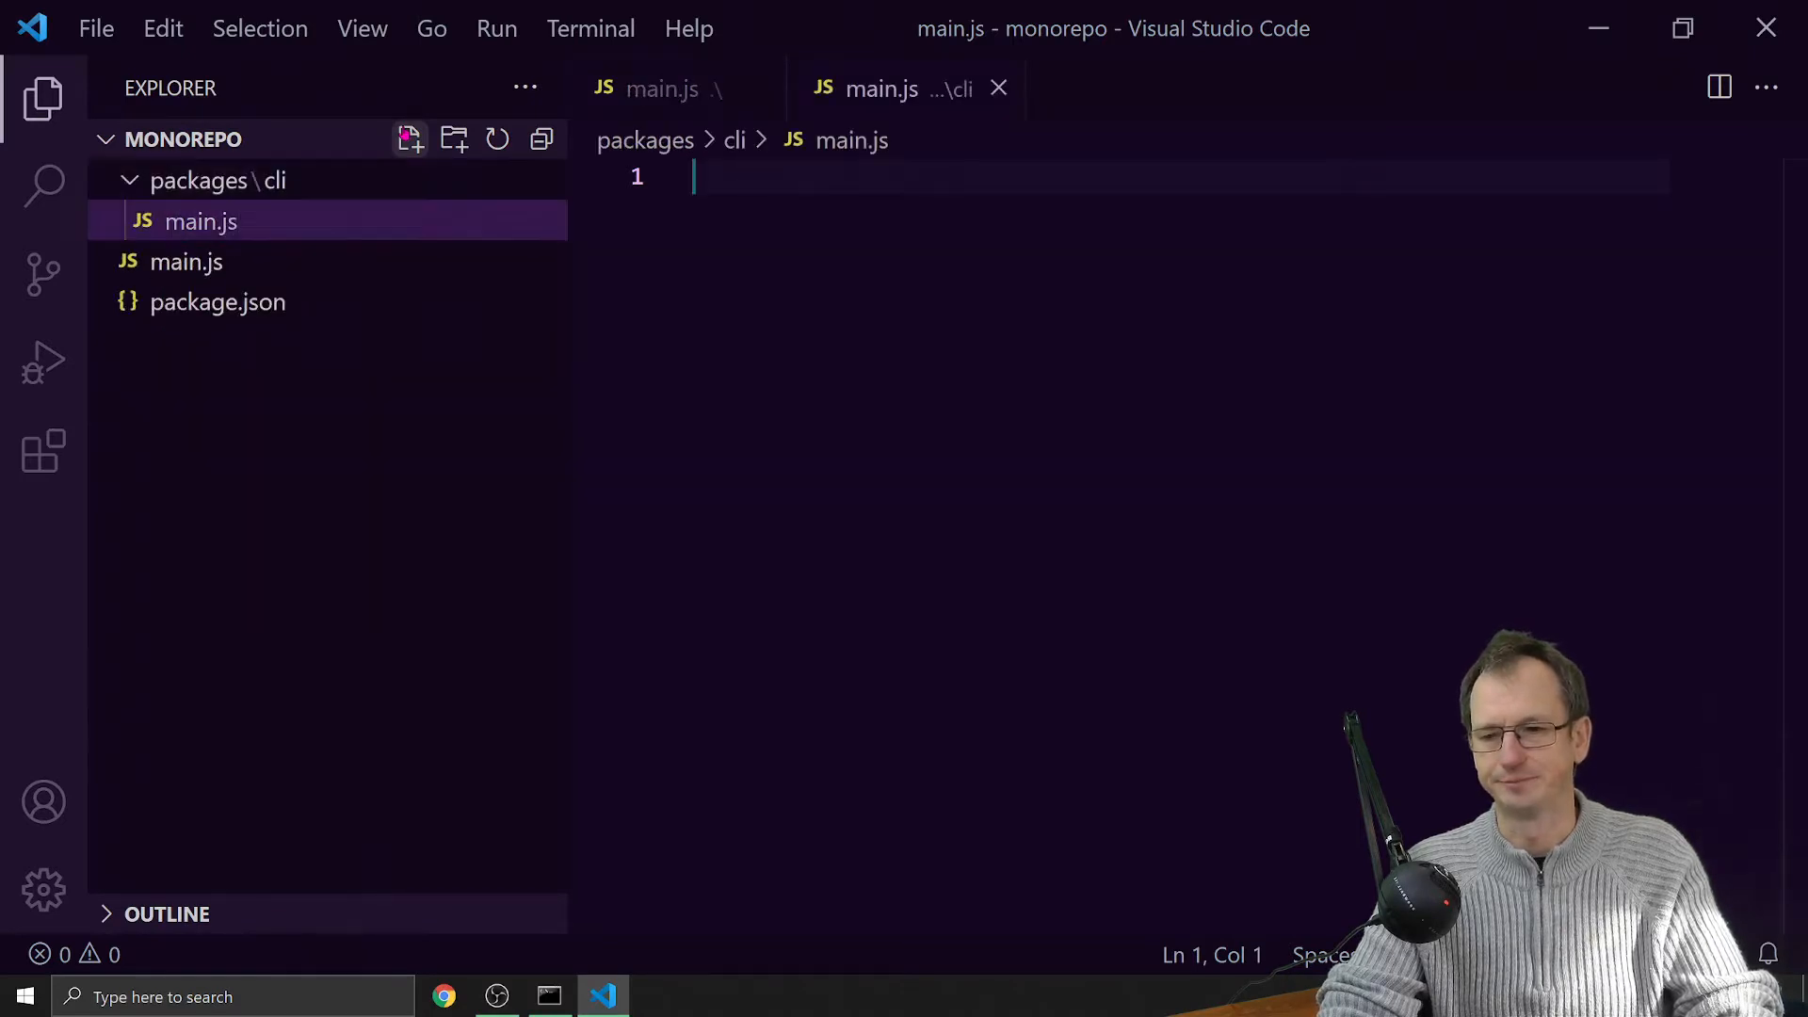
pyautogui.rightClick(199, 221)
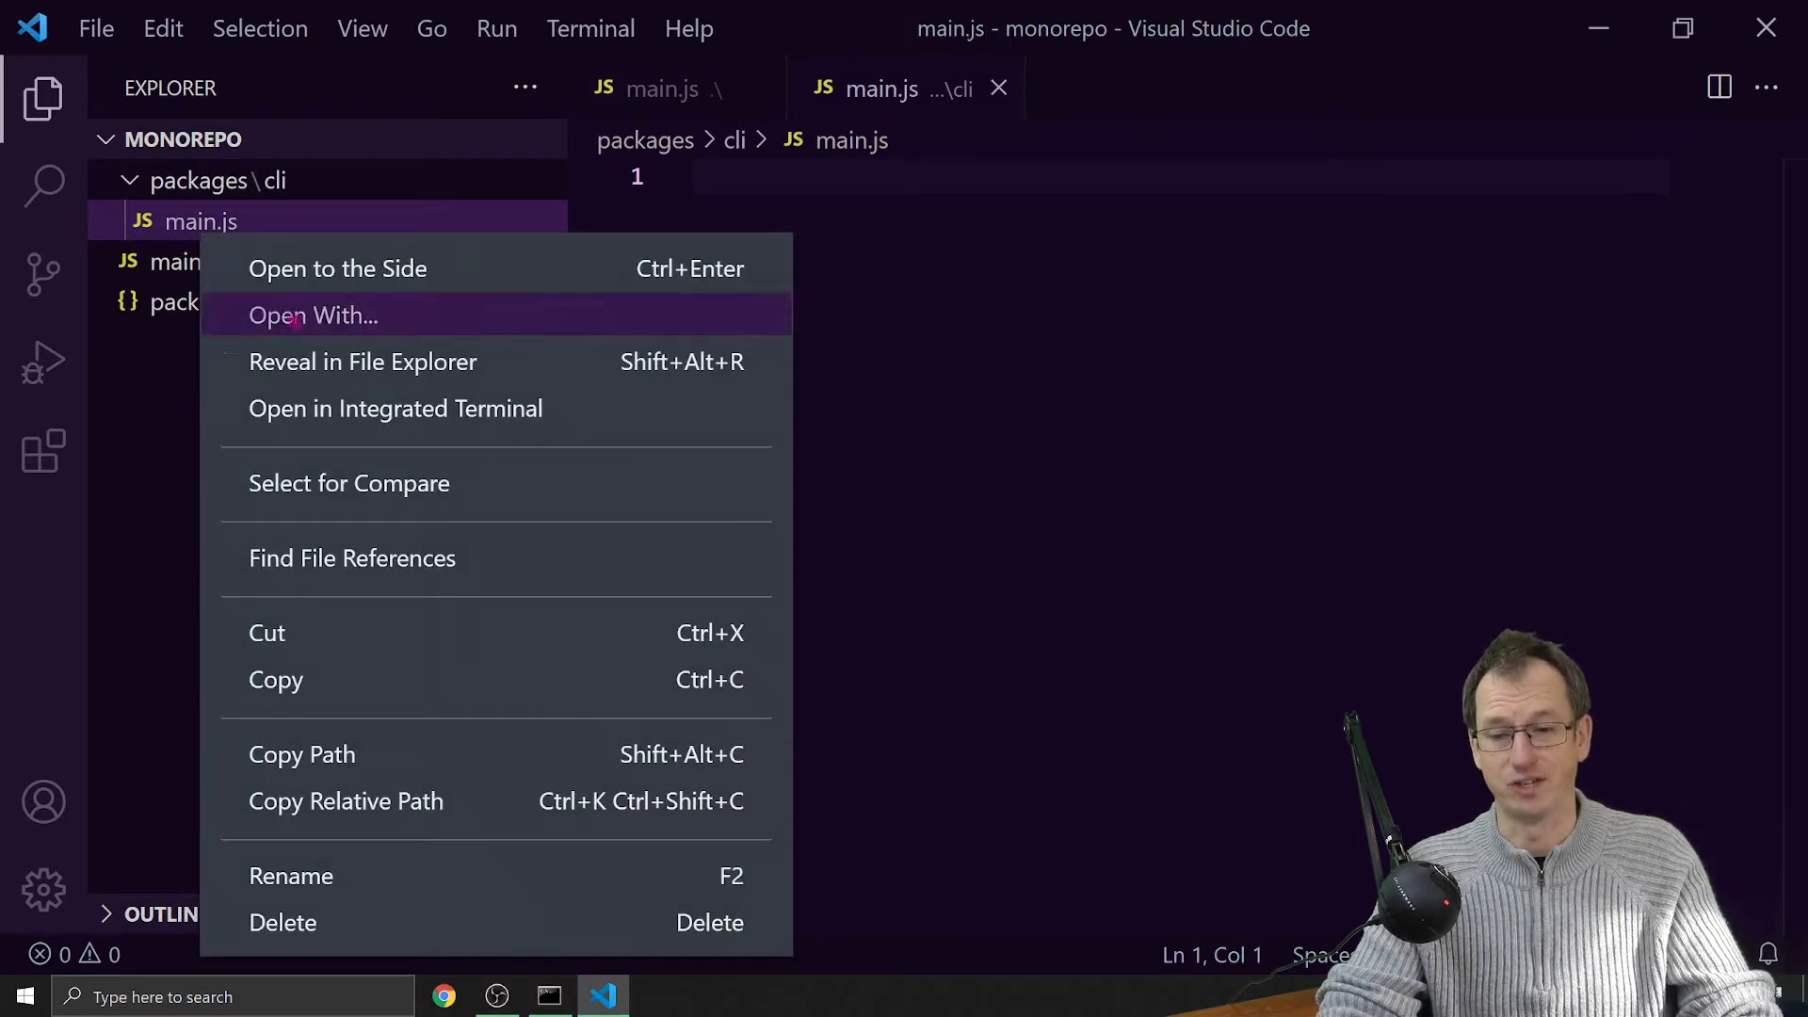
# - Initialise packages/cli as an npm package with 'npm init -y' in an integrated terminal
pyautogui.click(395, 408)
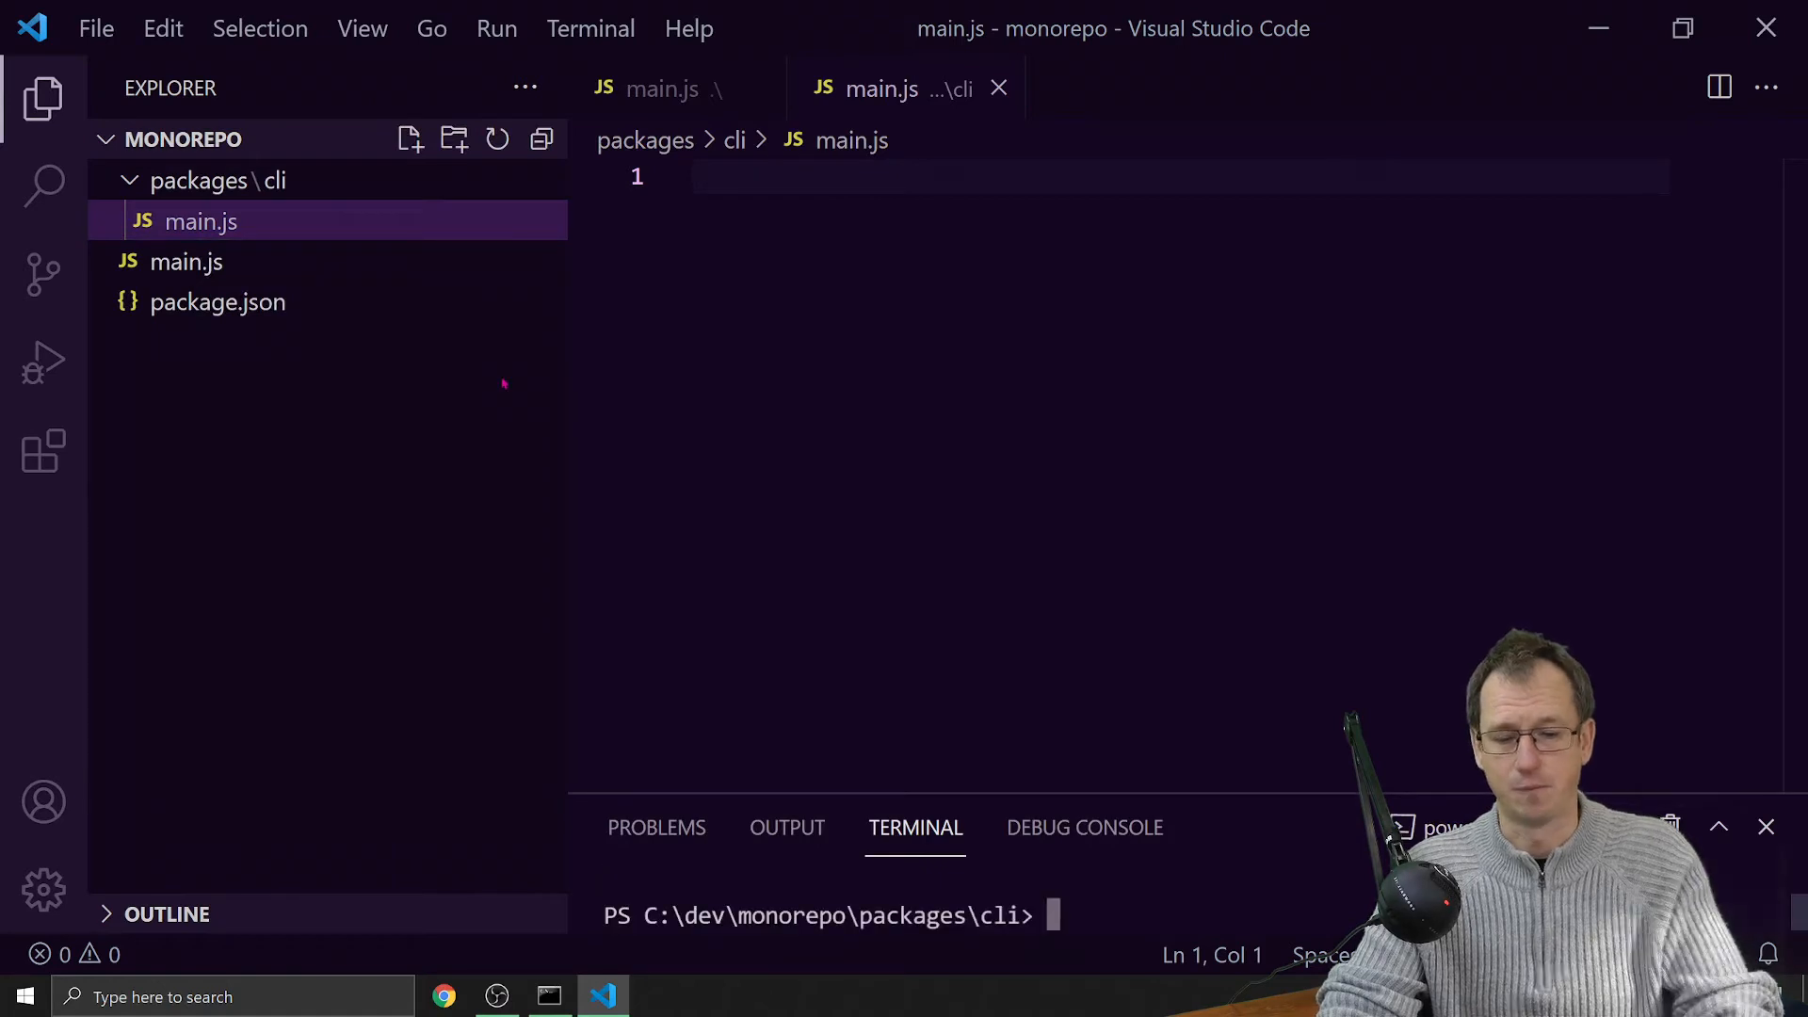
pyautogui.write('npm')
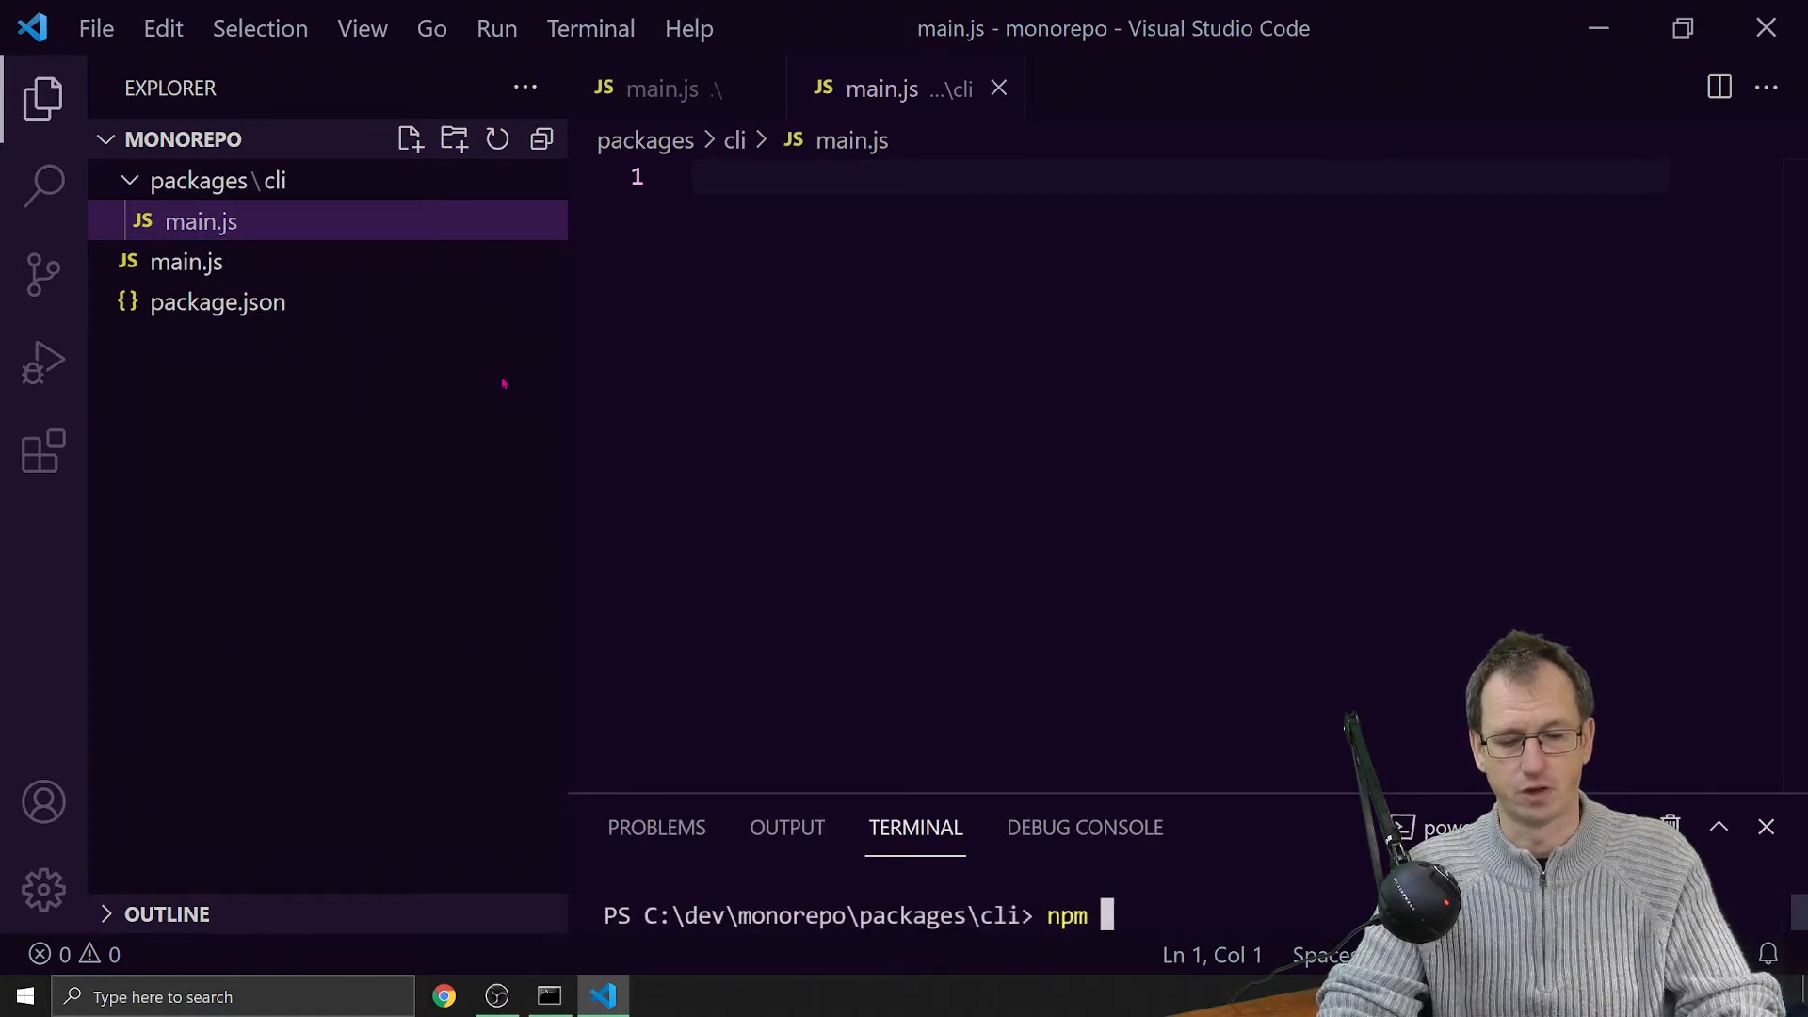
pyautogui.write('init')
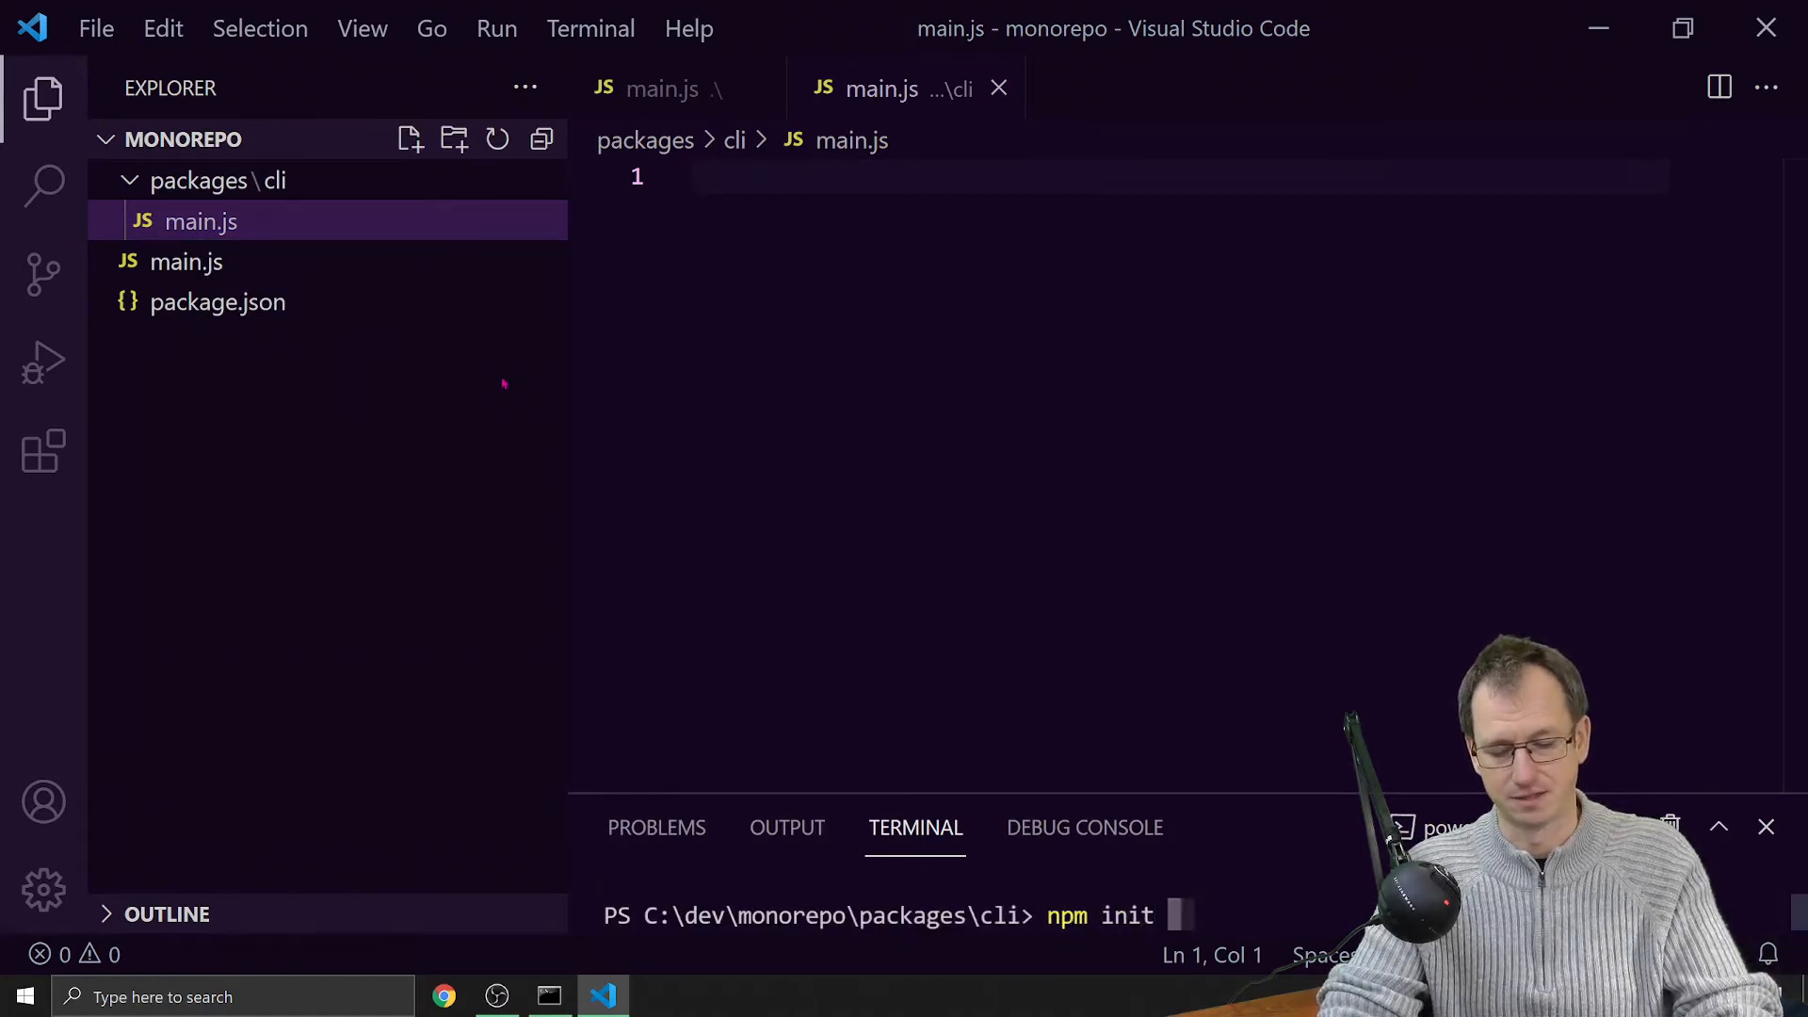
pyautogui.write('-y')
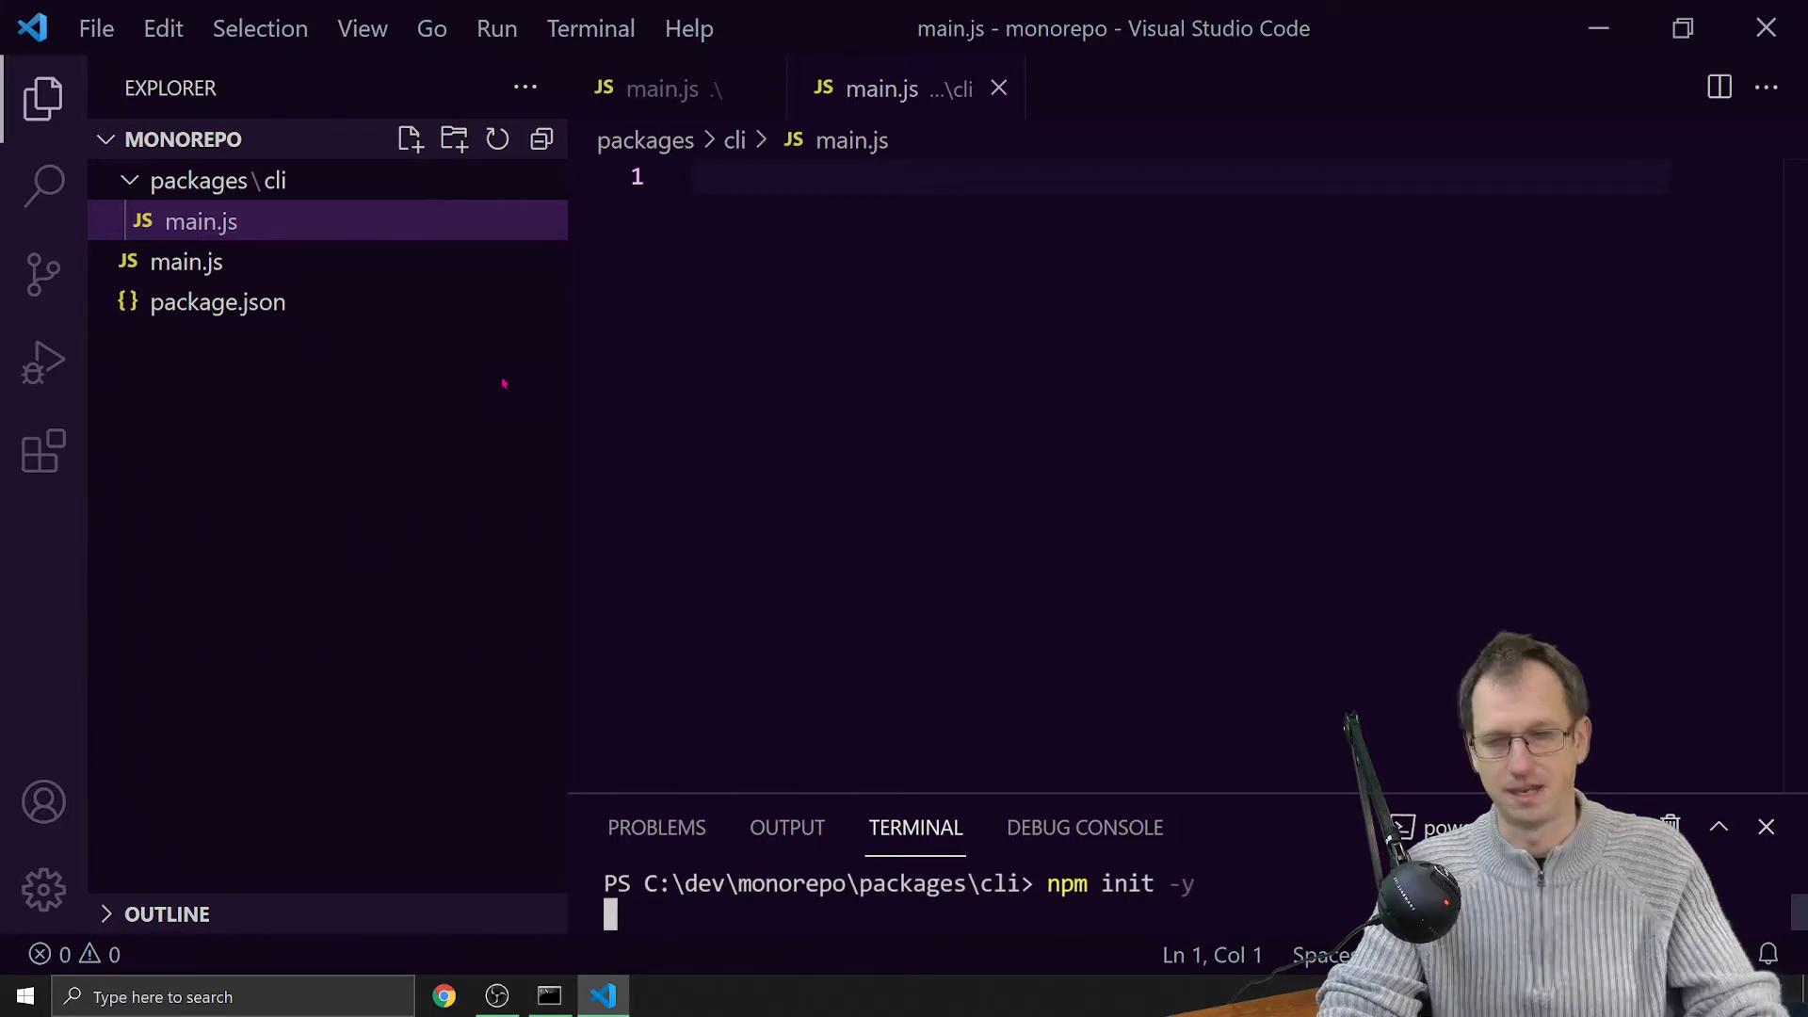
pyautogui.press('Enter')
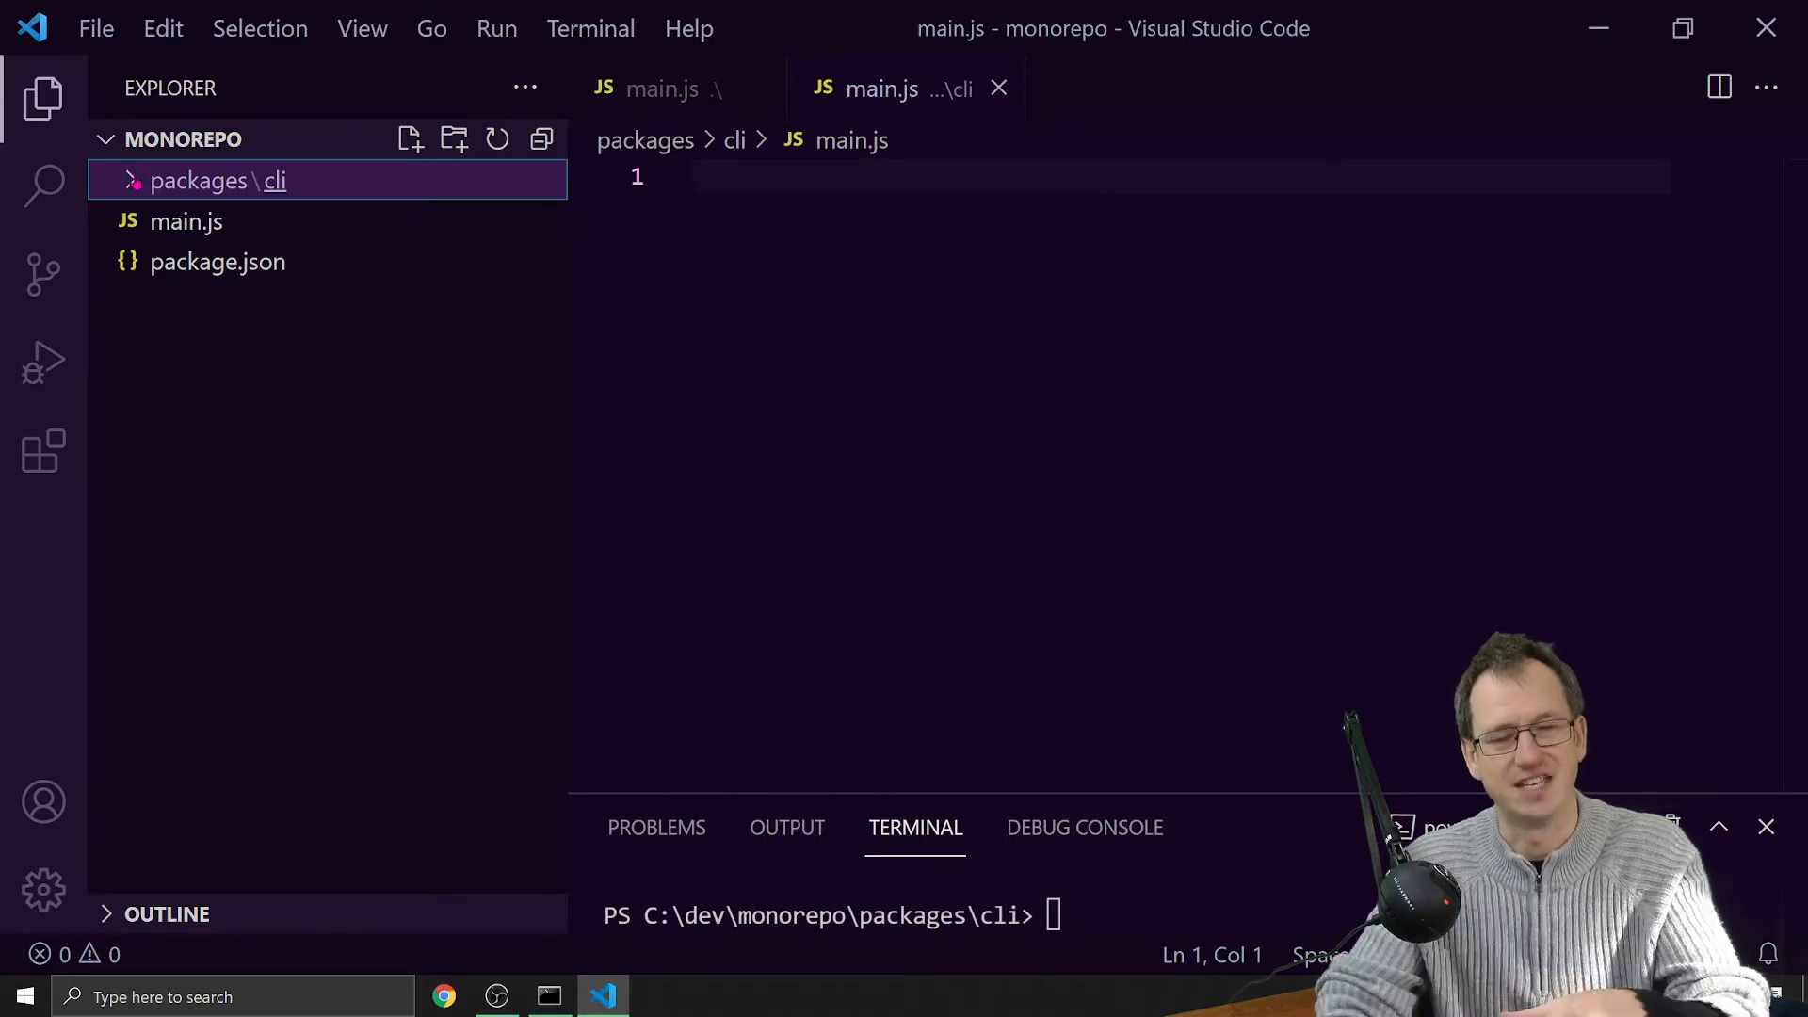
# - Open the root package.json showing its default scripts block
pyautogui.click(130, 180)
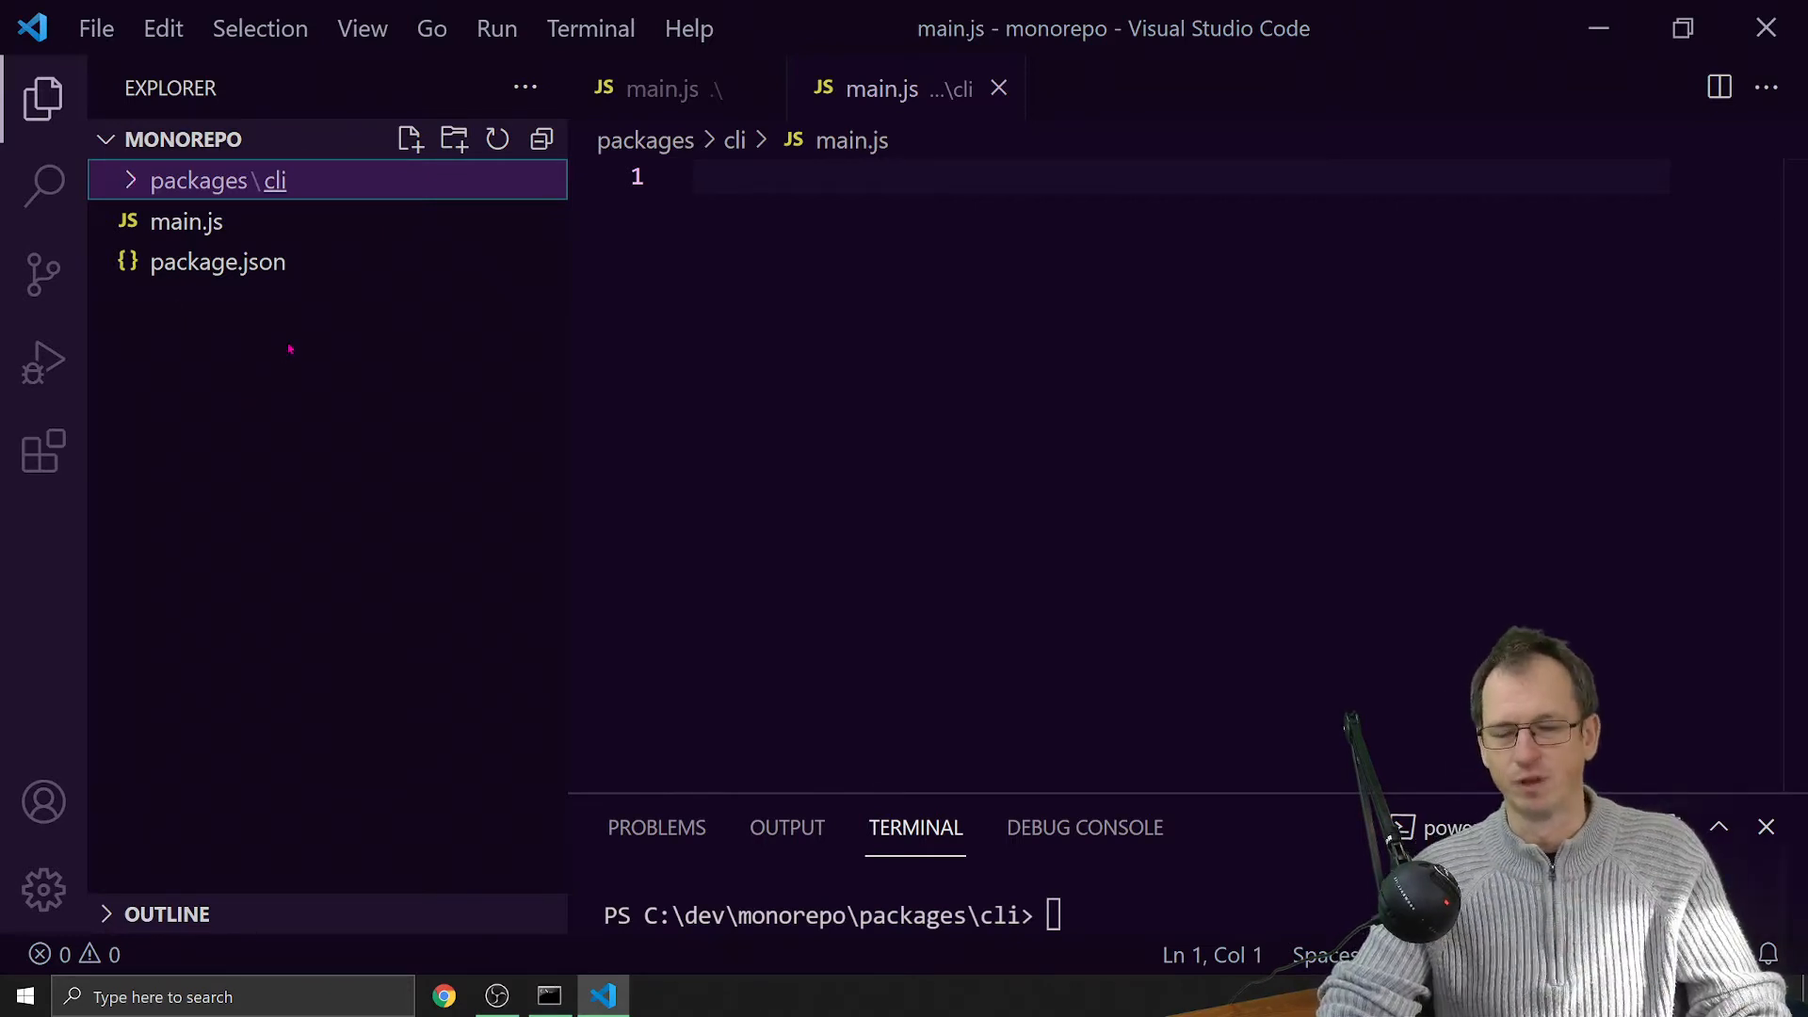
pyautogui.moveTo(216, 262)
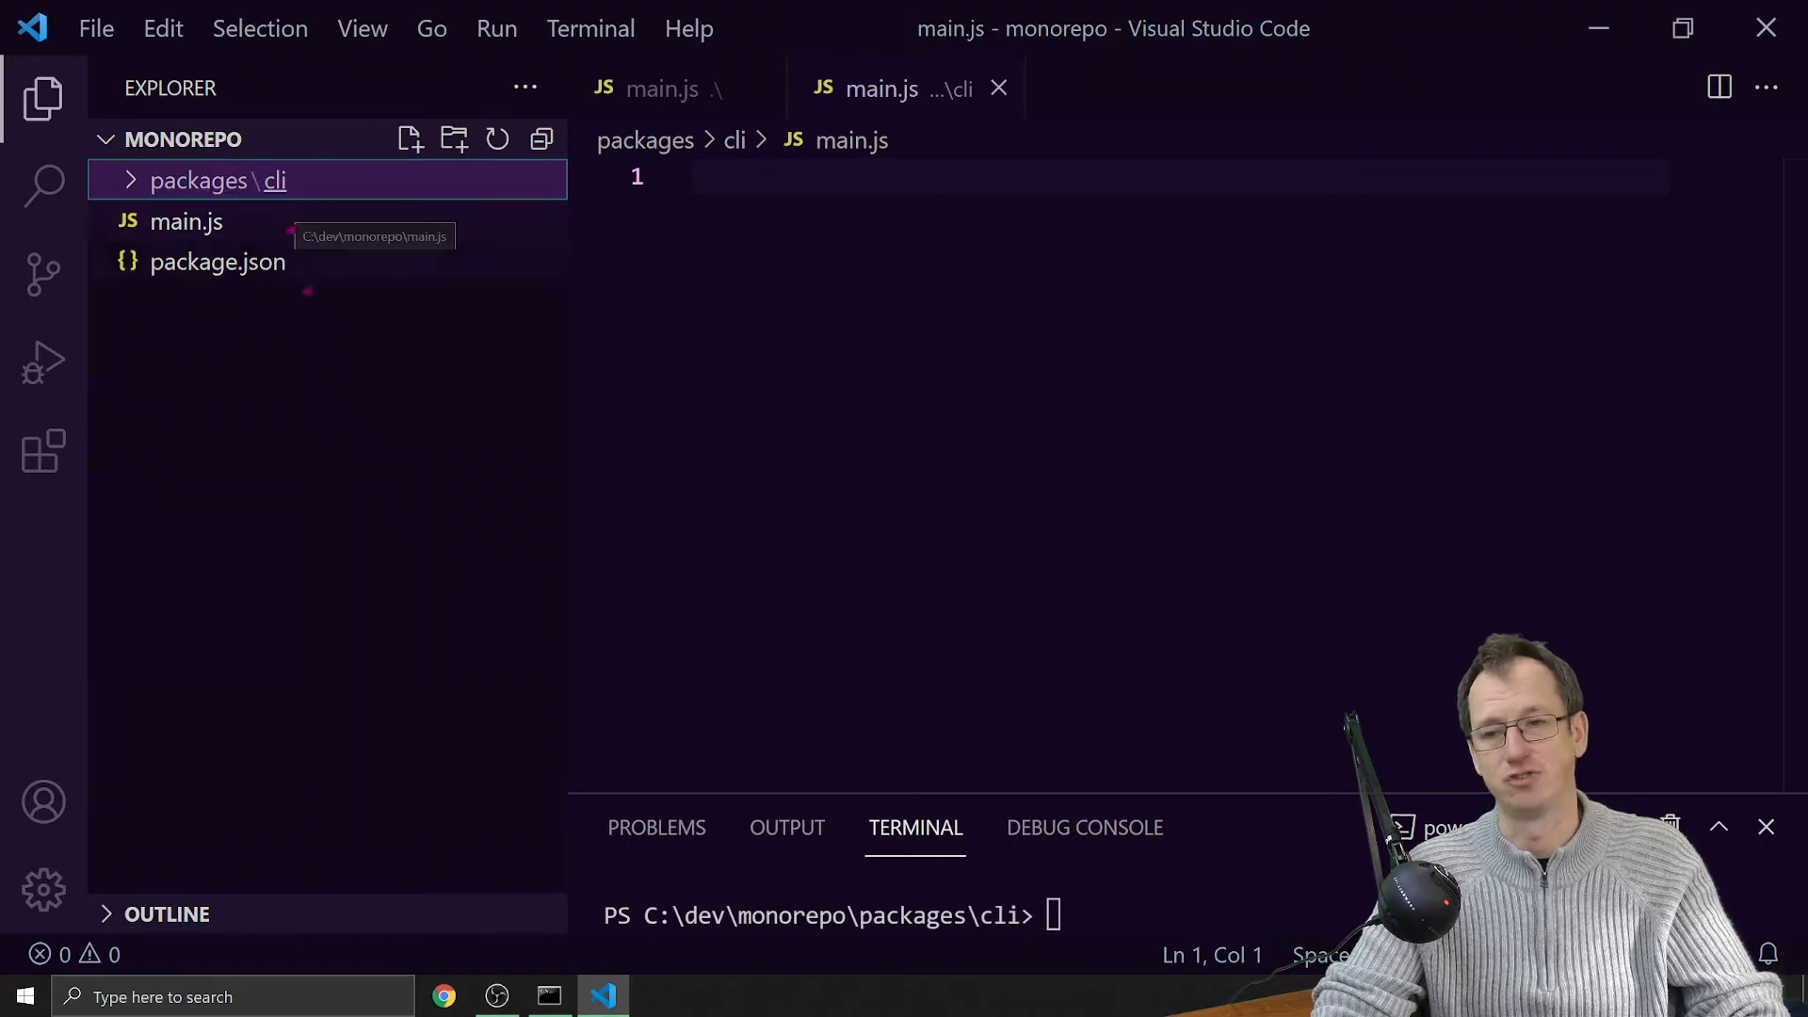
pyautogui.moveTo(338, 335)
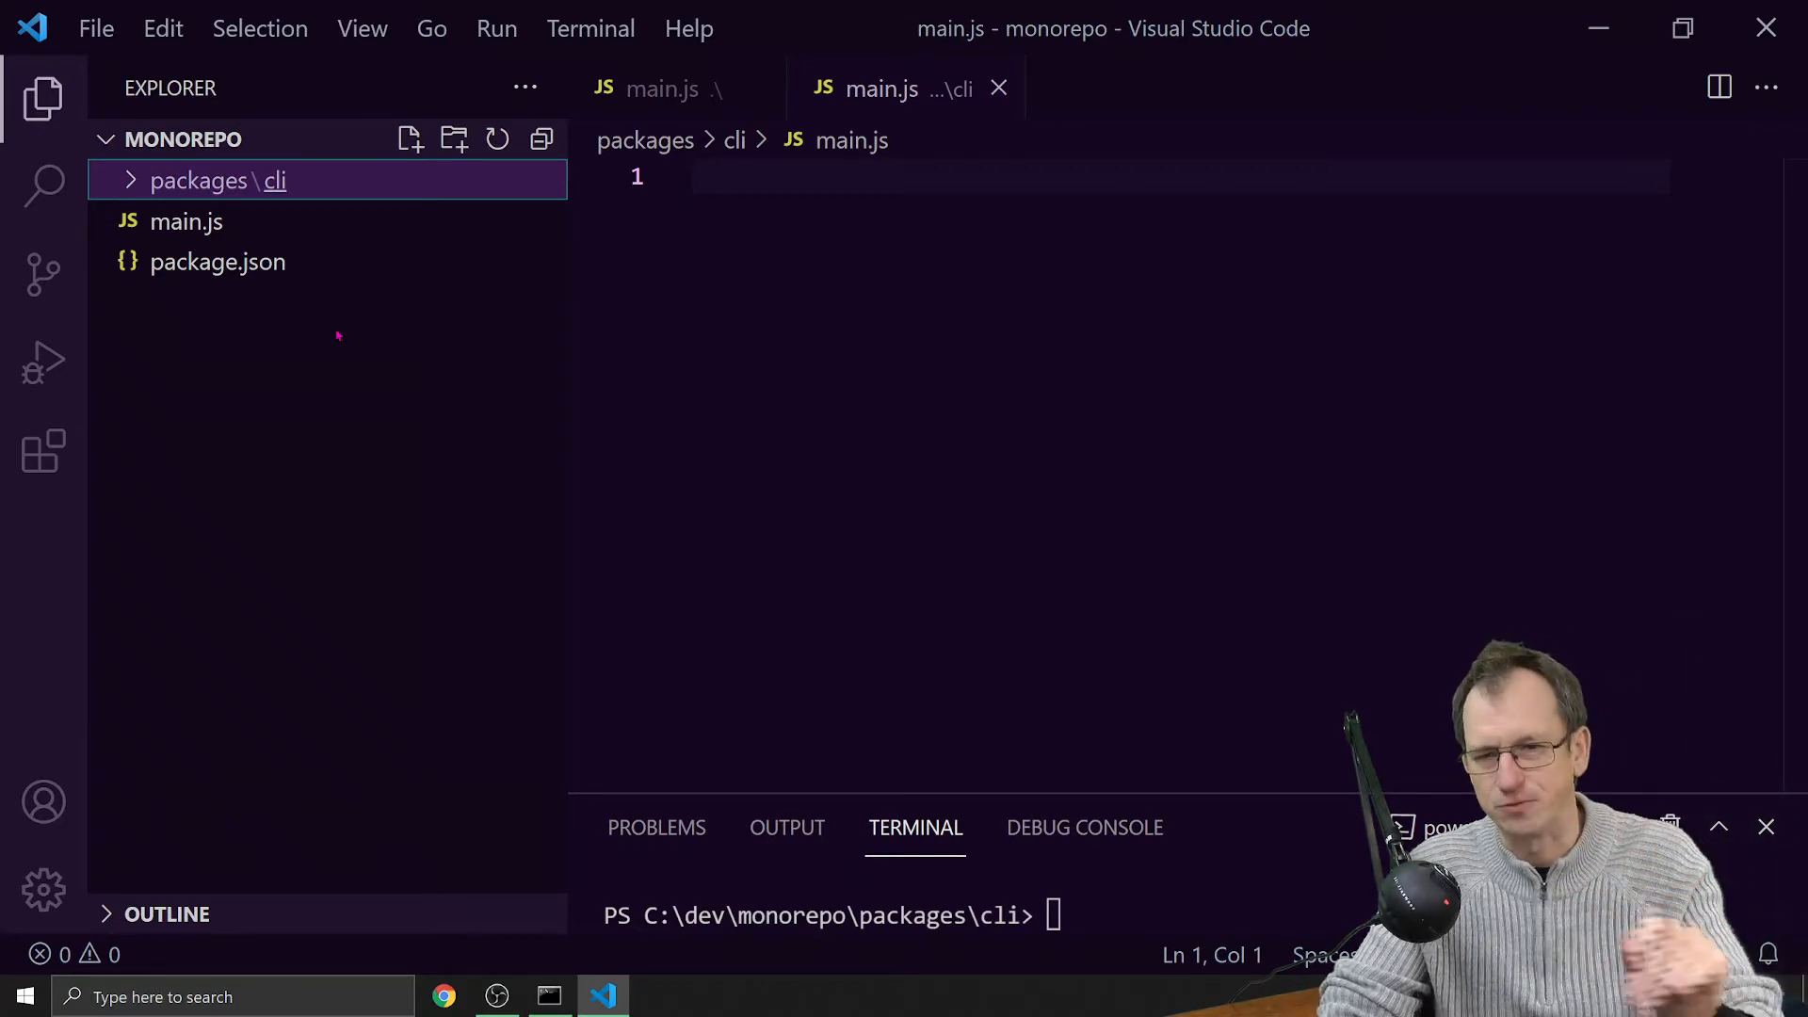
pyautogui.click(217, 262)
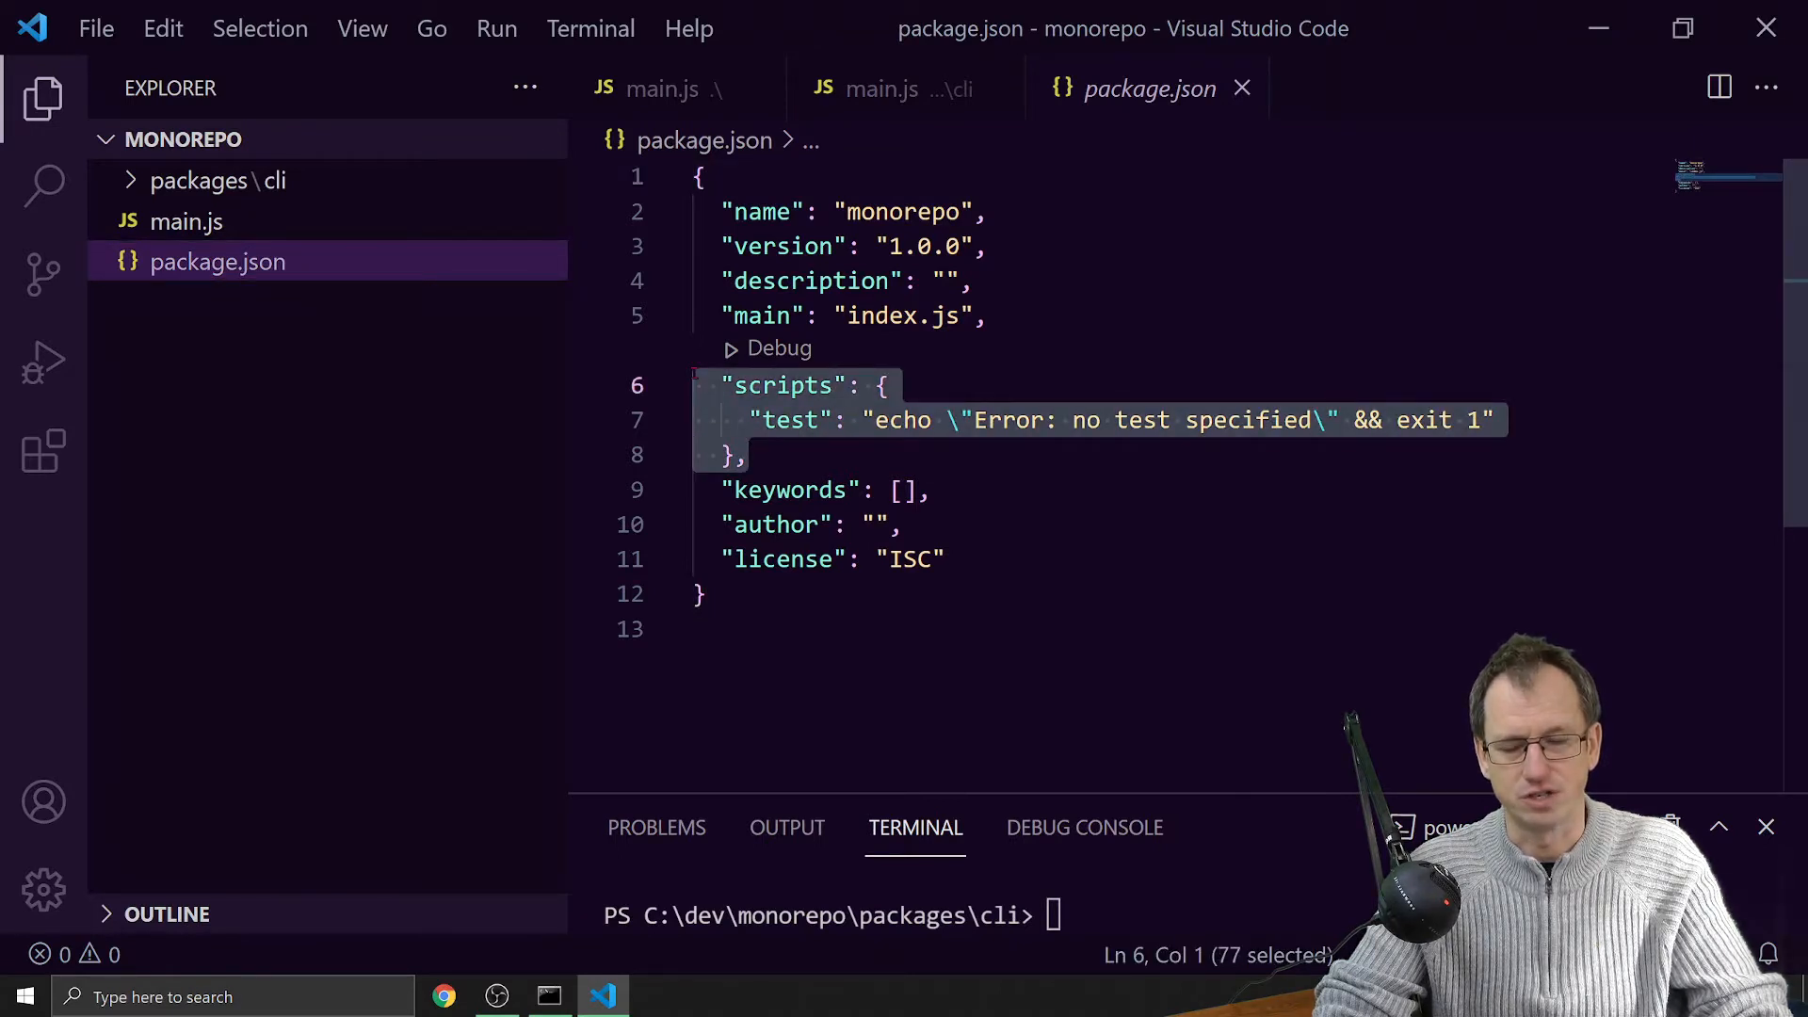
# - Replace the scripts block with "workspaces": ["./packages/cli"] and save package.json
pyautogui.press('Delete')
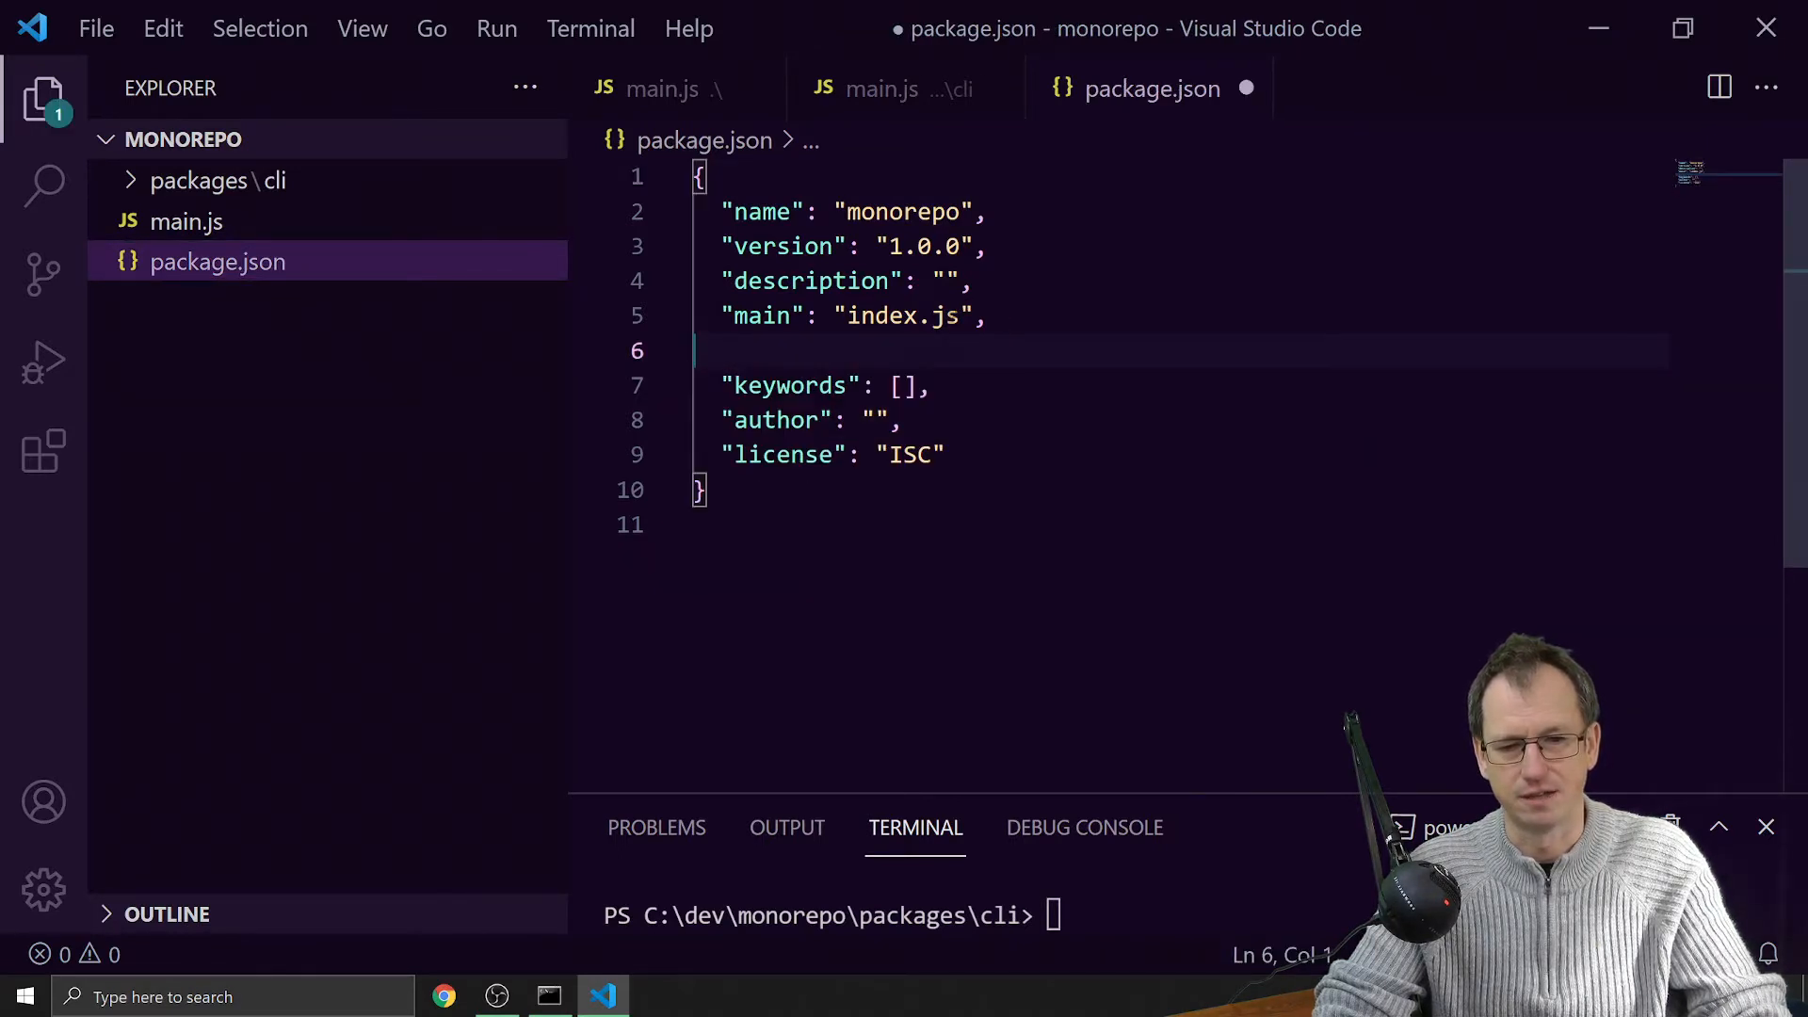
pyautogui.write('"')
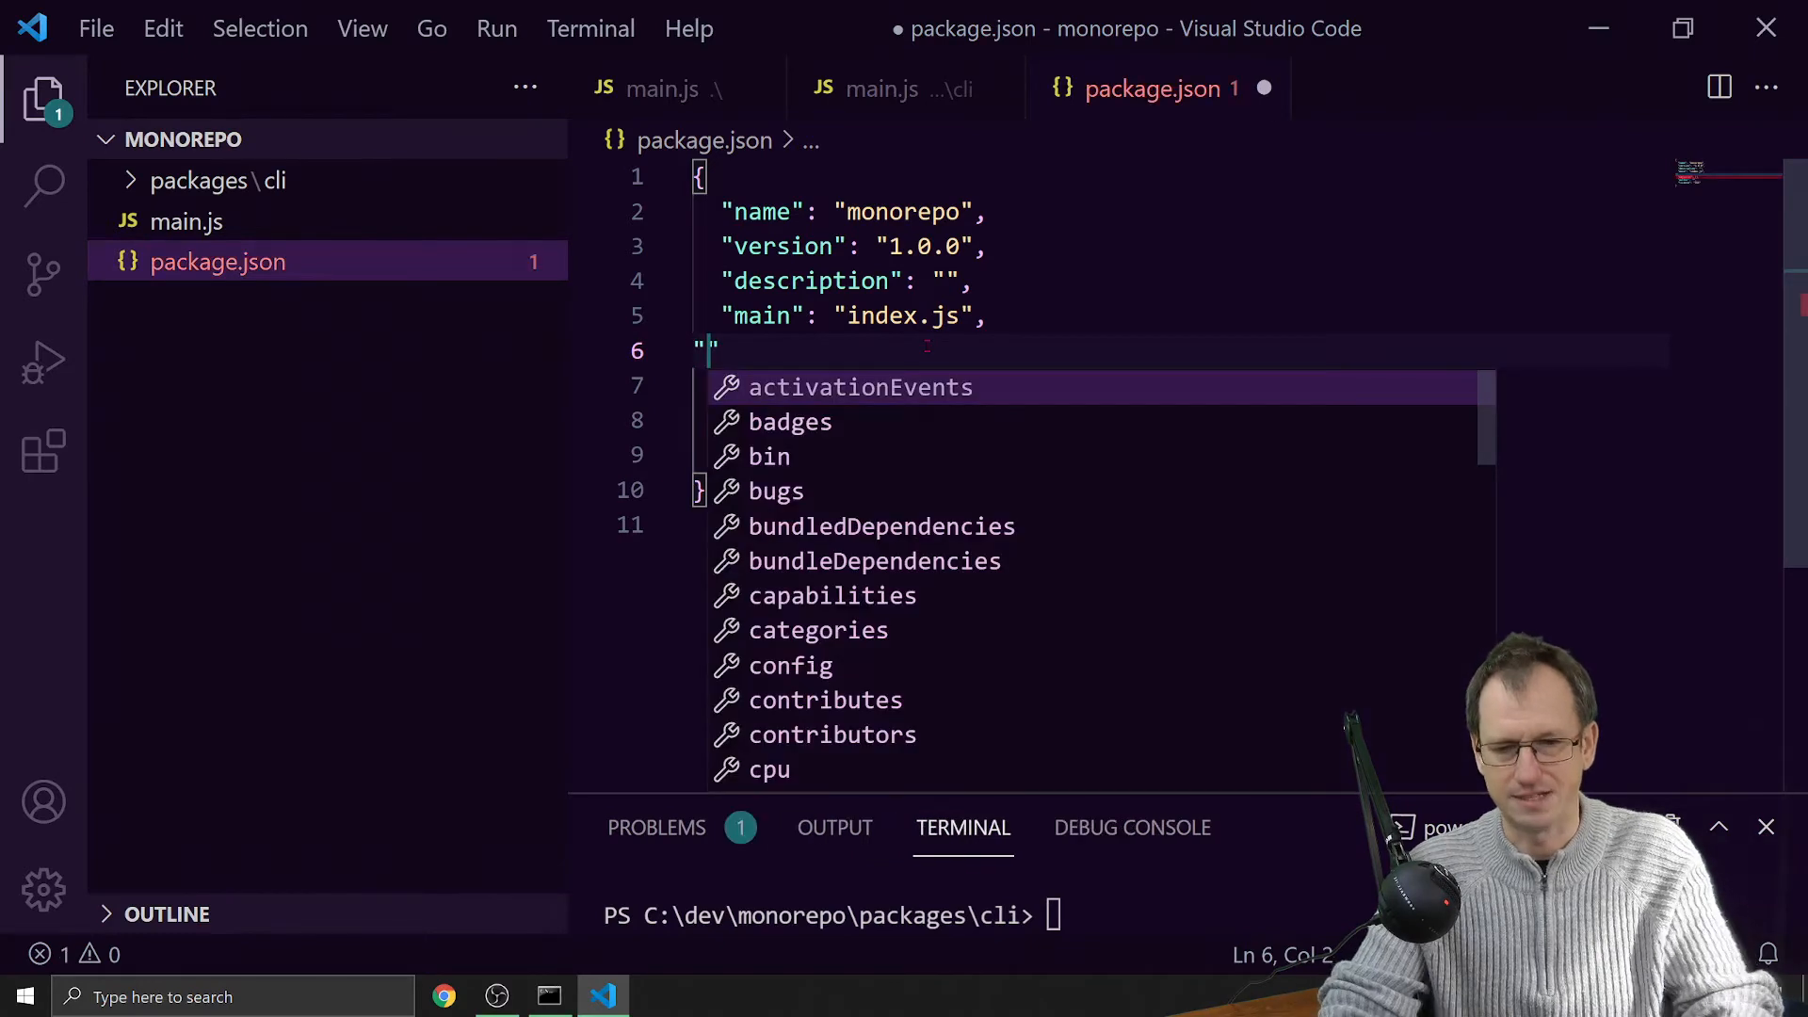
pyautogui.write('workspaces')
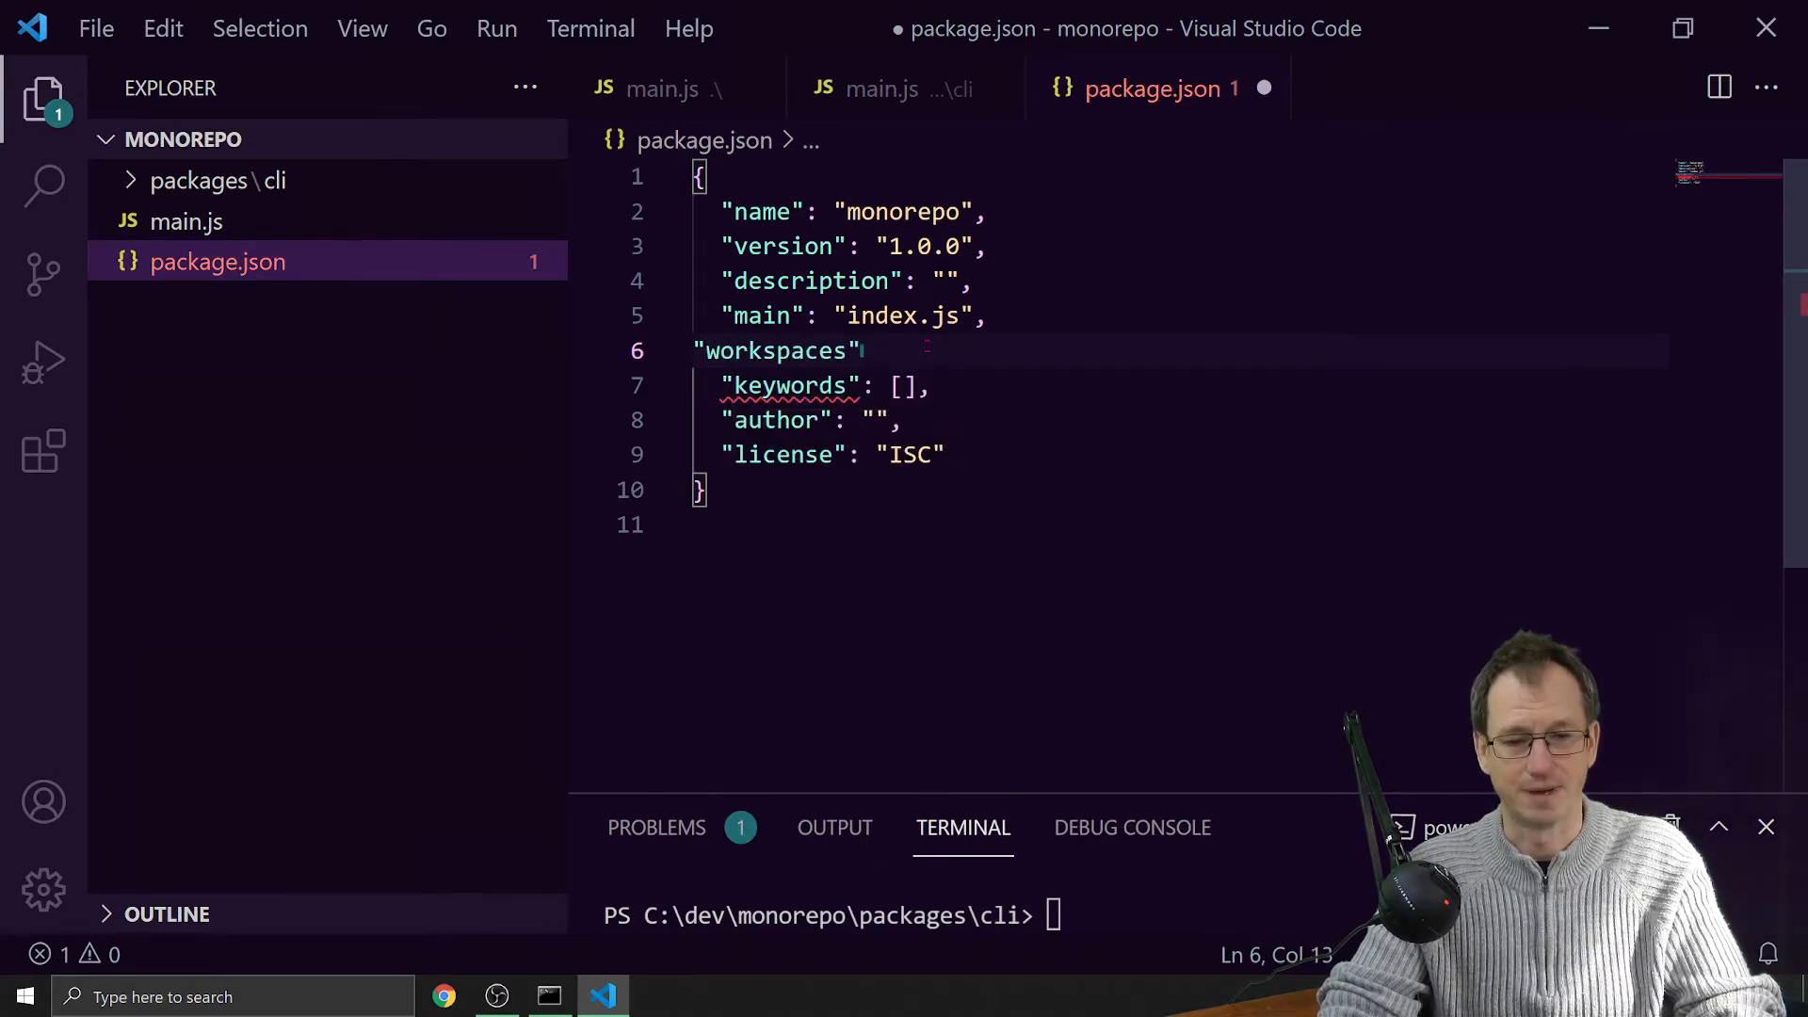
pyautogui.write(':[]')
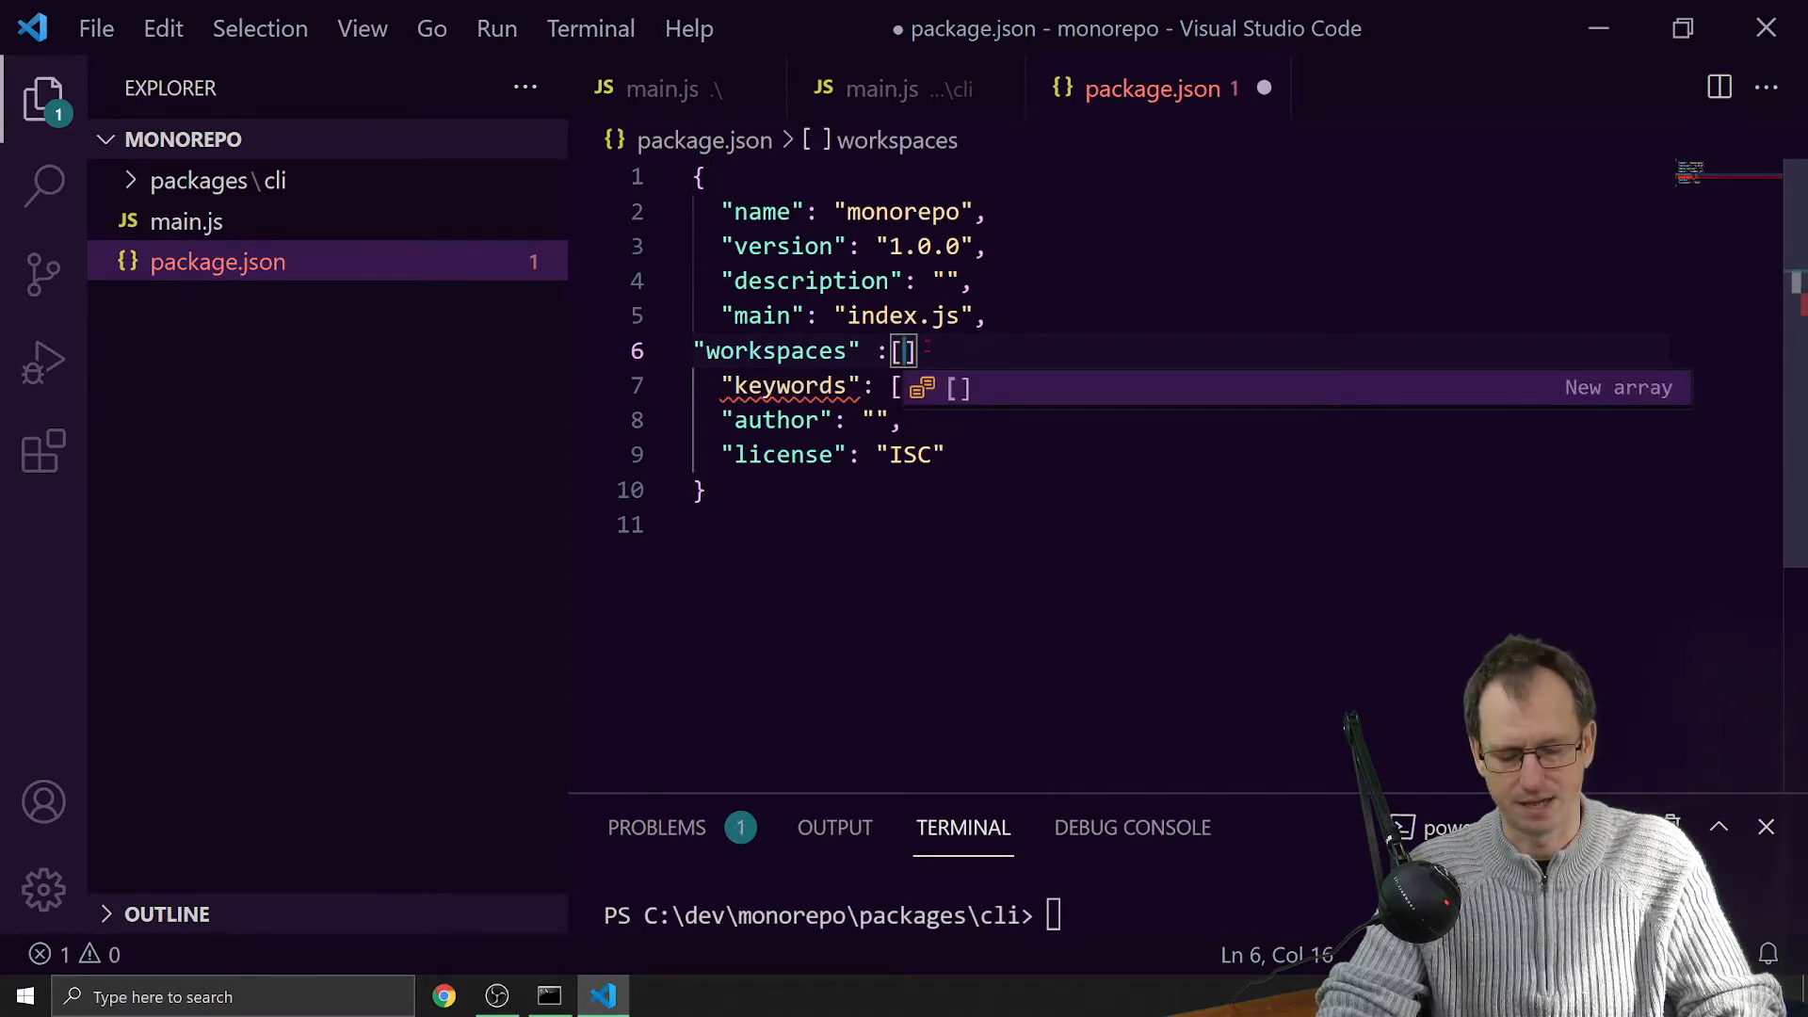
pyautogui.write('""')
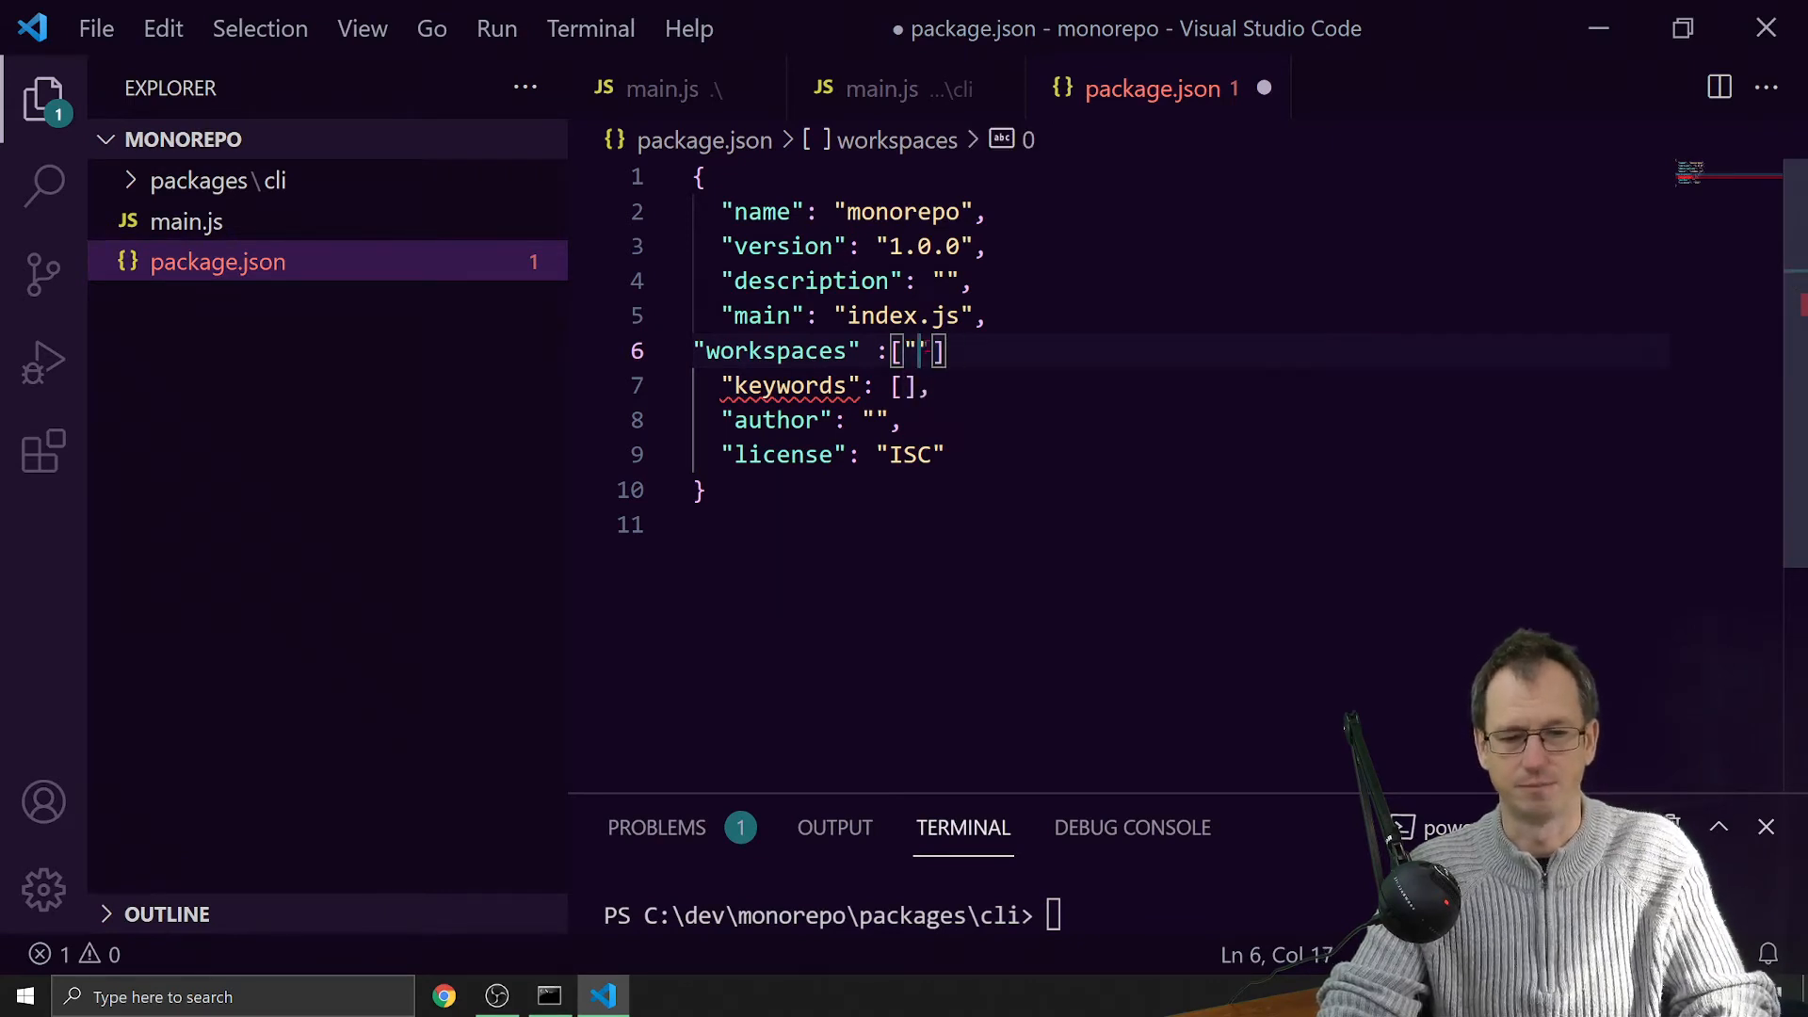
pyautogui.write('./packages')
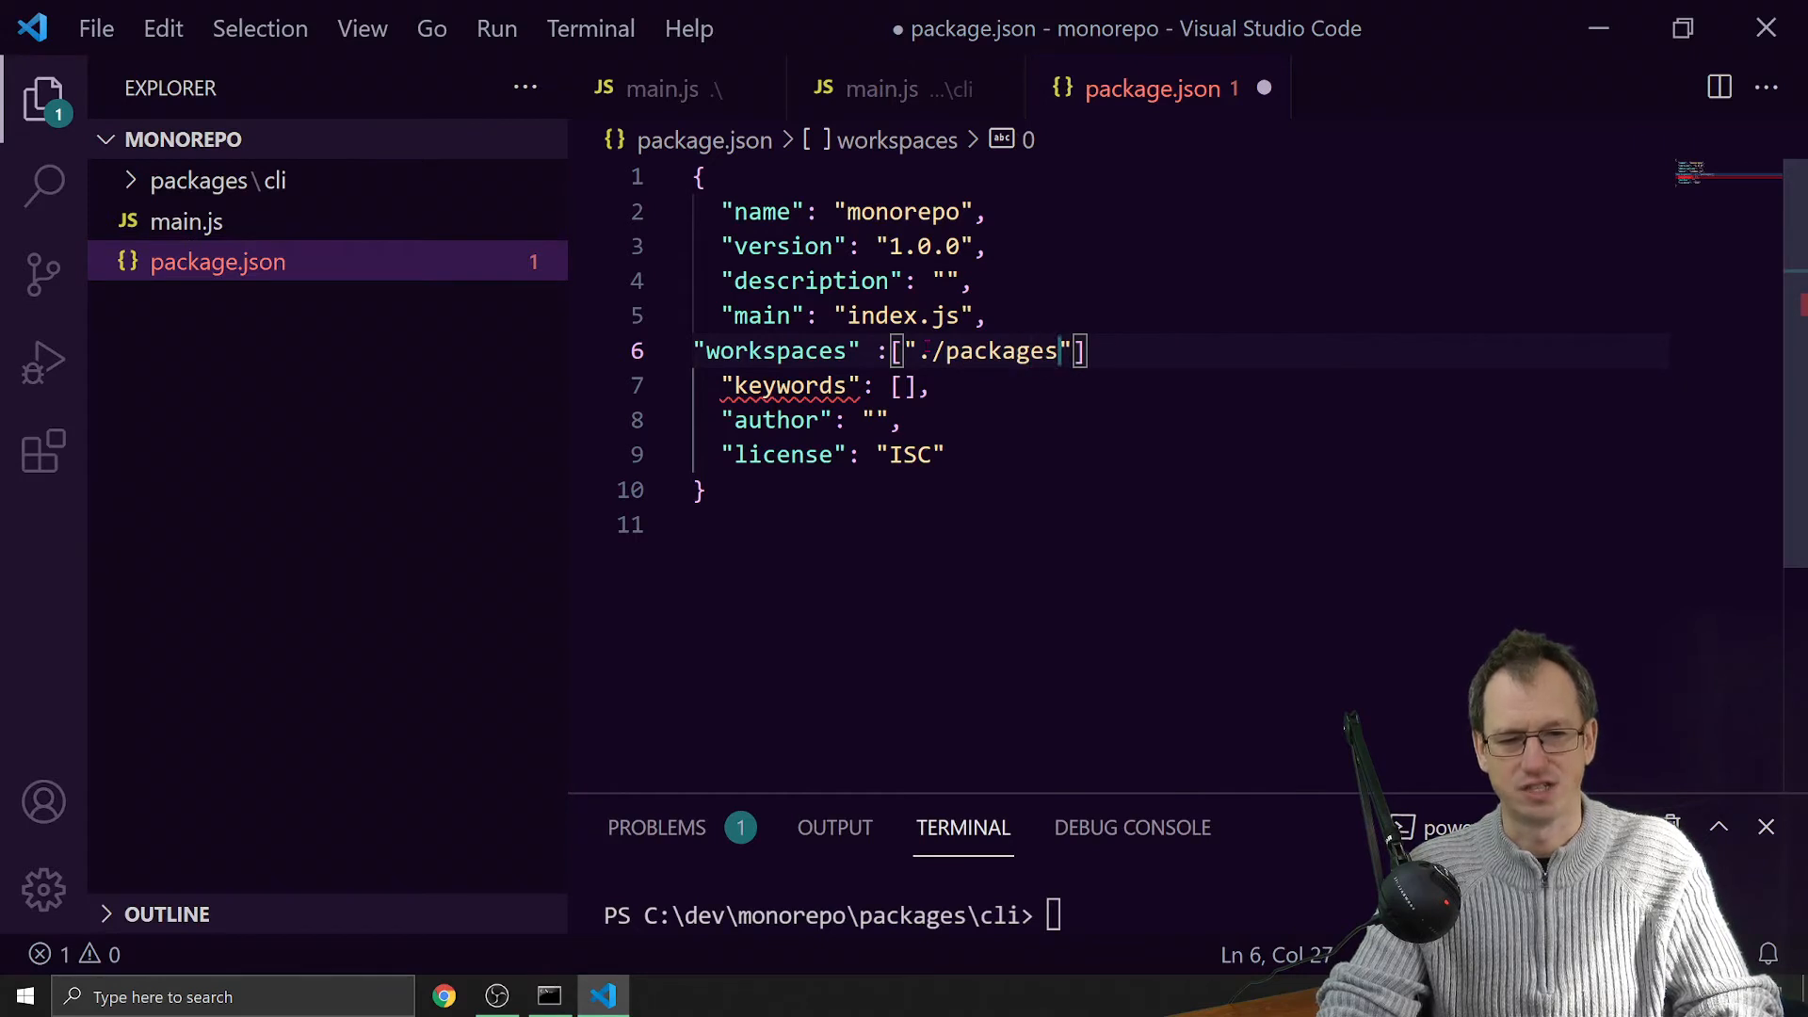
pyautogui.write('/cli')
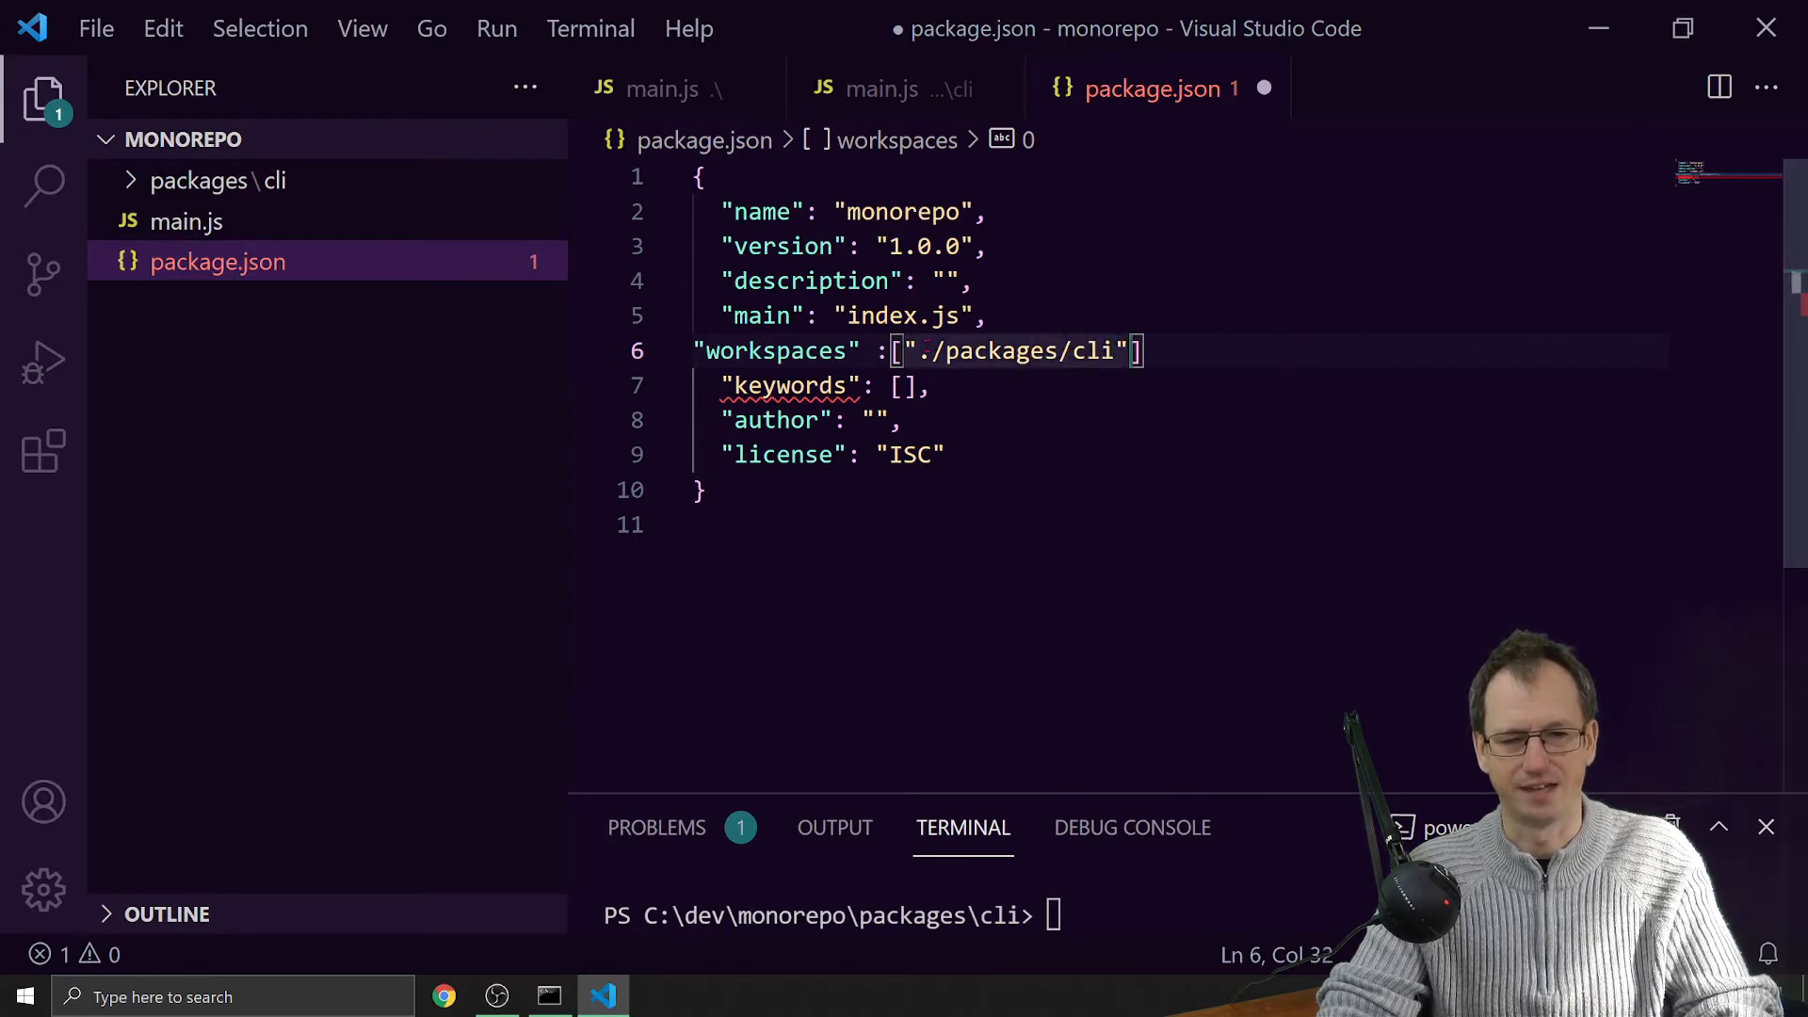
pyautogui.write(',')
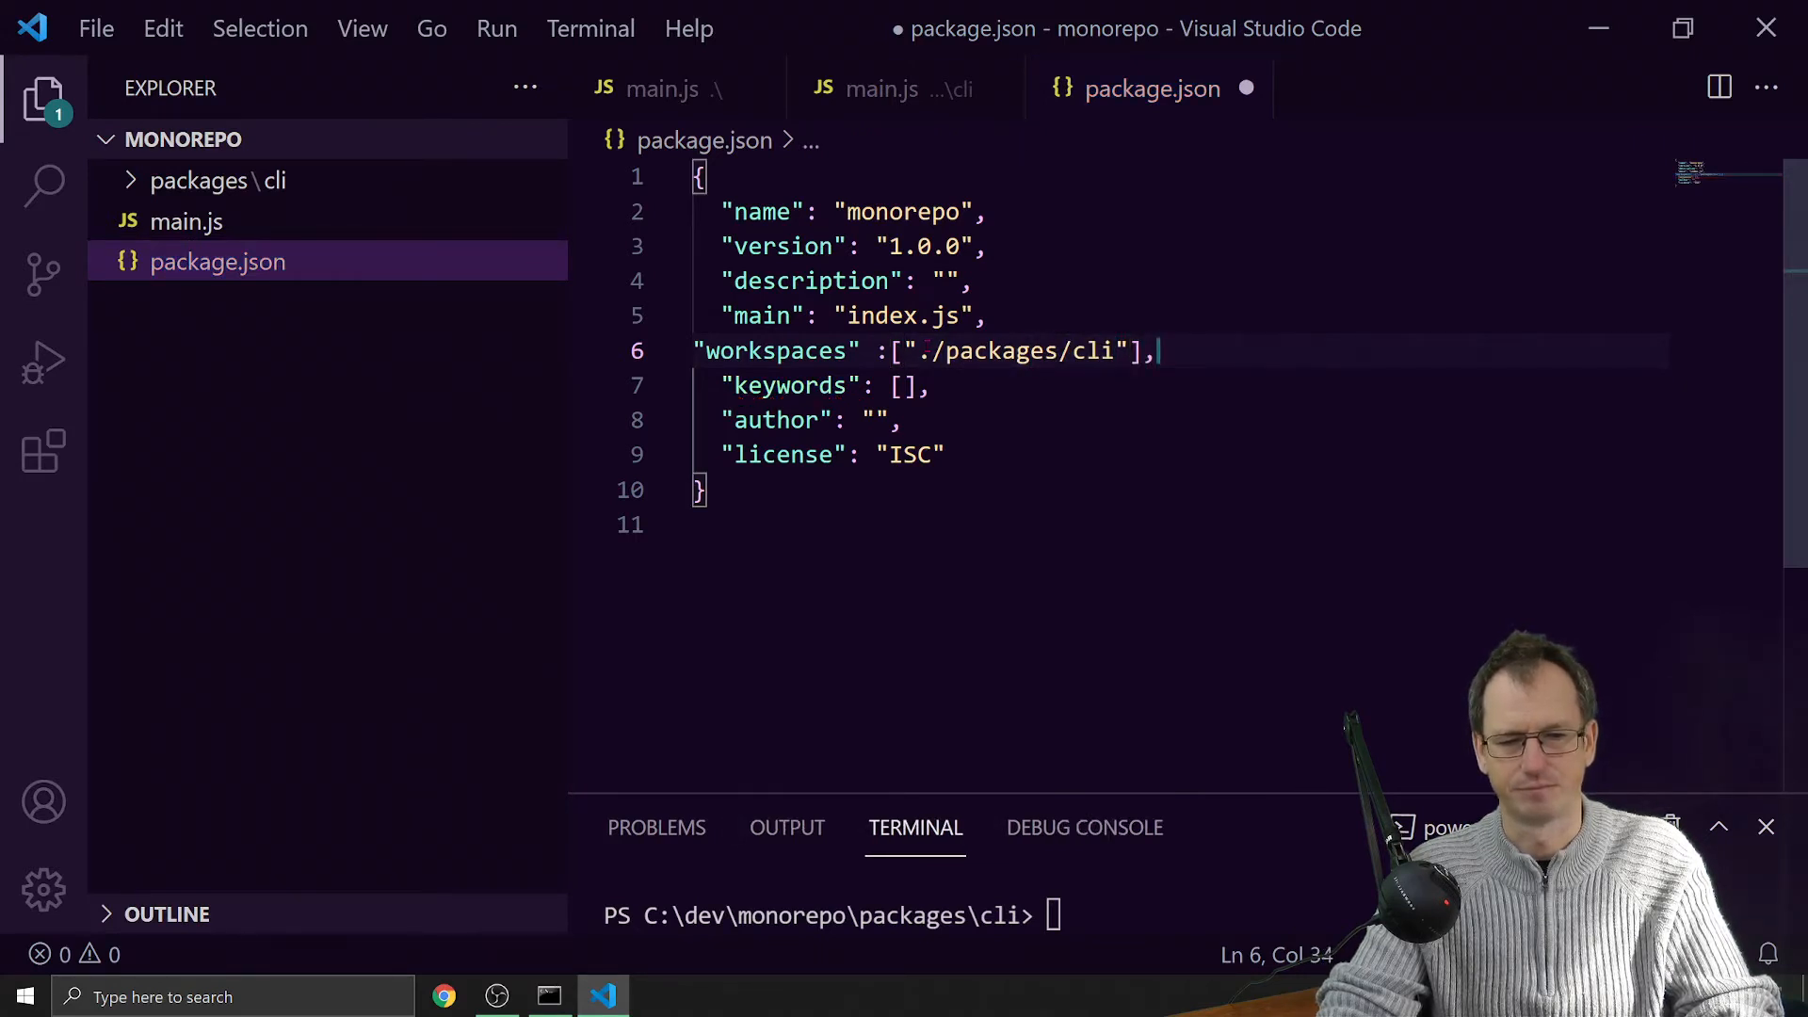
pyautogui.press('ctrl+s')
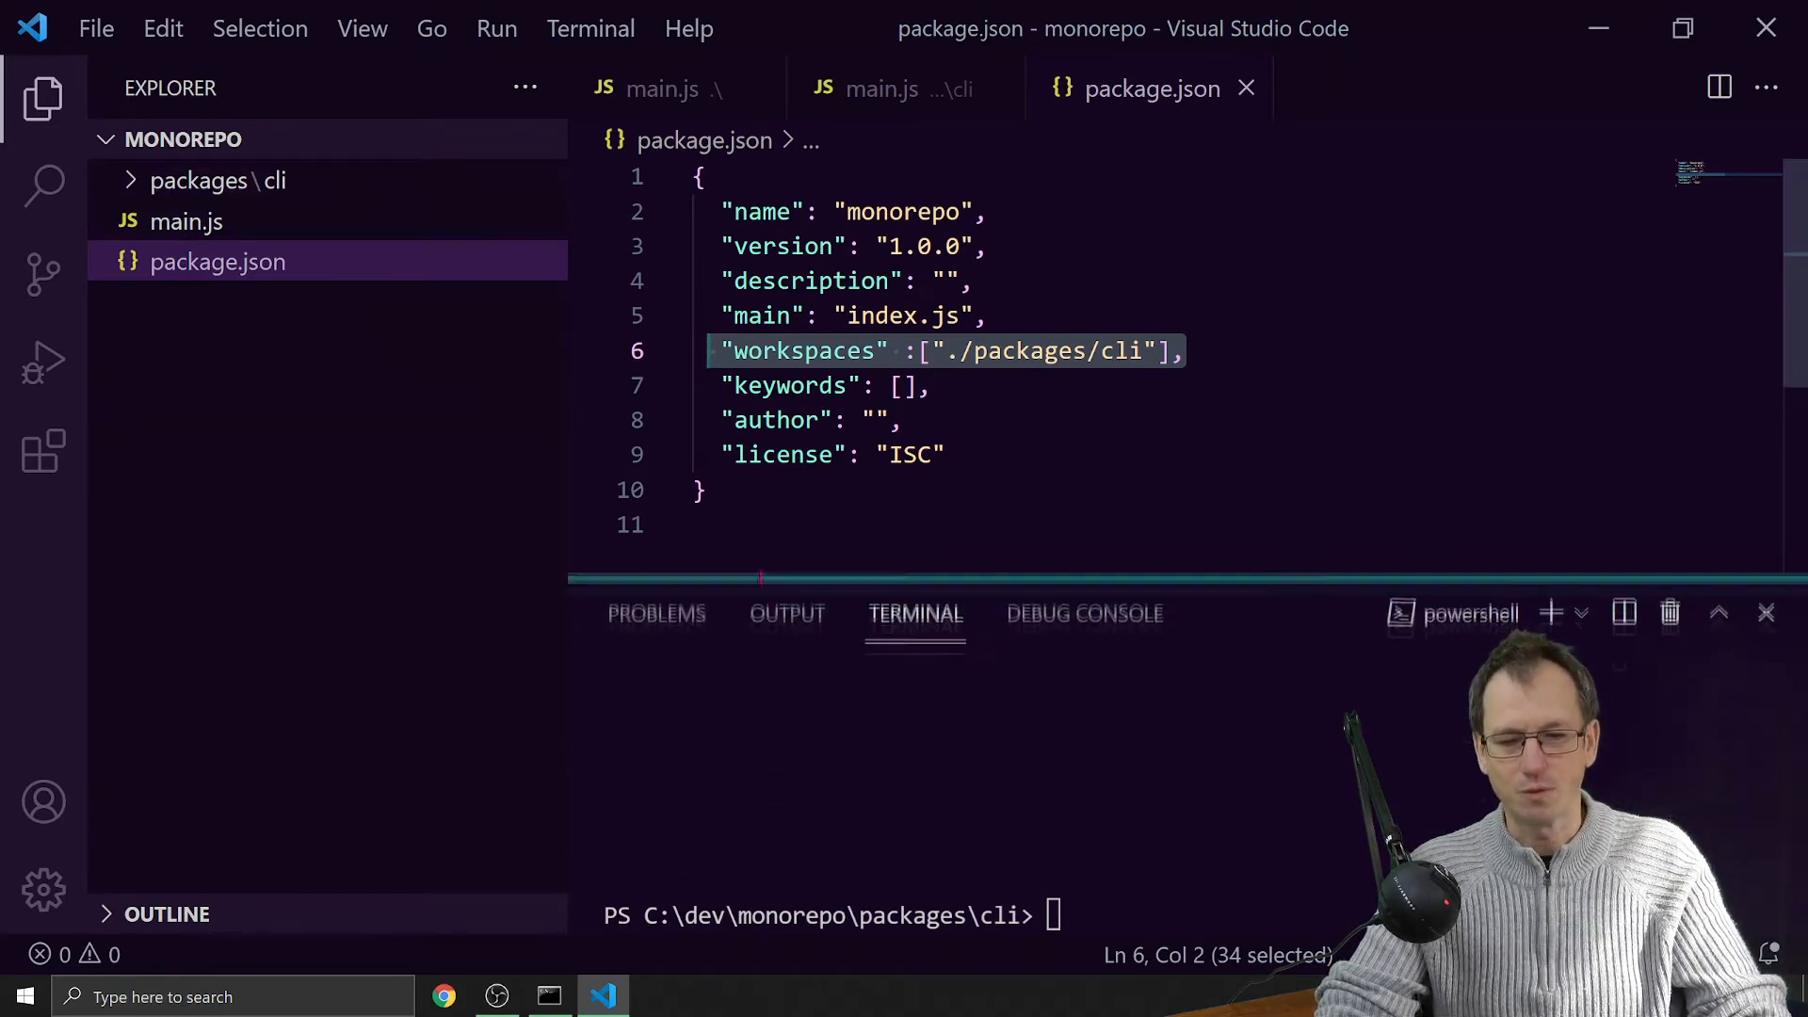
# - Return the terminal to the monorepo root with cd
pyautogui.write('cd ..')
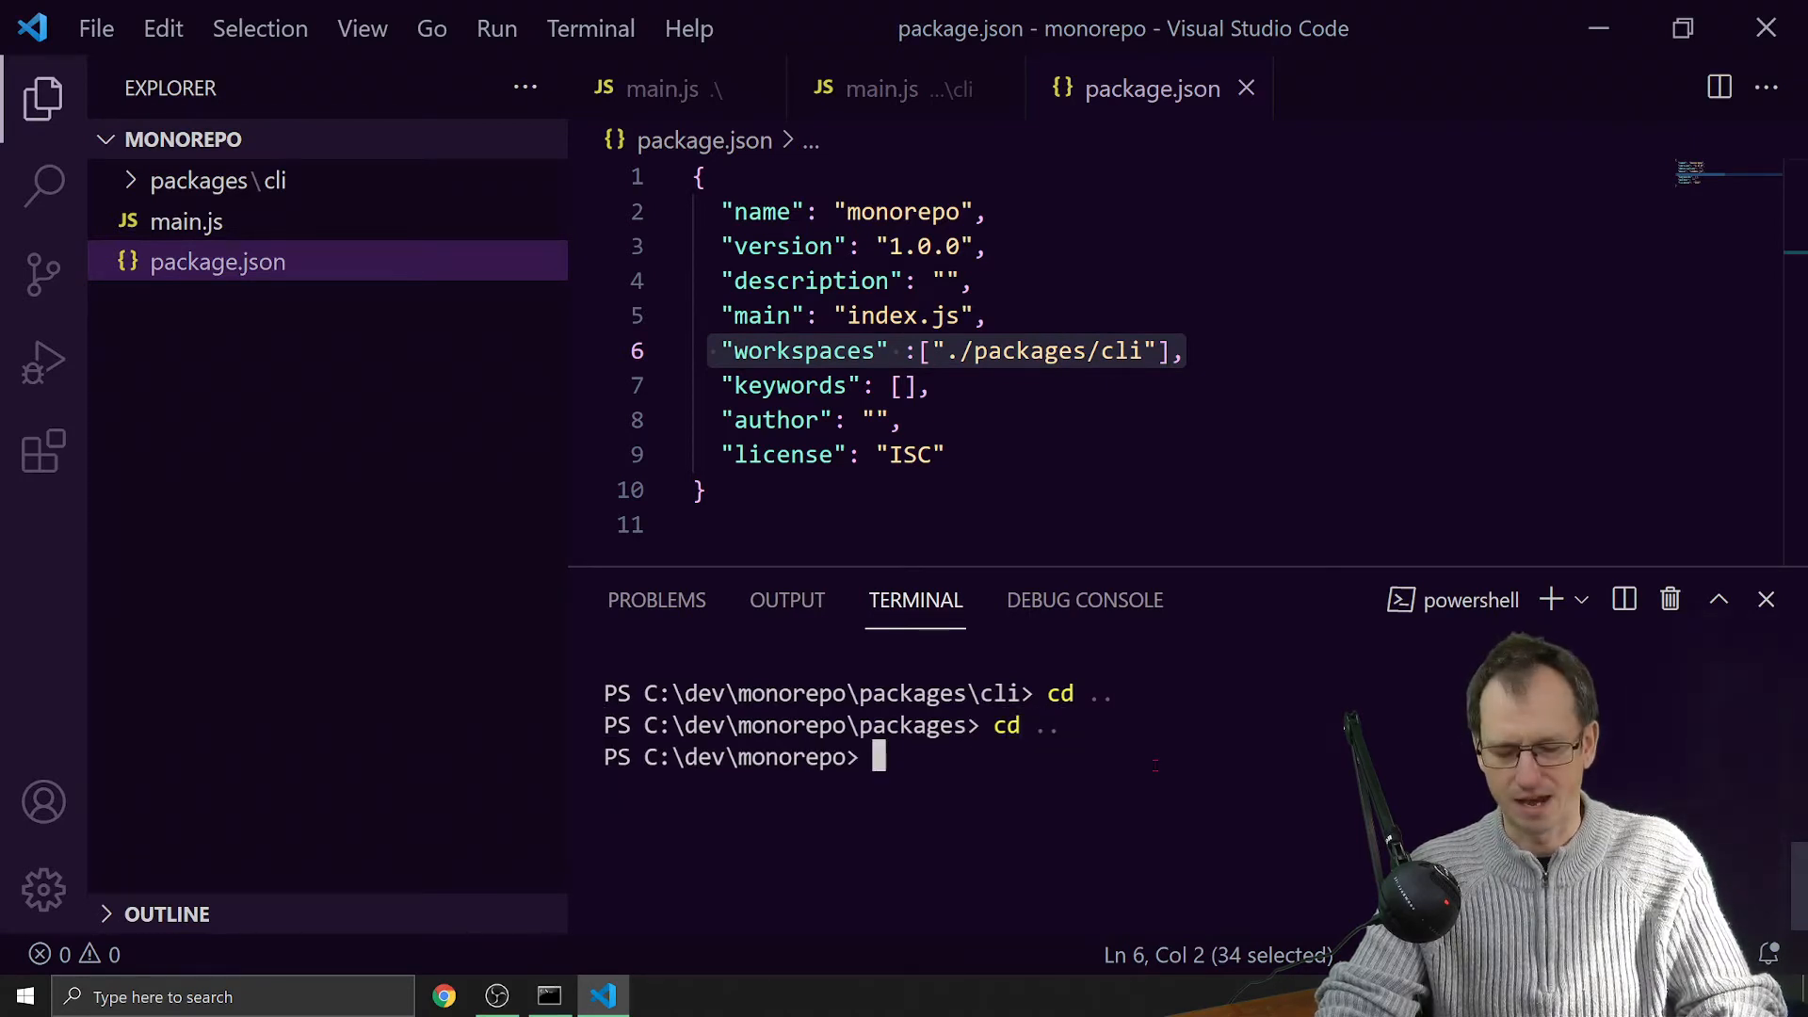
# - Run 'npm i' at the monorepo root, creating node_modules and package-lock.json
pyautogui.write('npm')
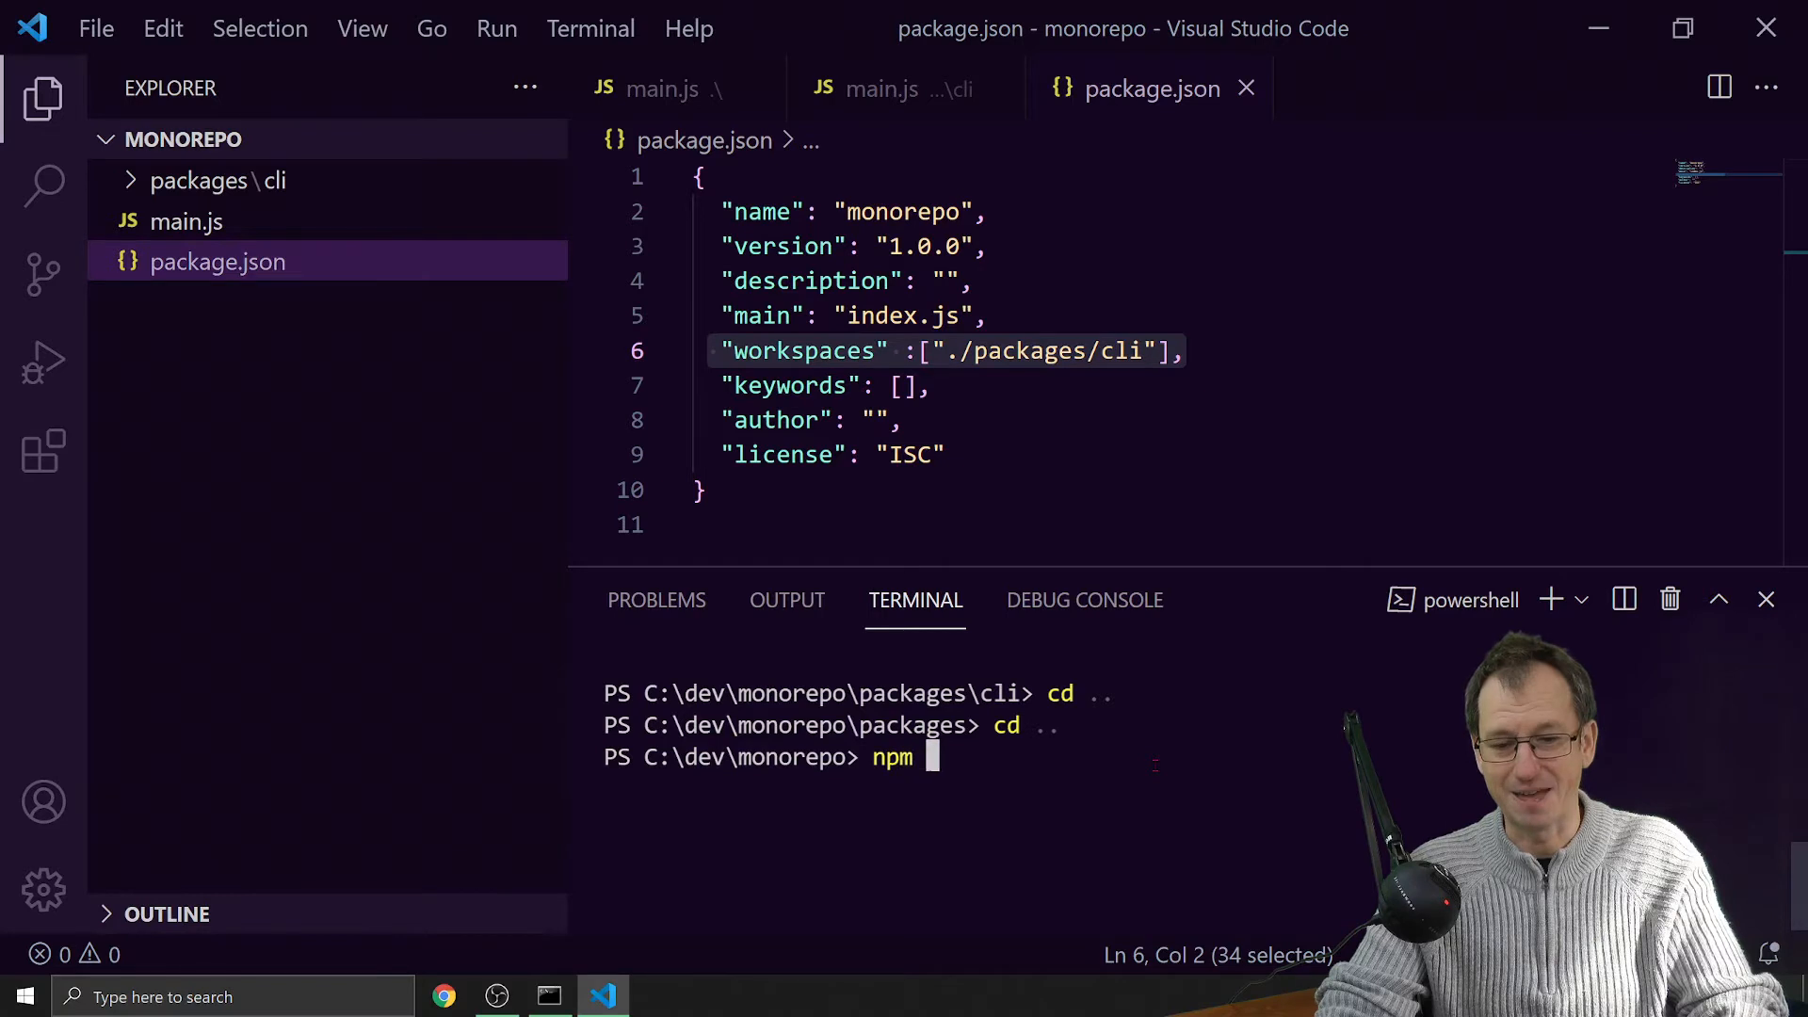
pyautogui.write('i')
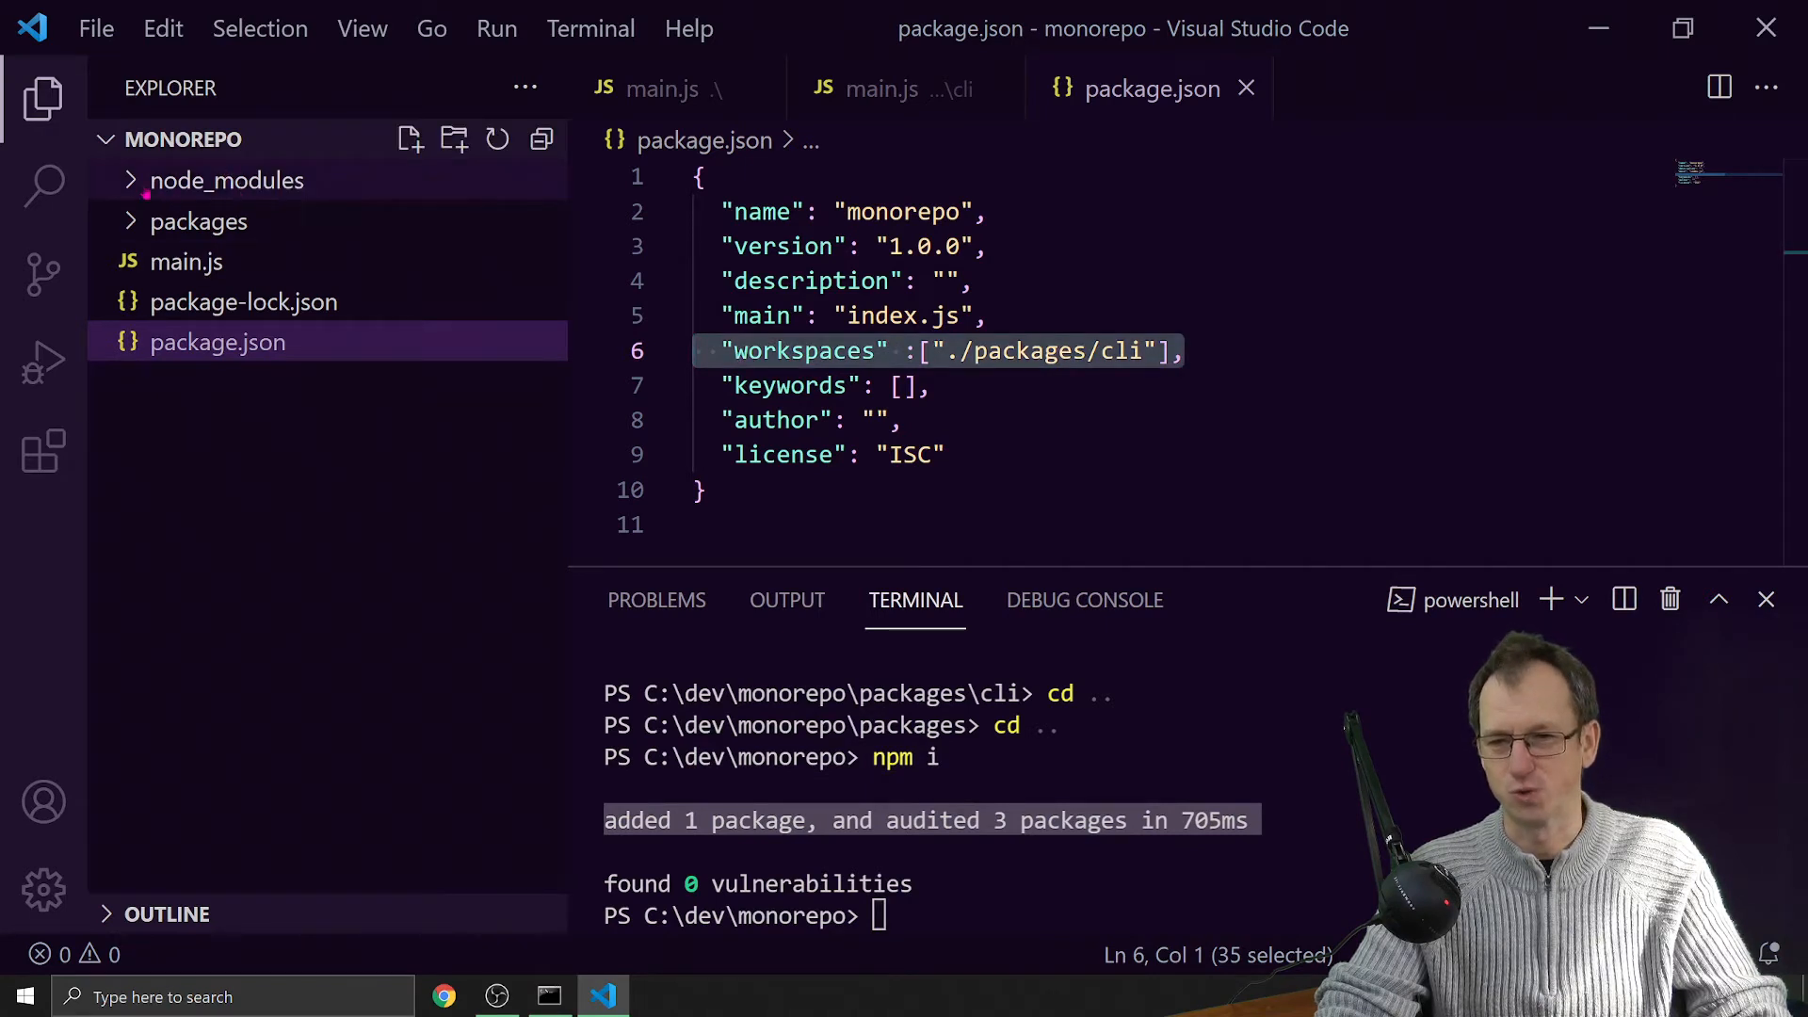
# - Inspect node_modules for the linked cli workspace, then open packages/cli/main.js
pyautogui.click(226, 179)
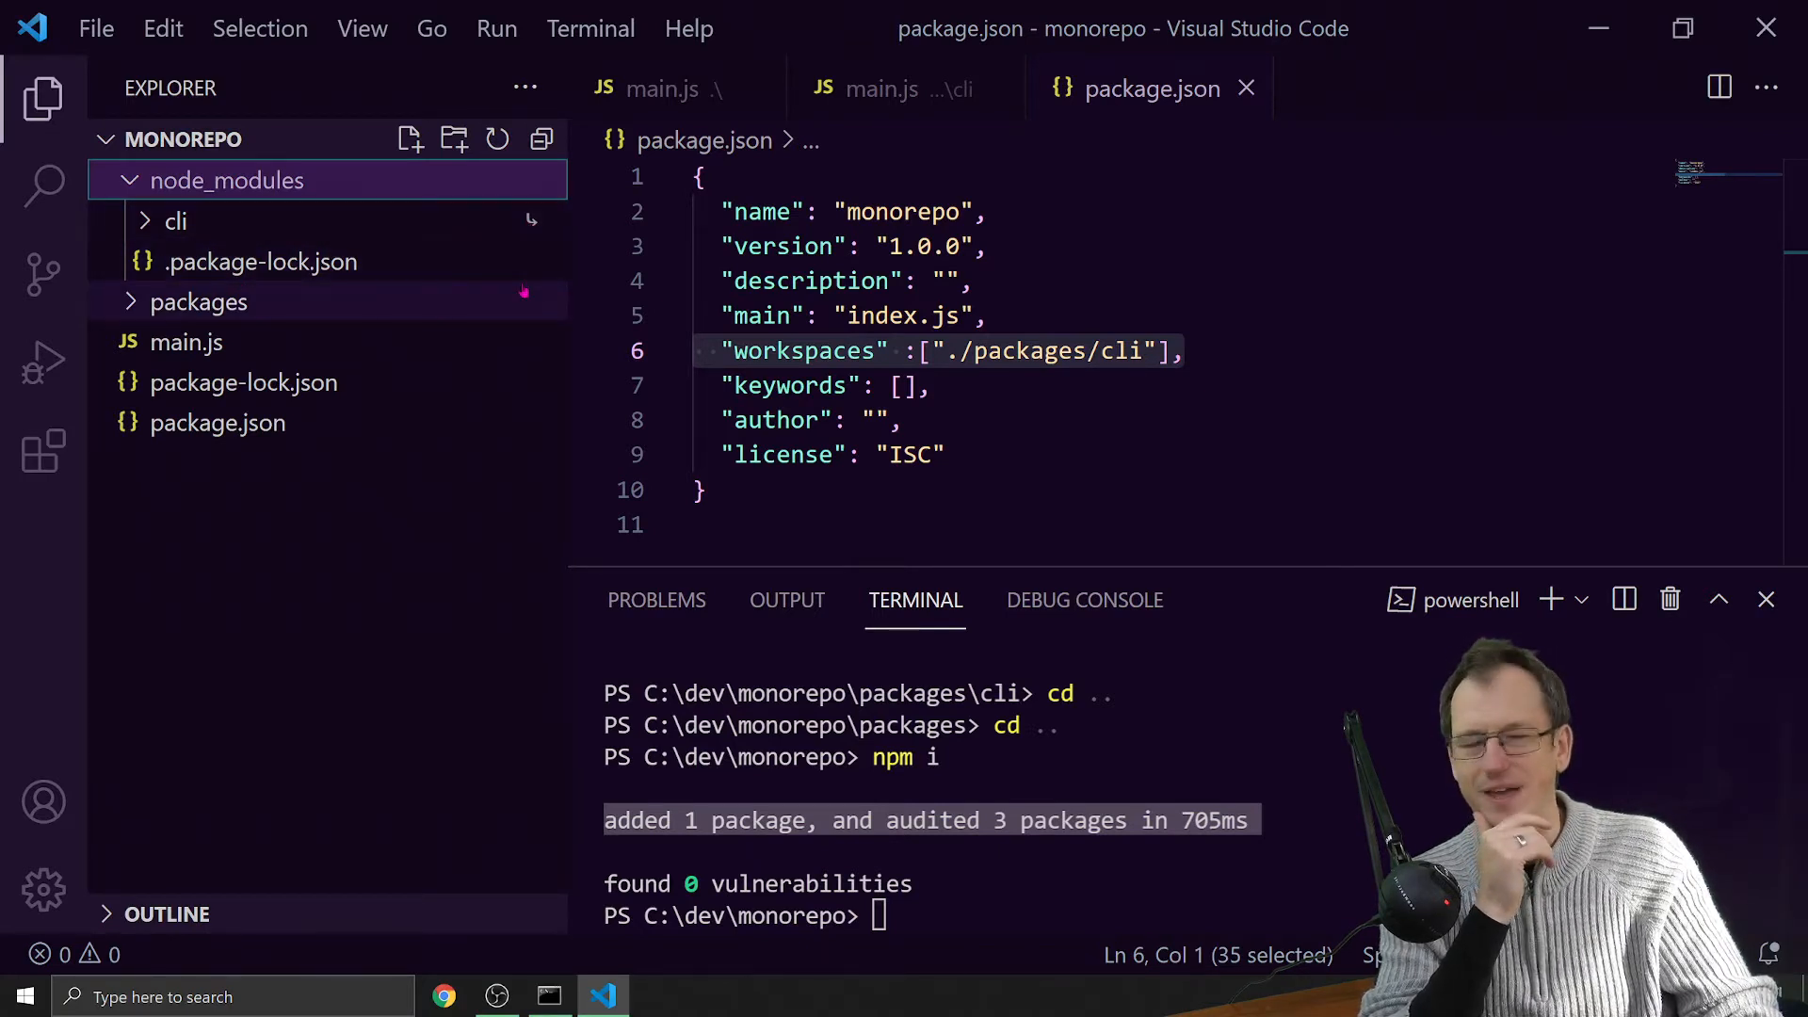
pyautogui.moveTo(198, 302)
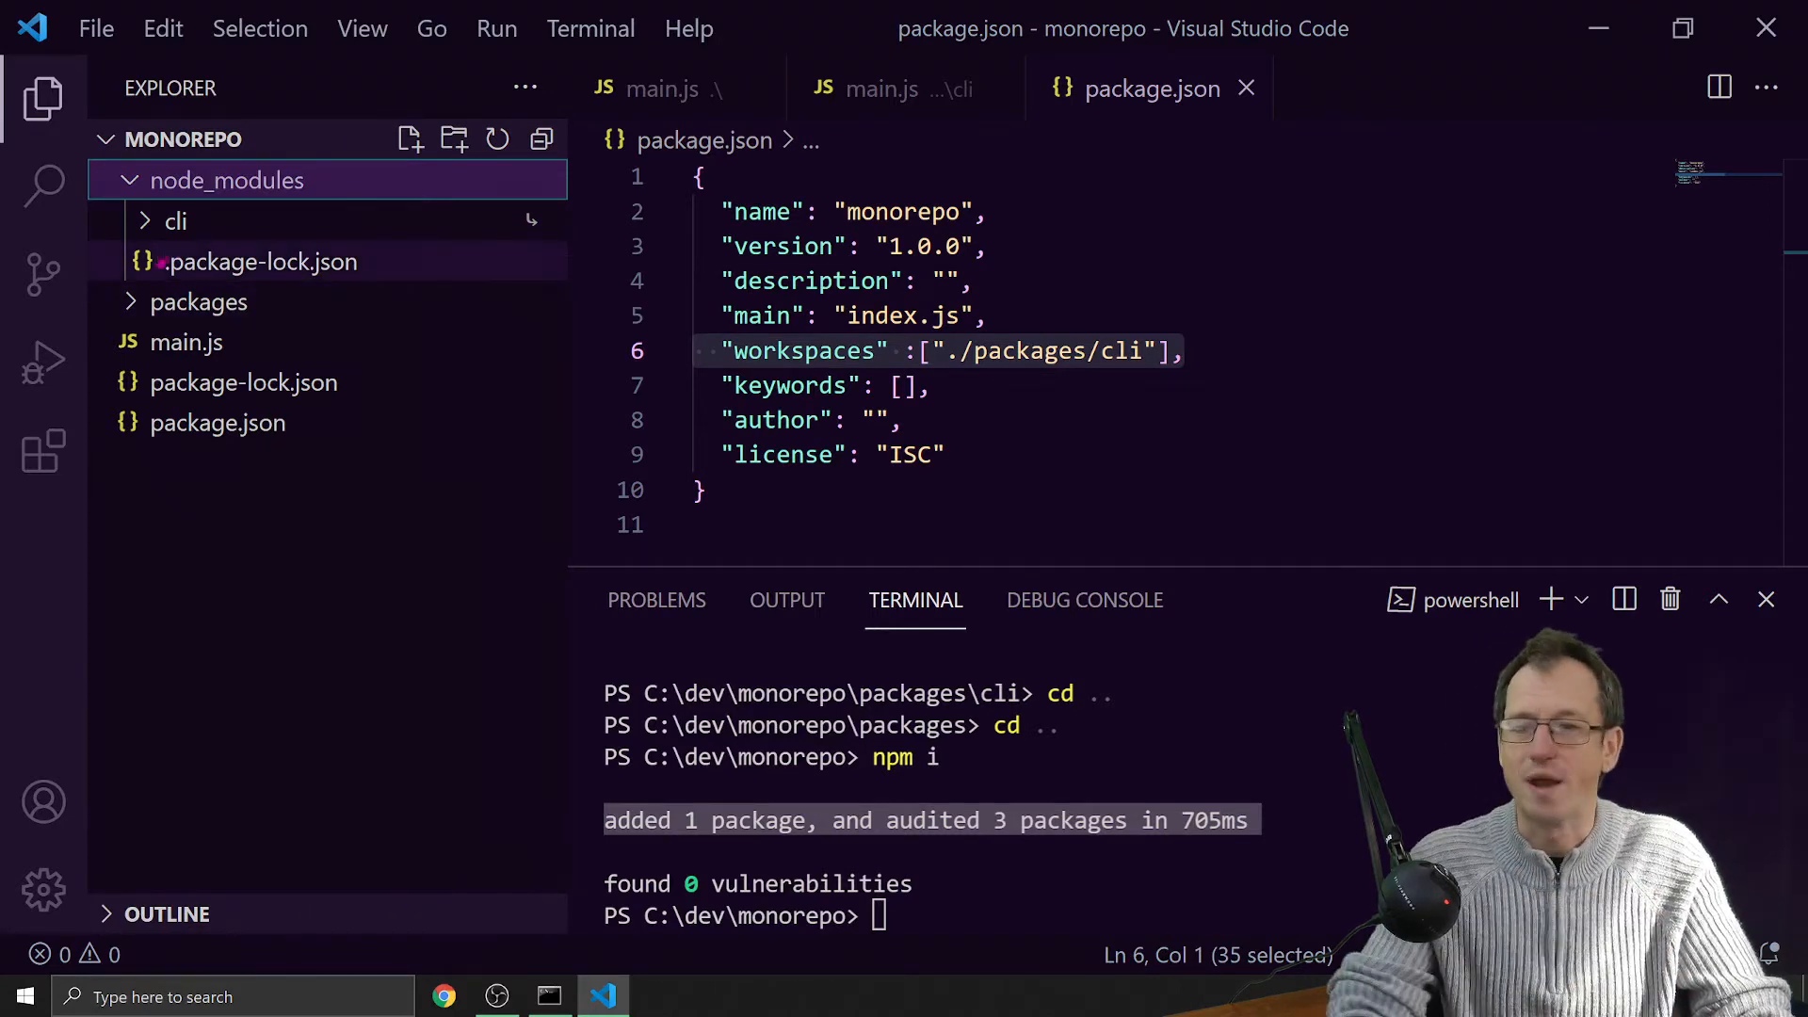
pyautogui.click(129, 180)
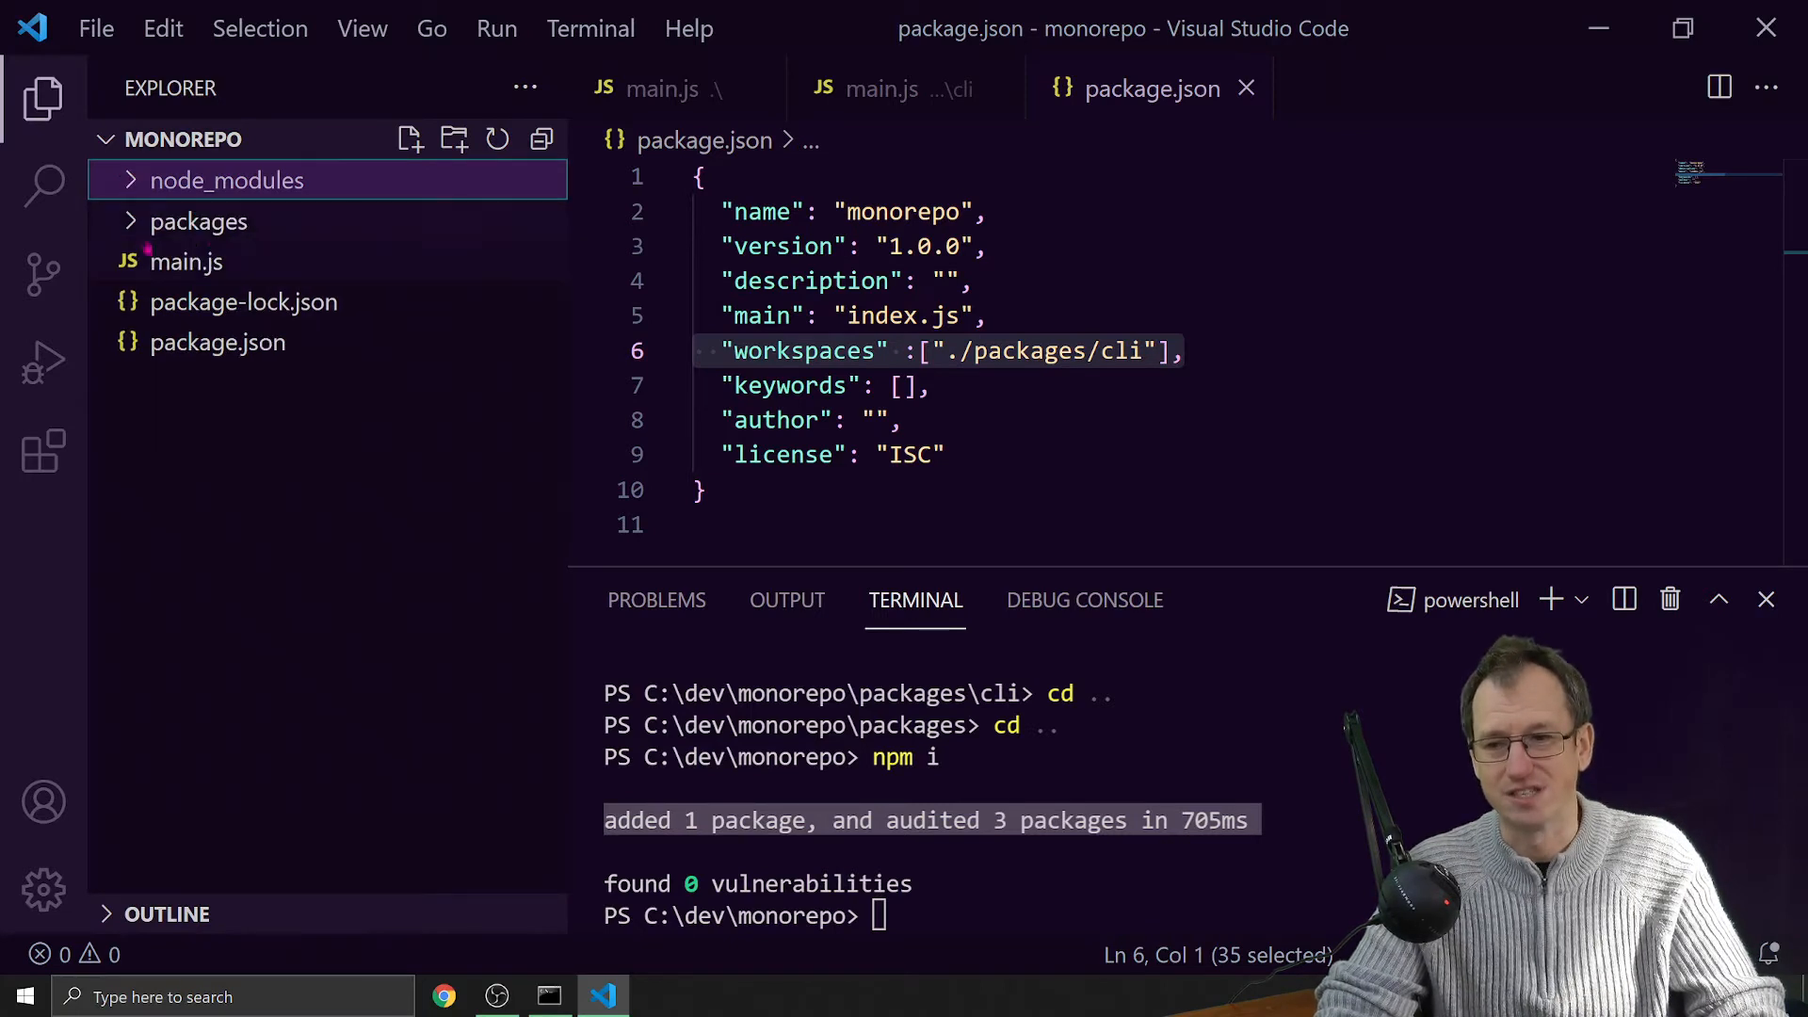
pyautogui.click(198, 221)
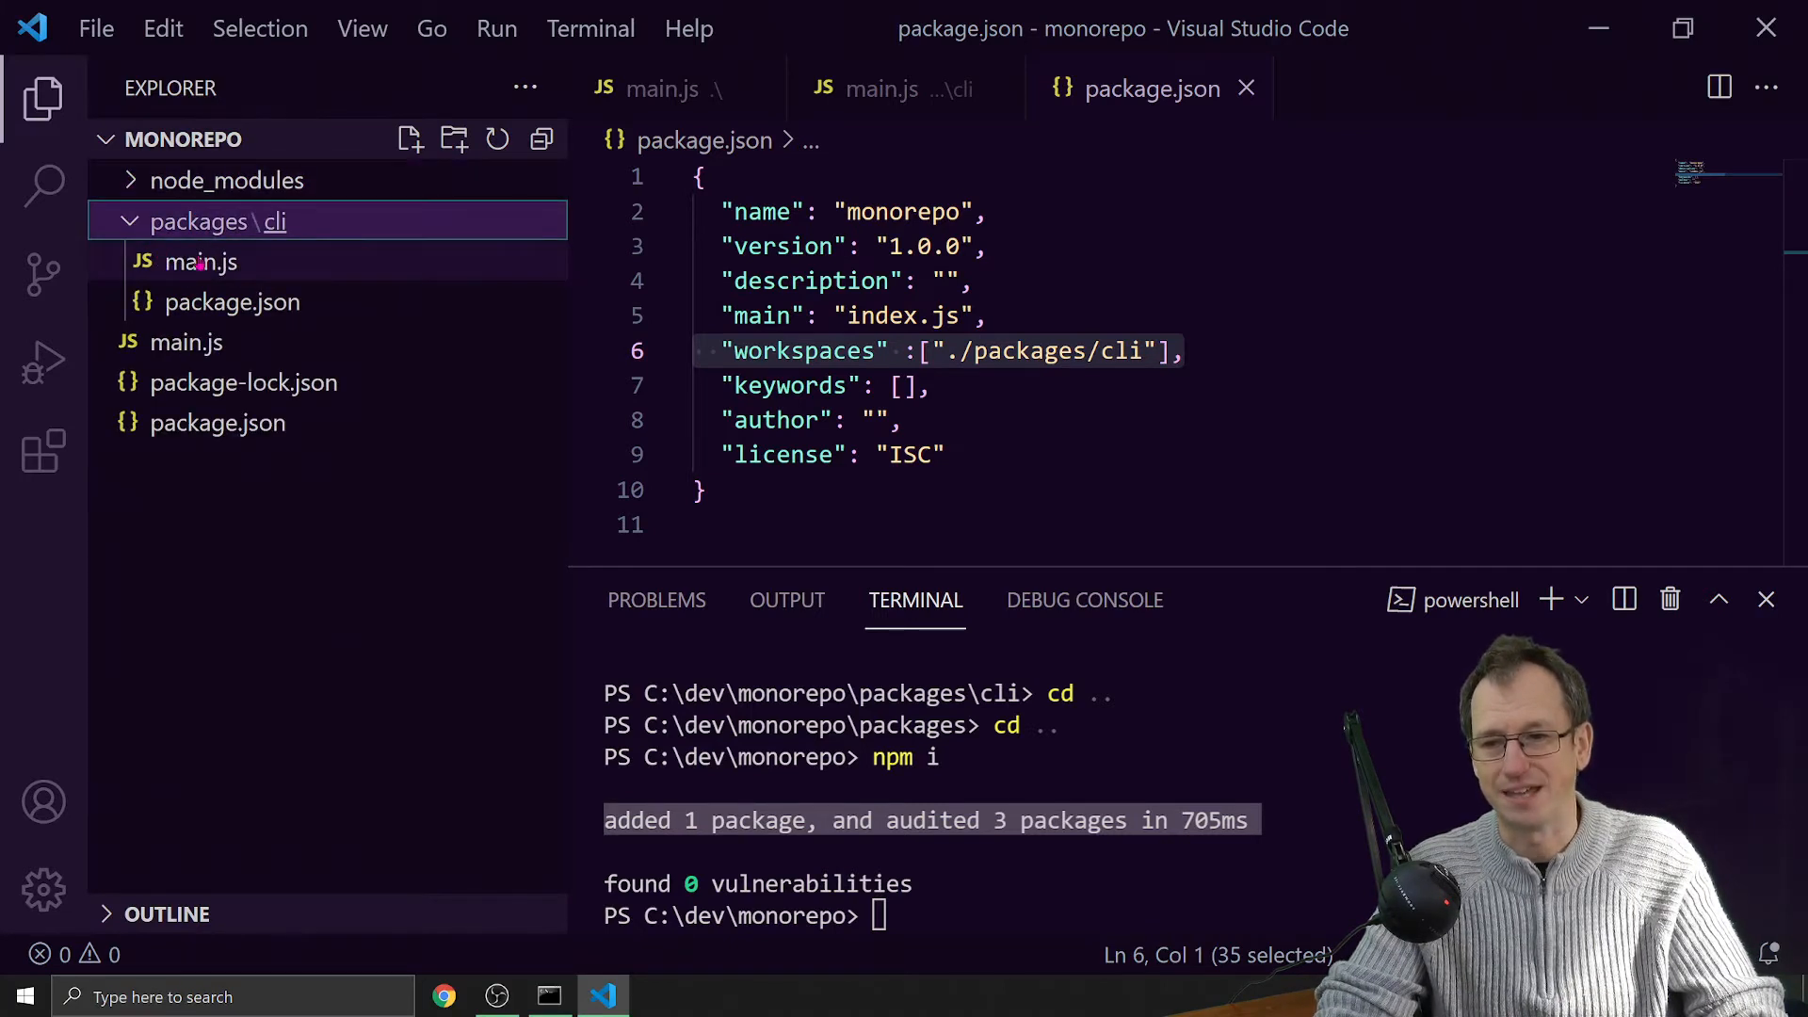
pyautogui.click(200, 261)
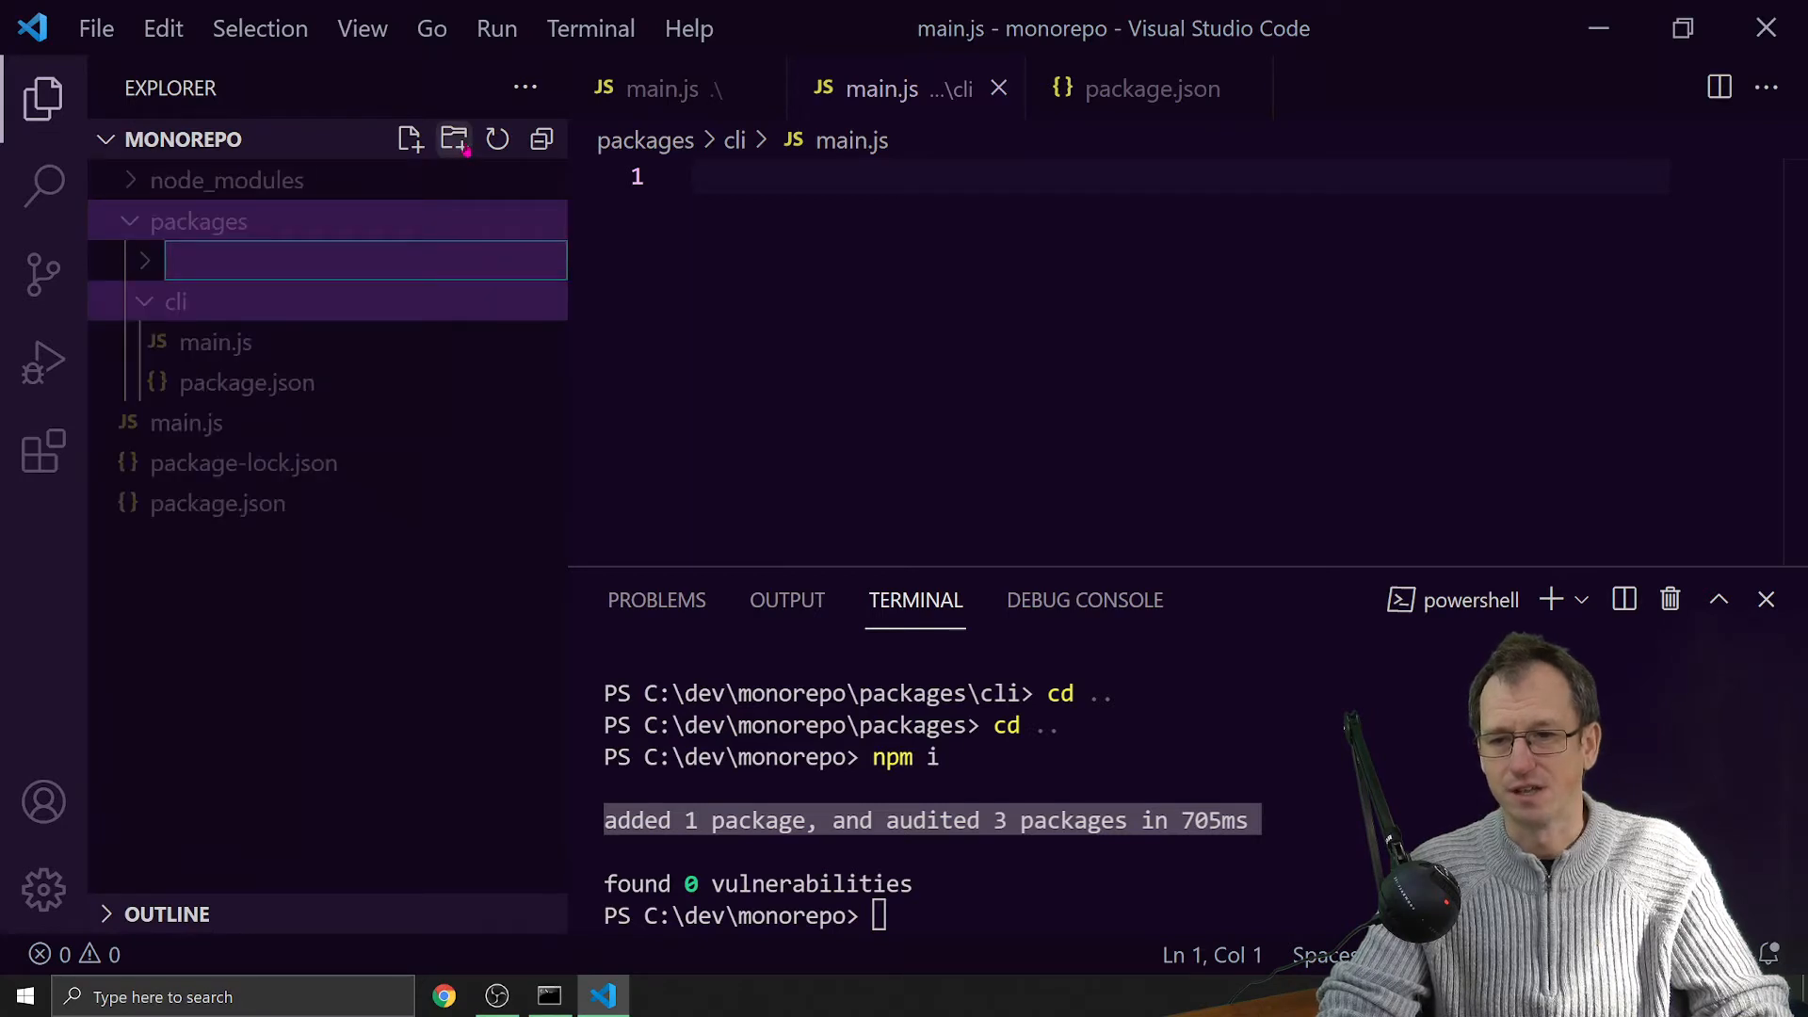
# - Create packages/cli2 and initialise it with 'npm init -y' in its own terminal
pyautogui.write('cli2')
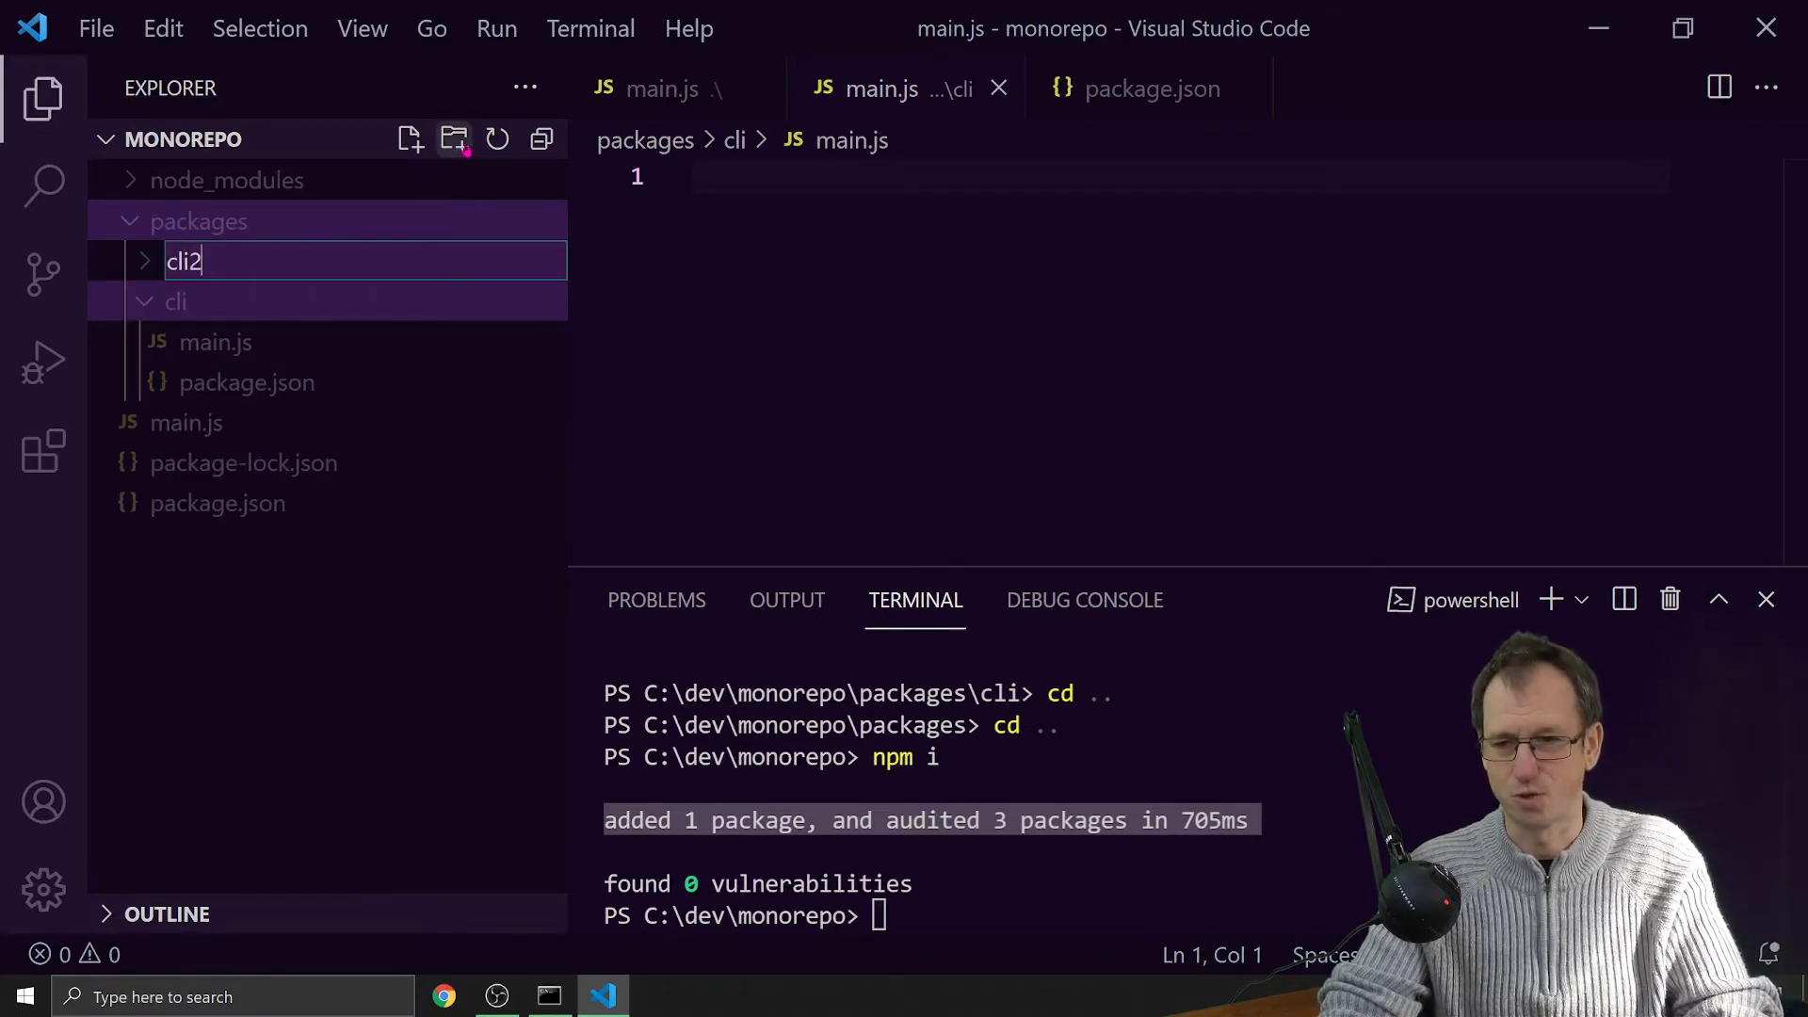
pyautogui.rightClick(181, 381)
pyautogui.write('main.js')
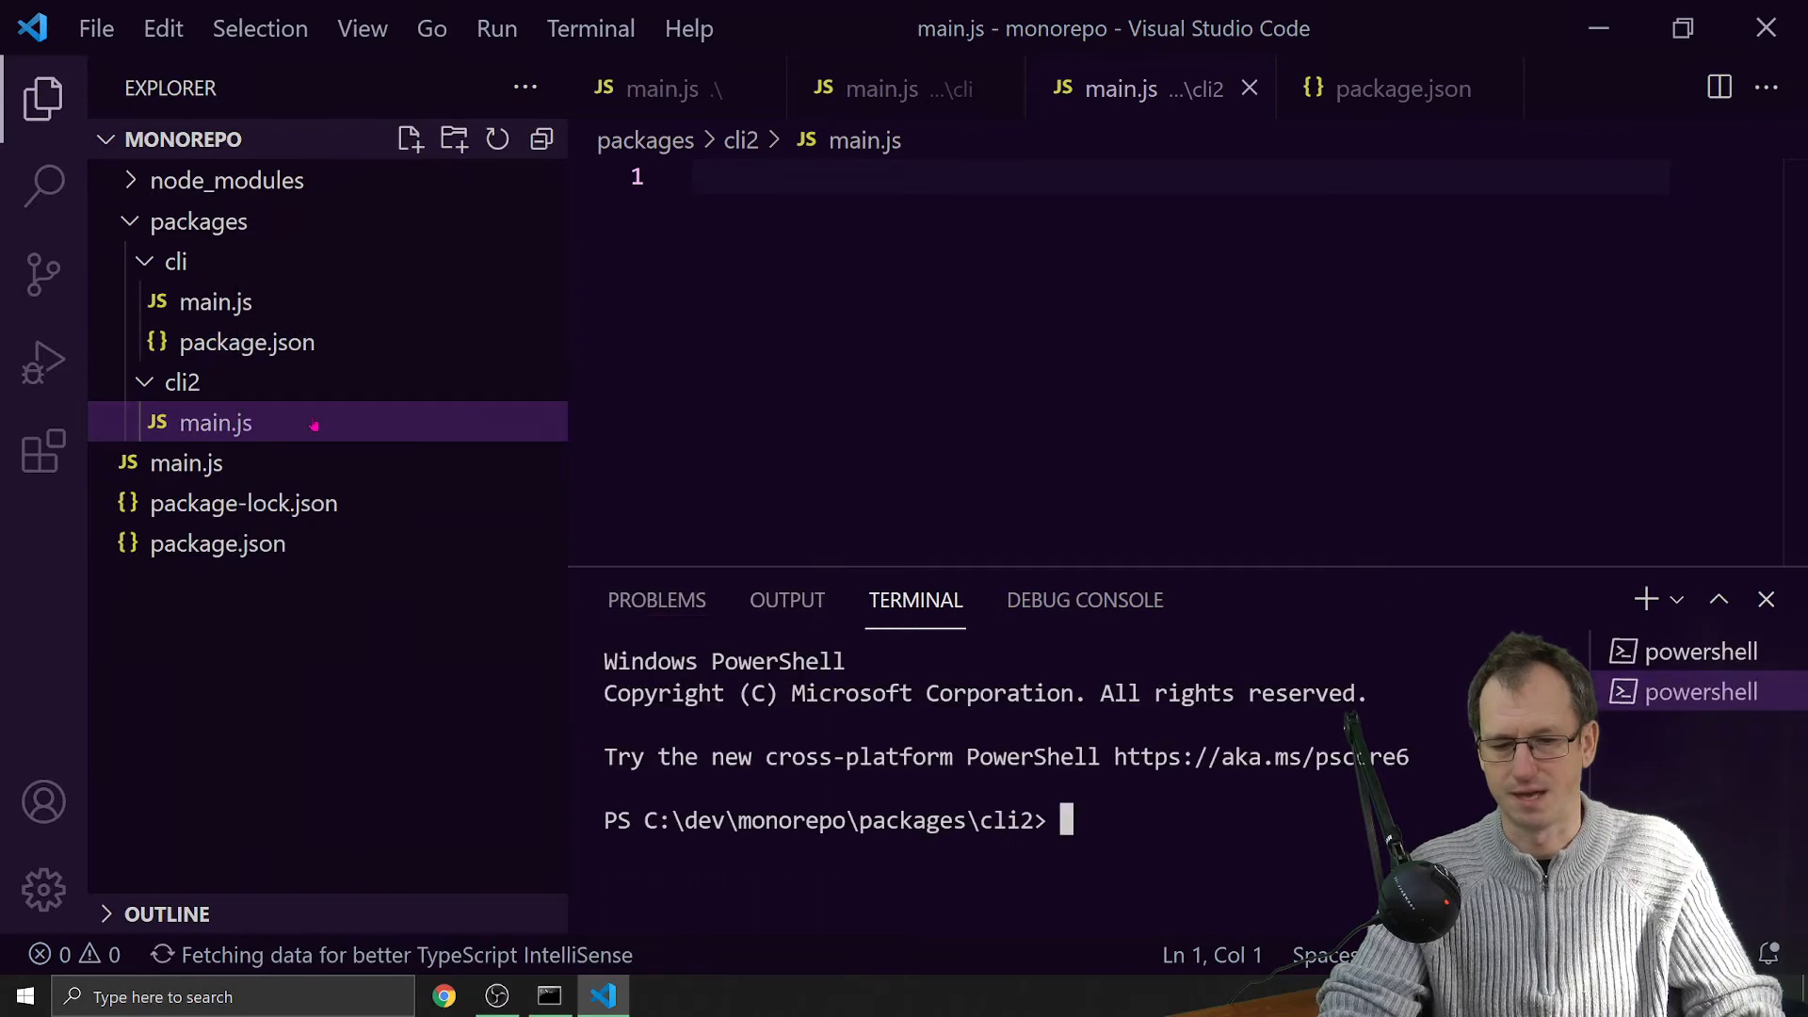
pyautogui.write('npm init -y')
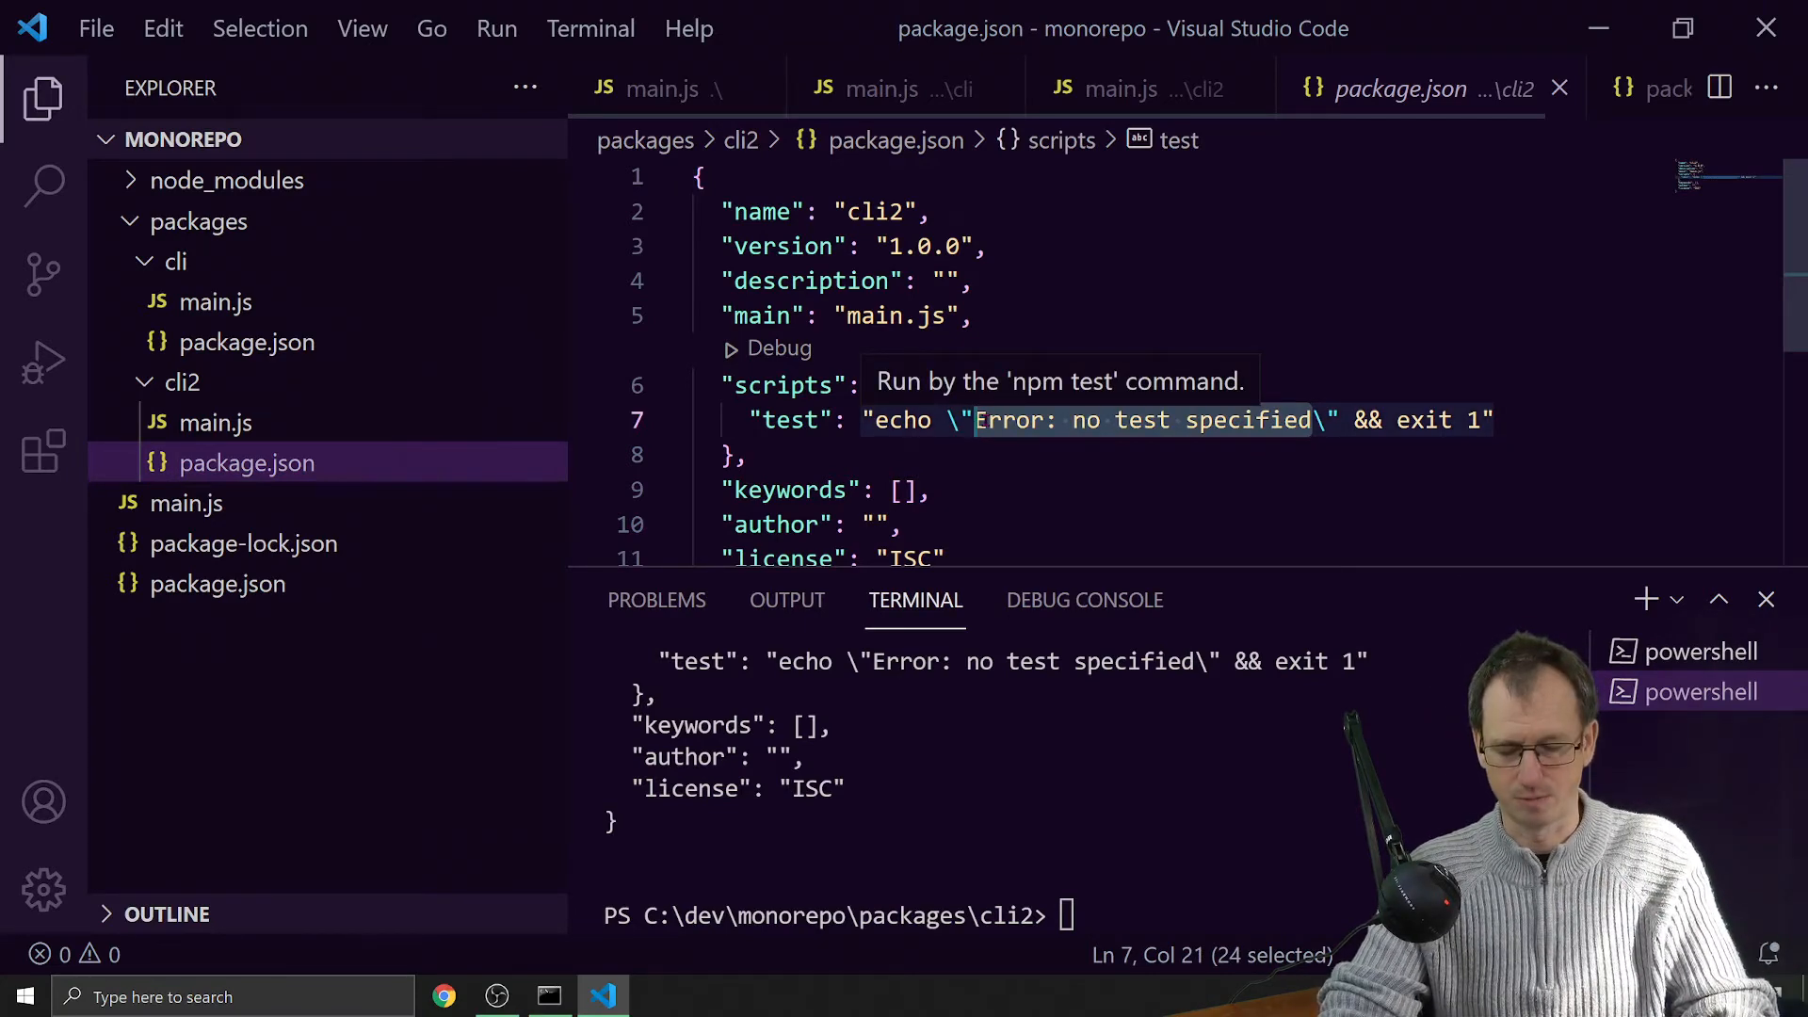
# - Make the cli2 test script echo "Ran CLI2 script" without '&& exit 1'
pyautogui.write('Ran')
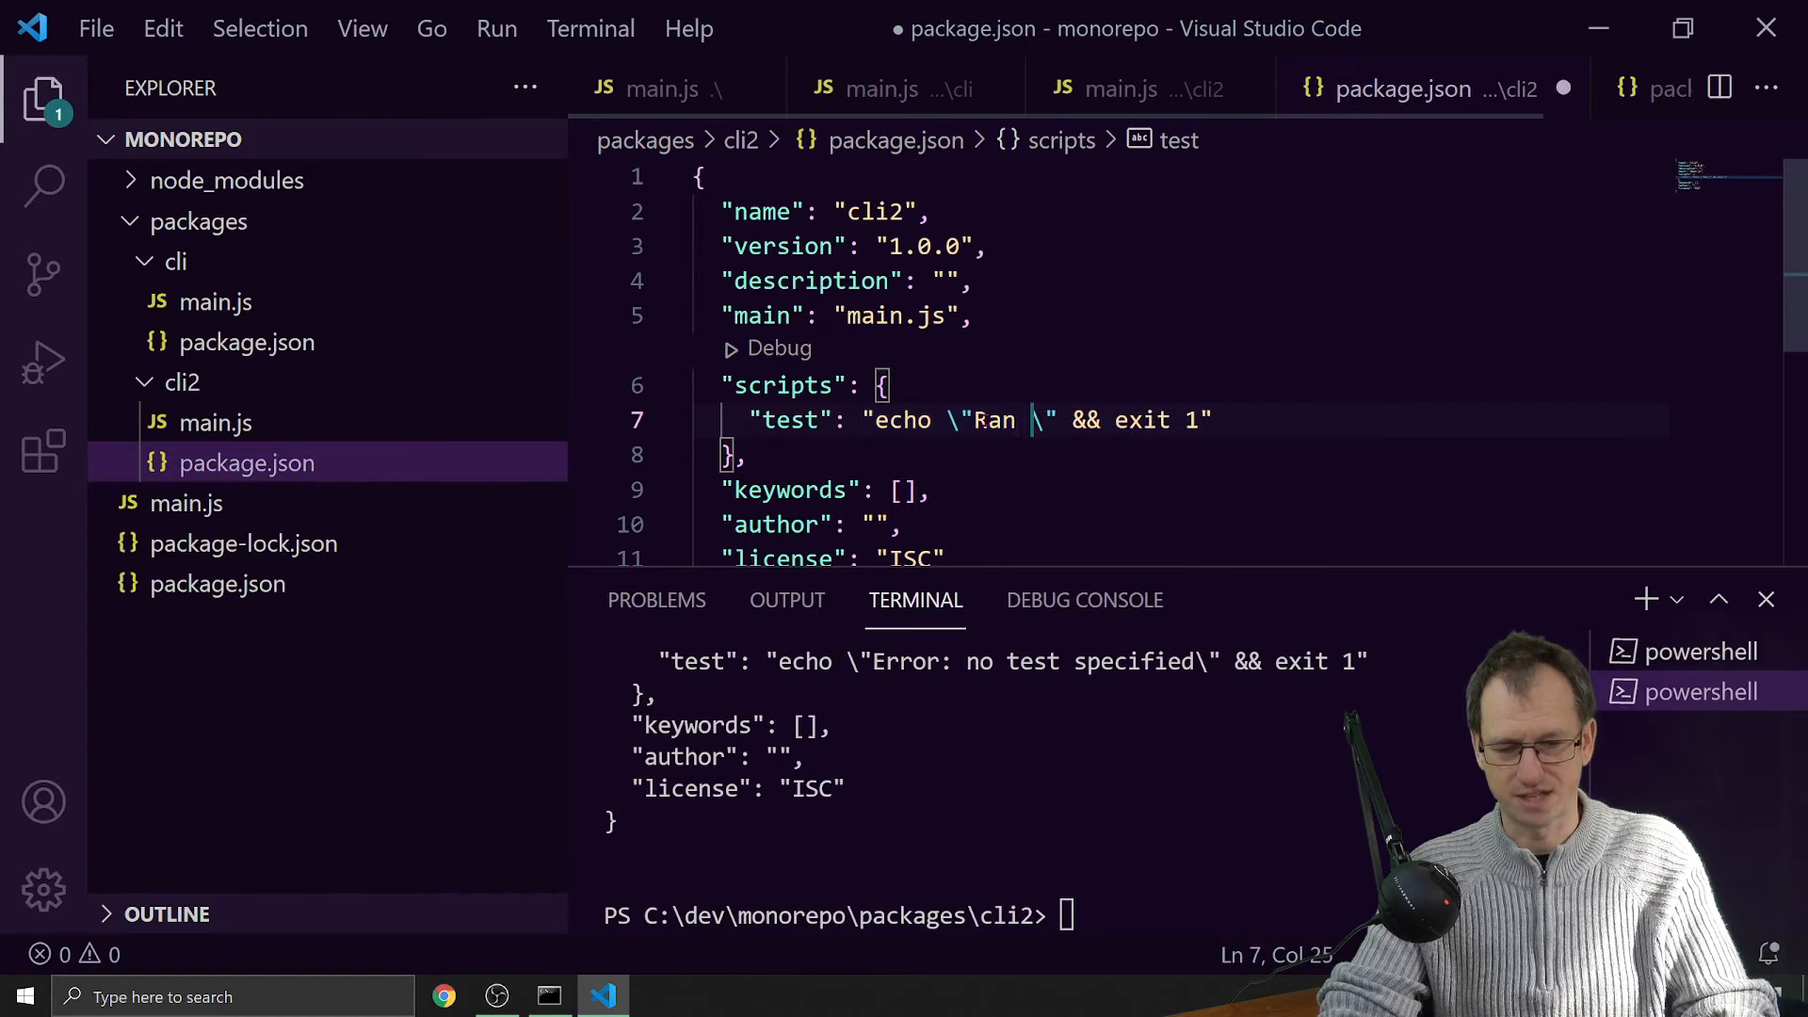
pyautogui.write('CL')
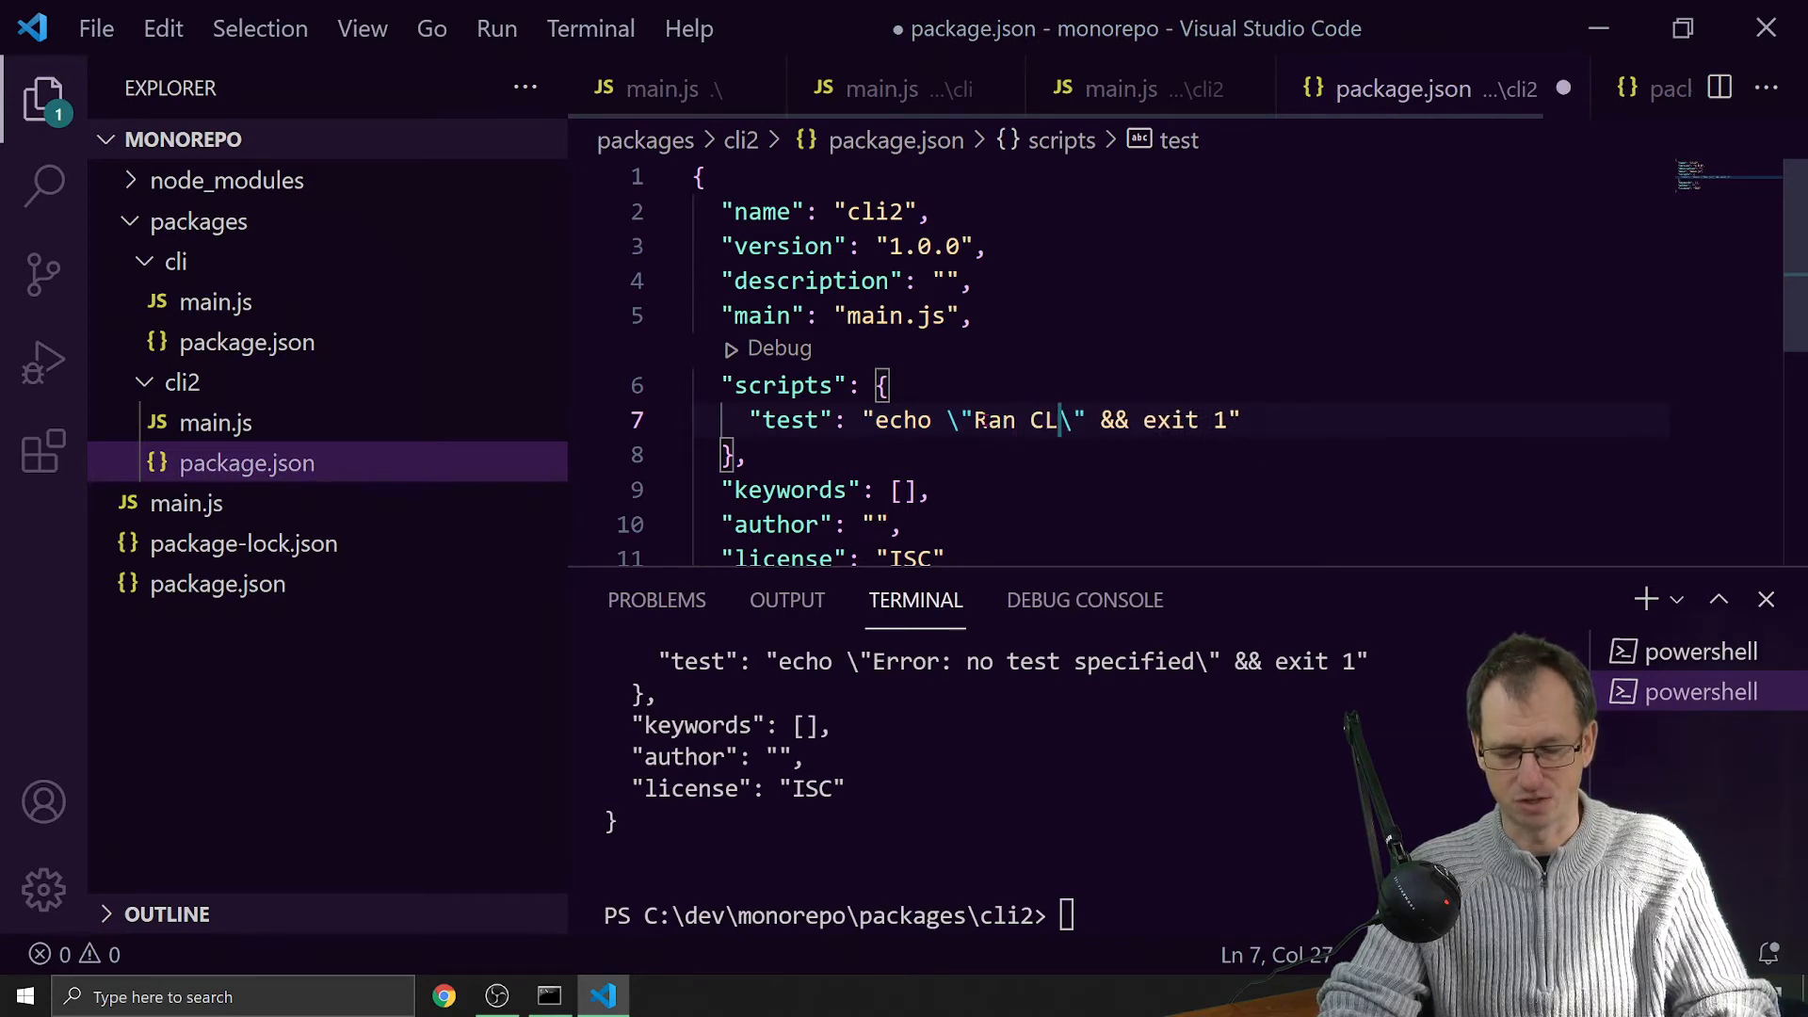
pyautogui.write('I2 script')
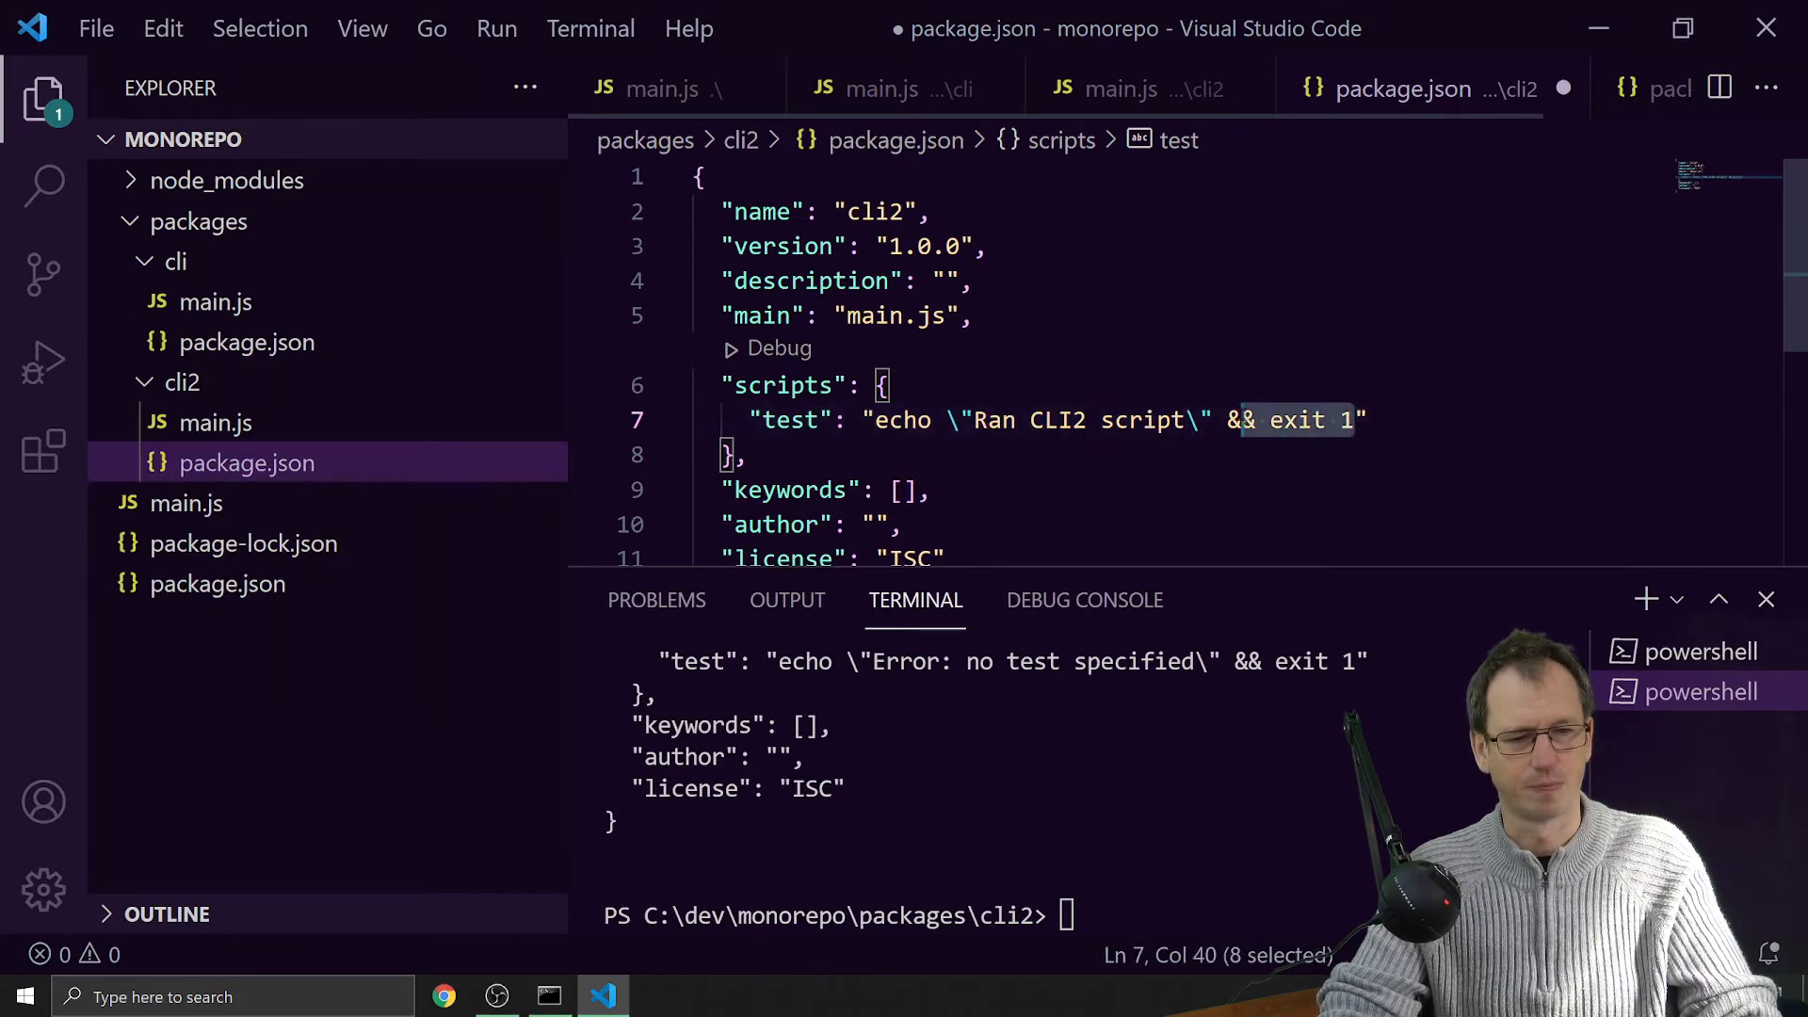
pyautogui.press('Delete')
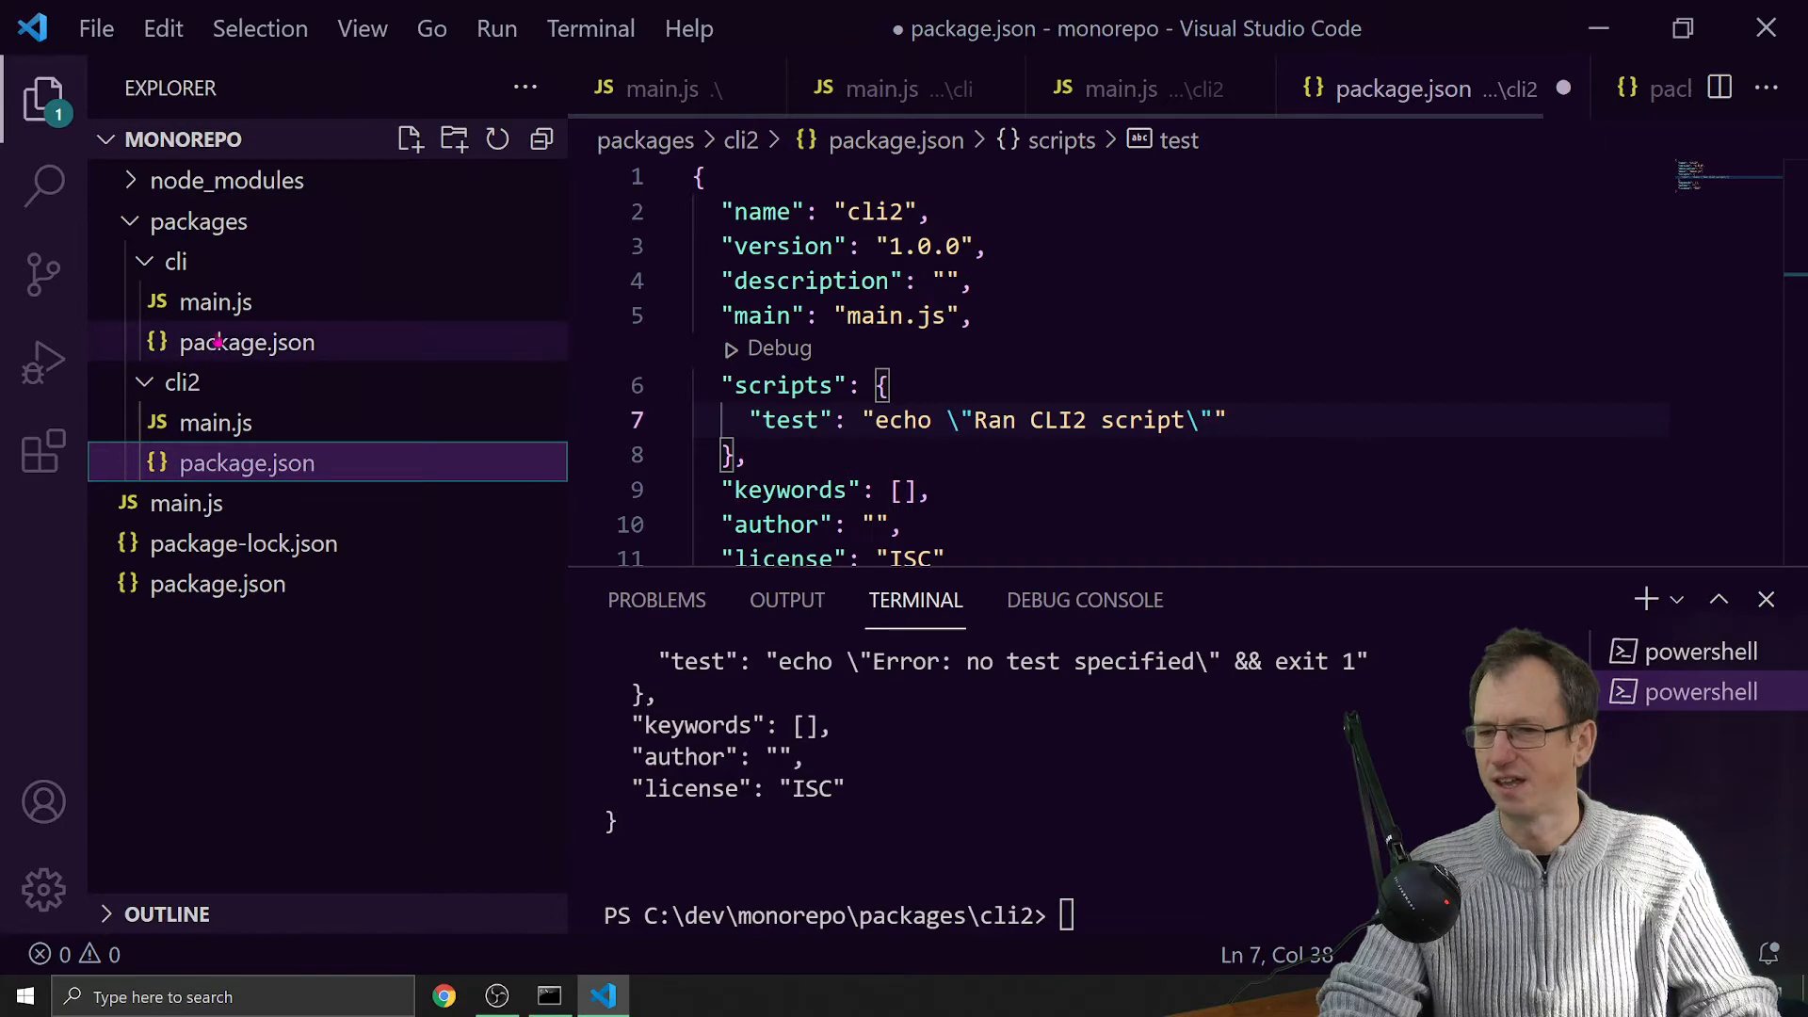
# - Make the cli test script echo "Ran CLI 1 script" and collapse the package folders
pyautogui.click(246, 341)
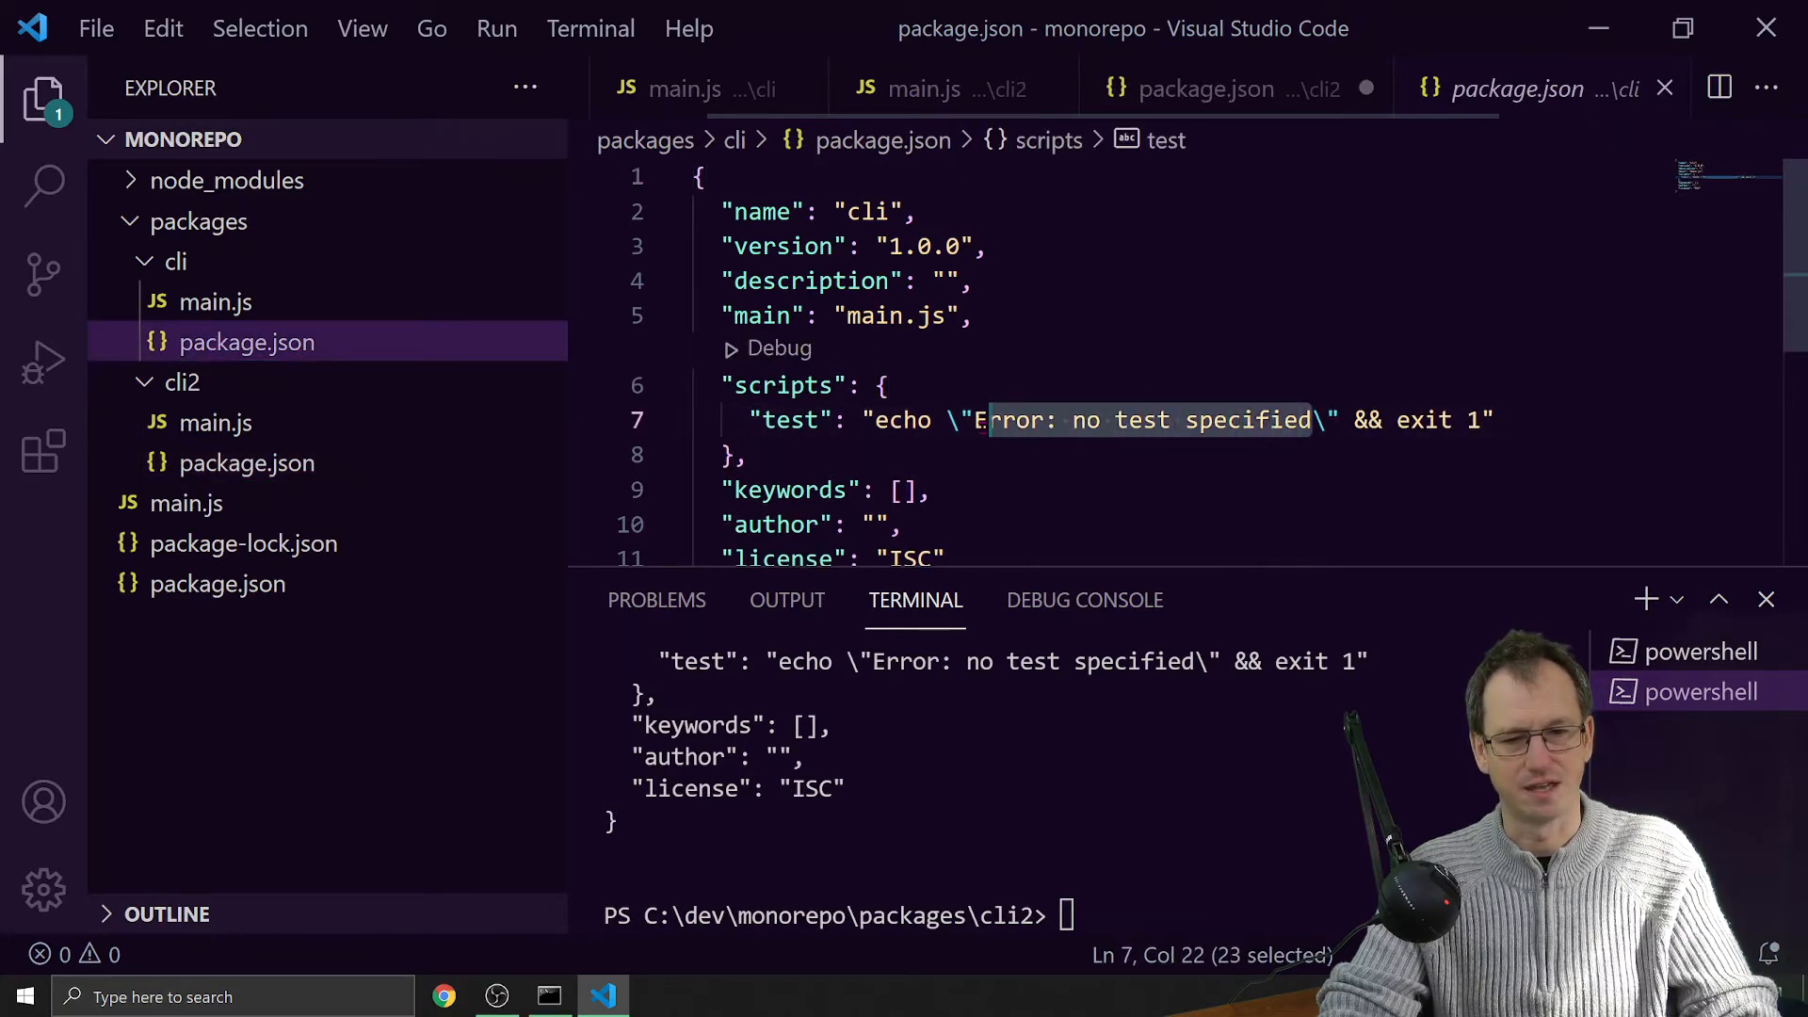
pyautogui.write('Ran CLI 1 script\\"')
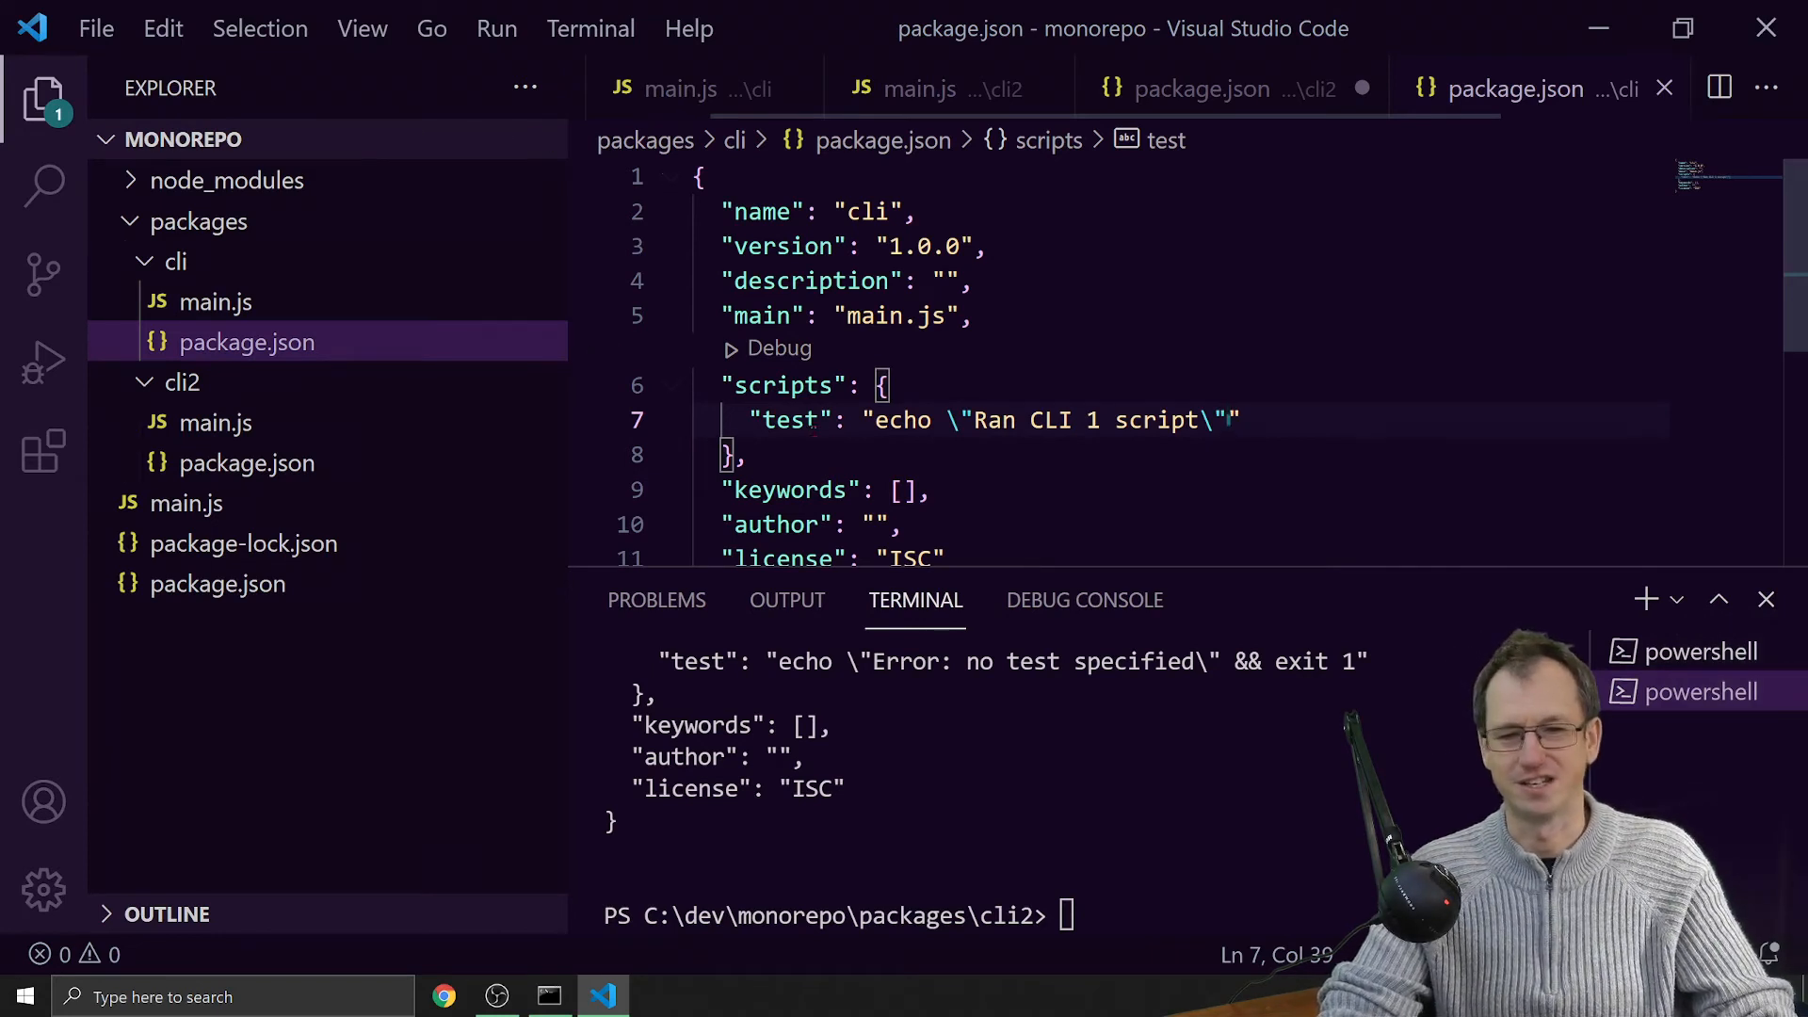
pyautogui.click(175, 261)
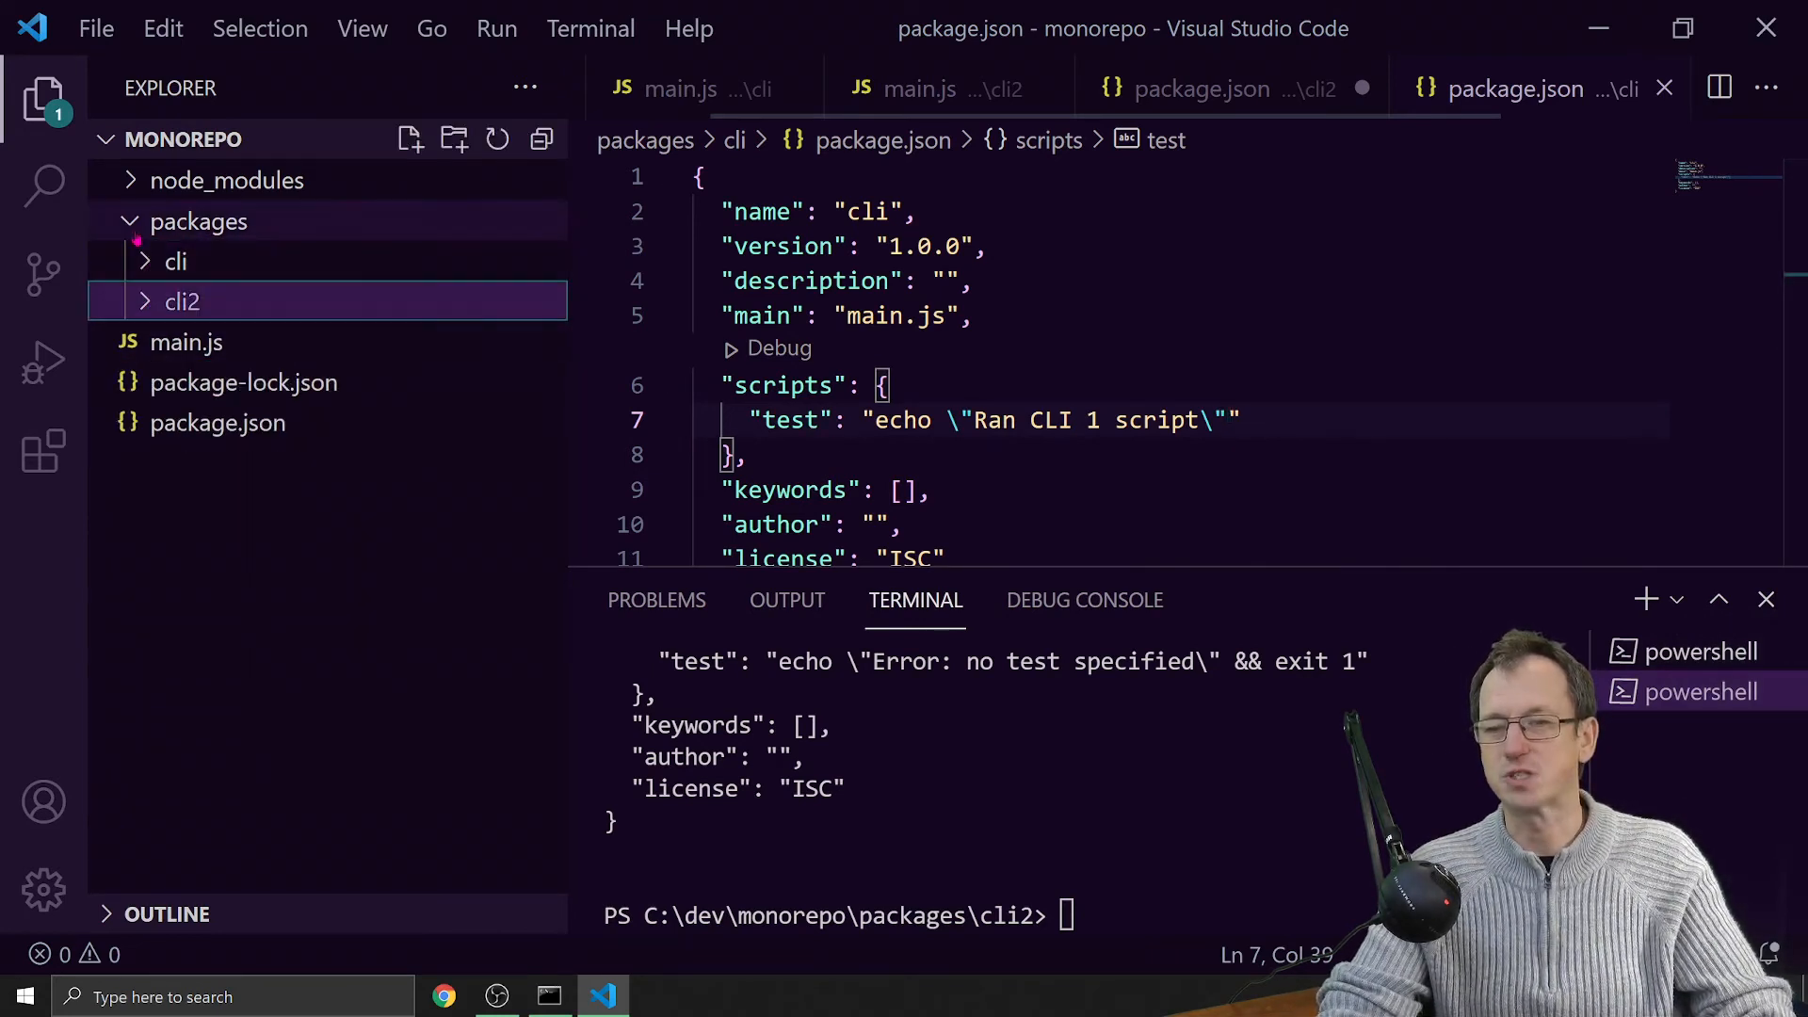
pyautogui.write('cl')
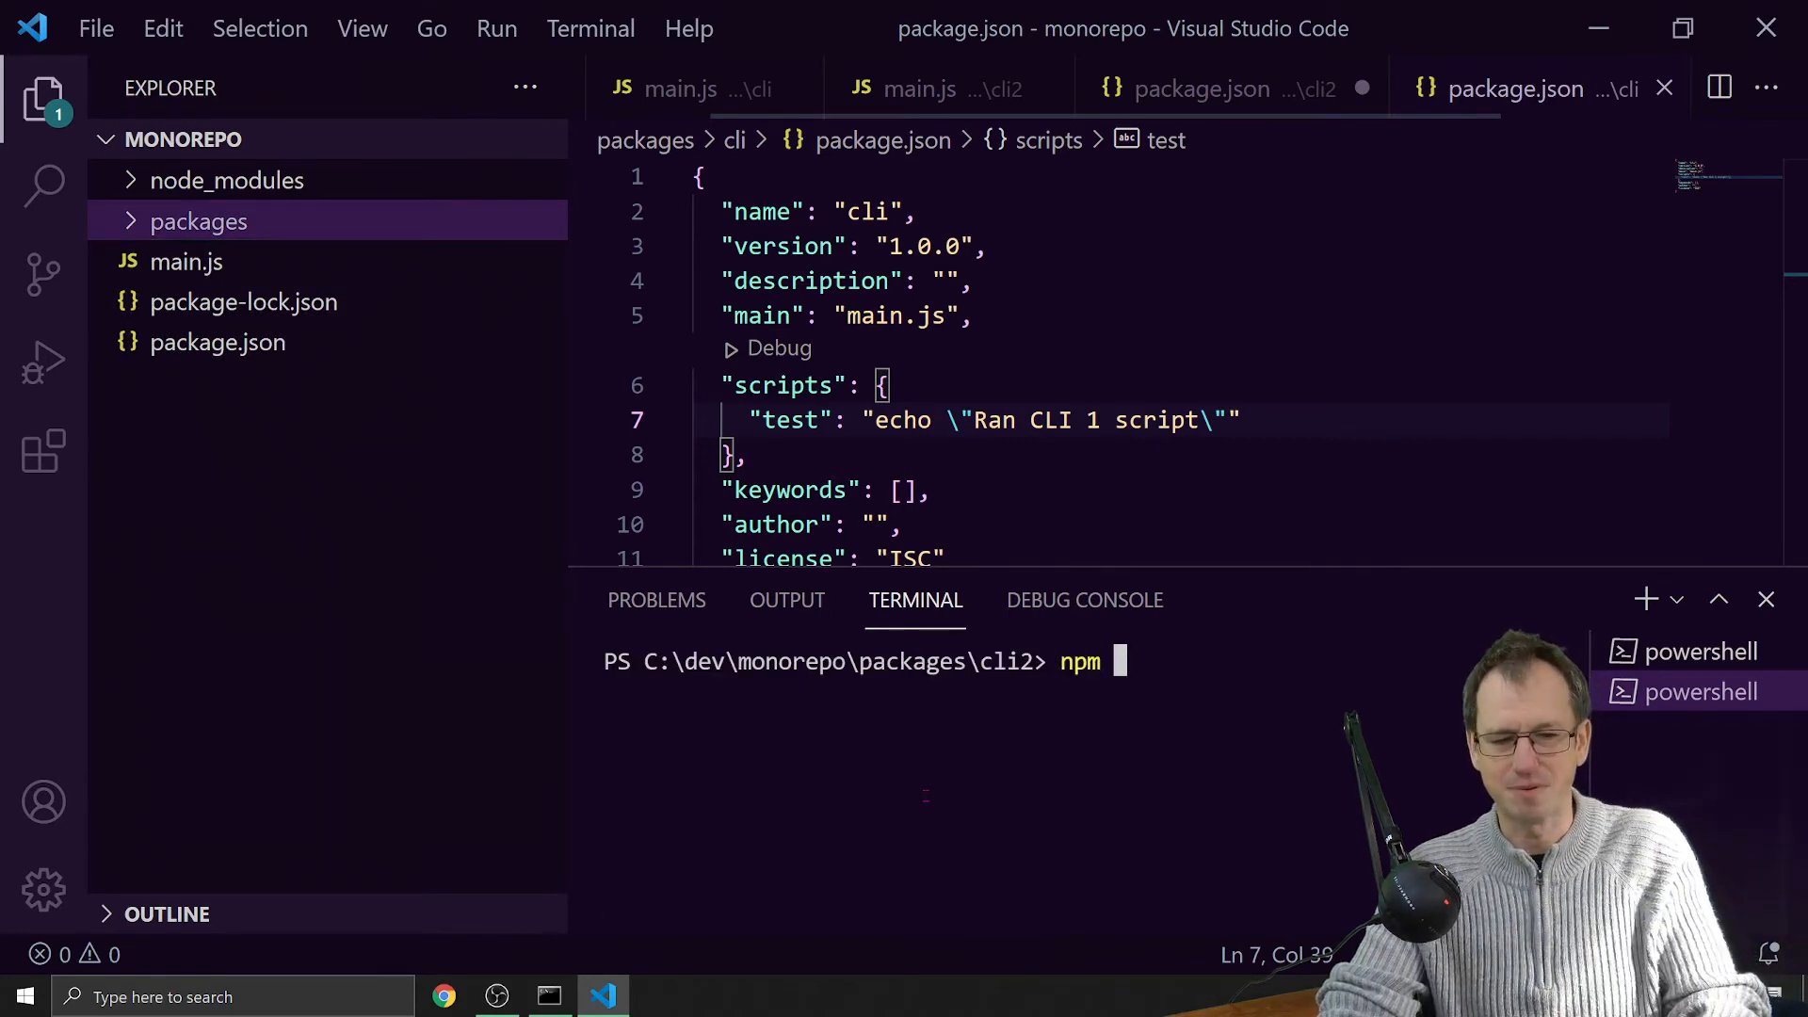
# - Run npm run test --workspaces from the monorepo root after clearing the terminal
pyautogui.write('run test')
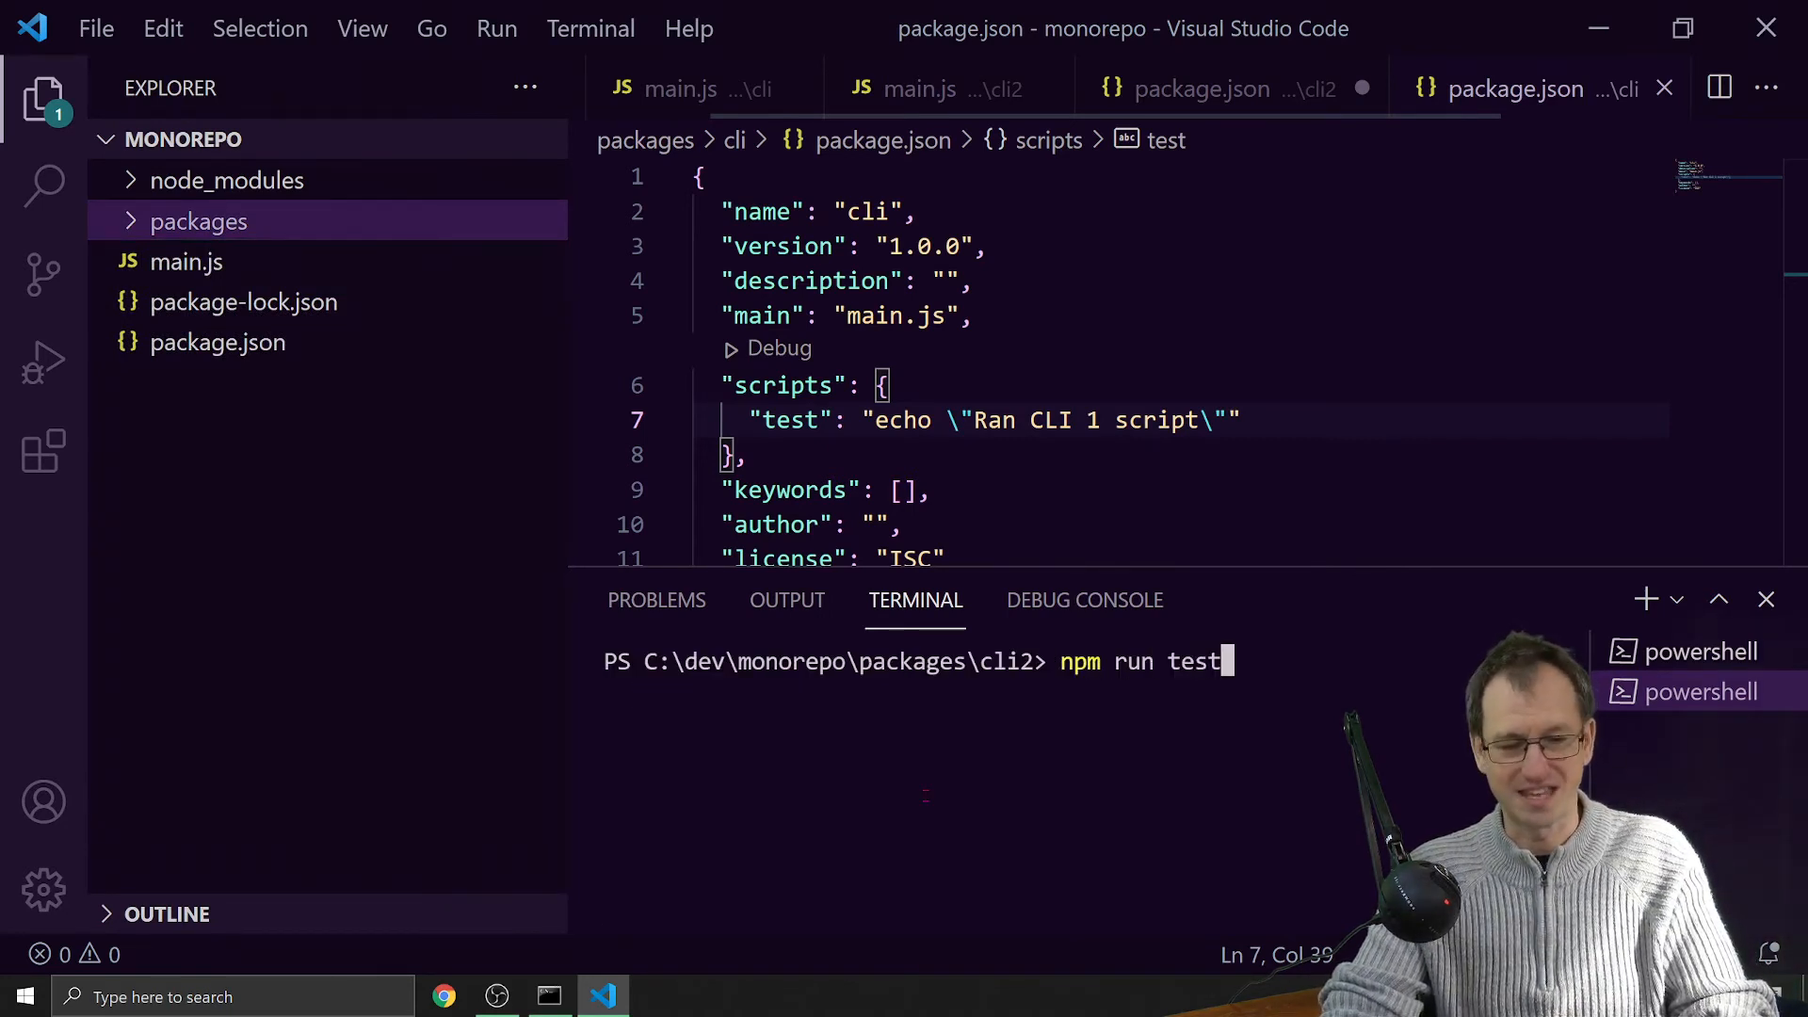
pyautogui.write('--wor')
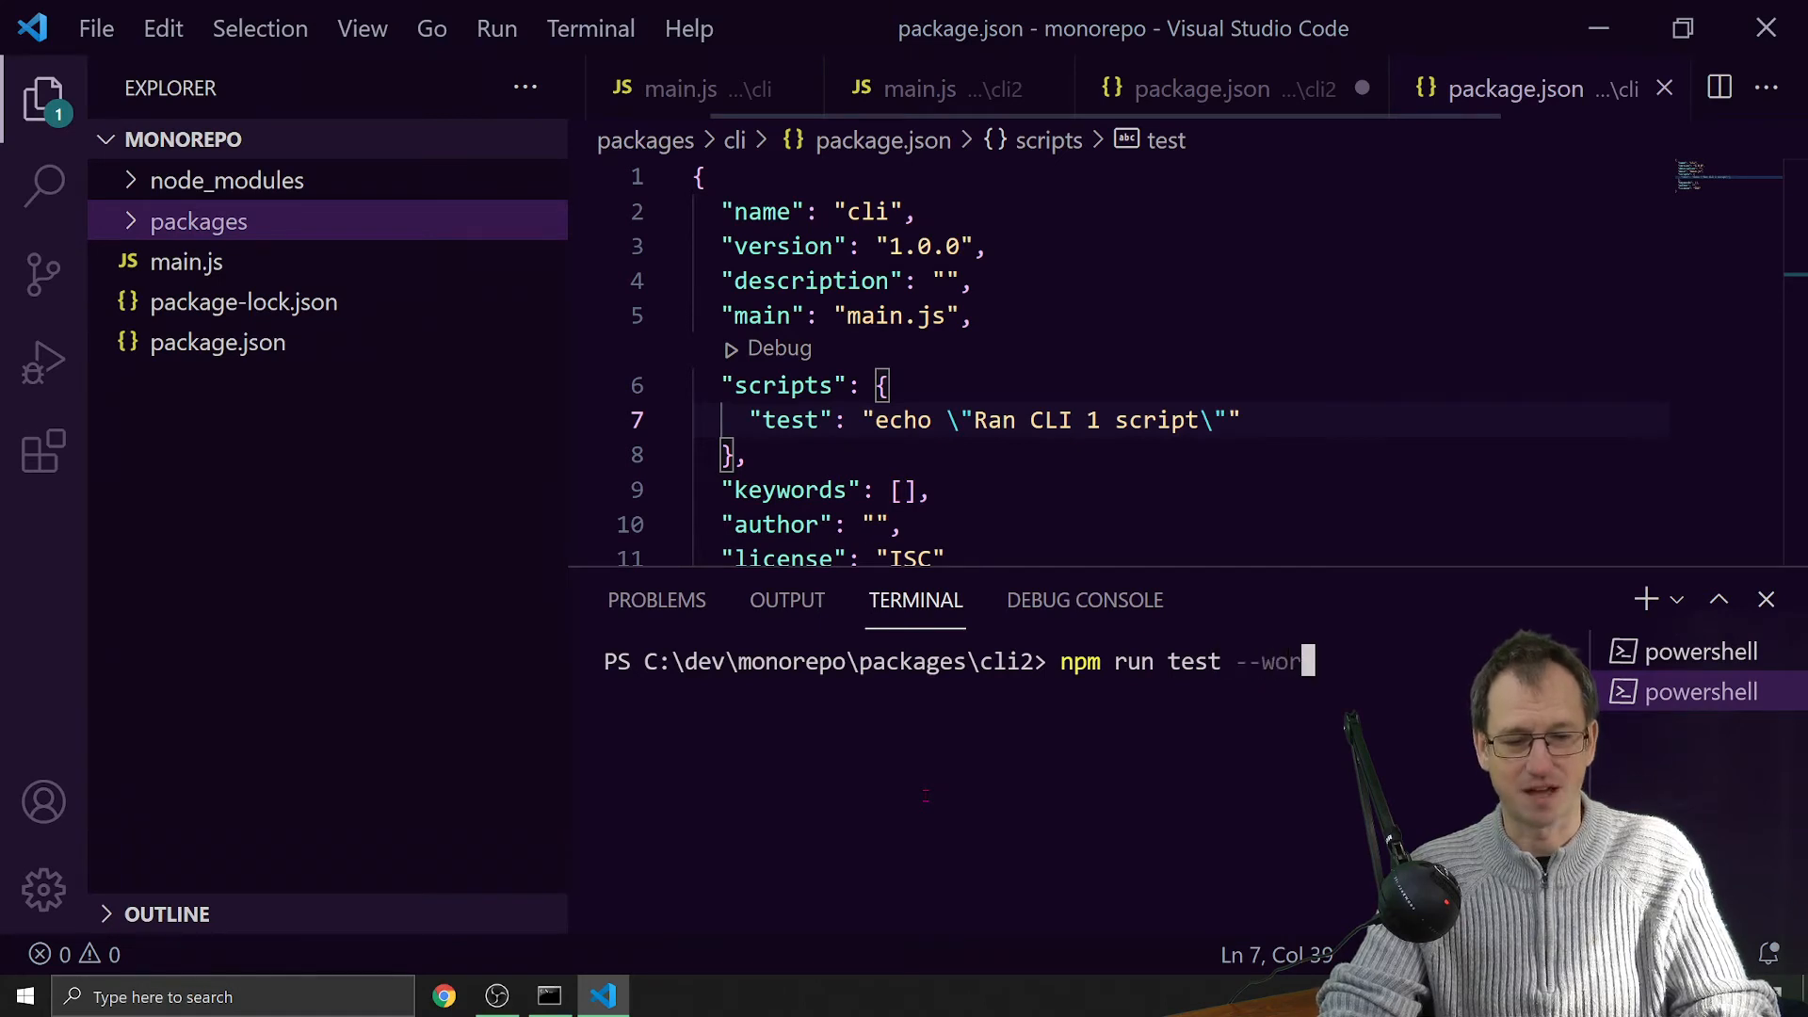
pyautogui.write('kspaces')
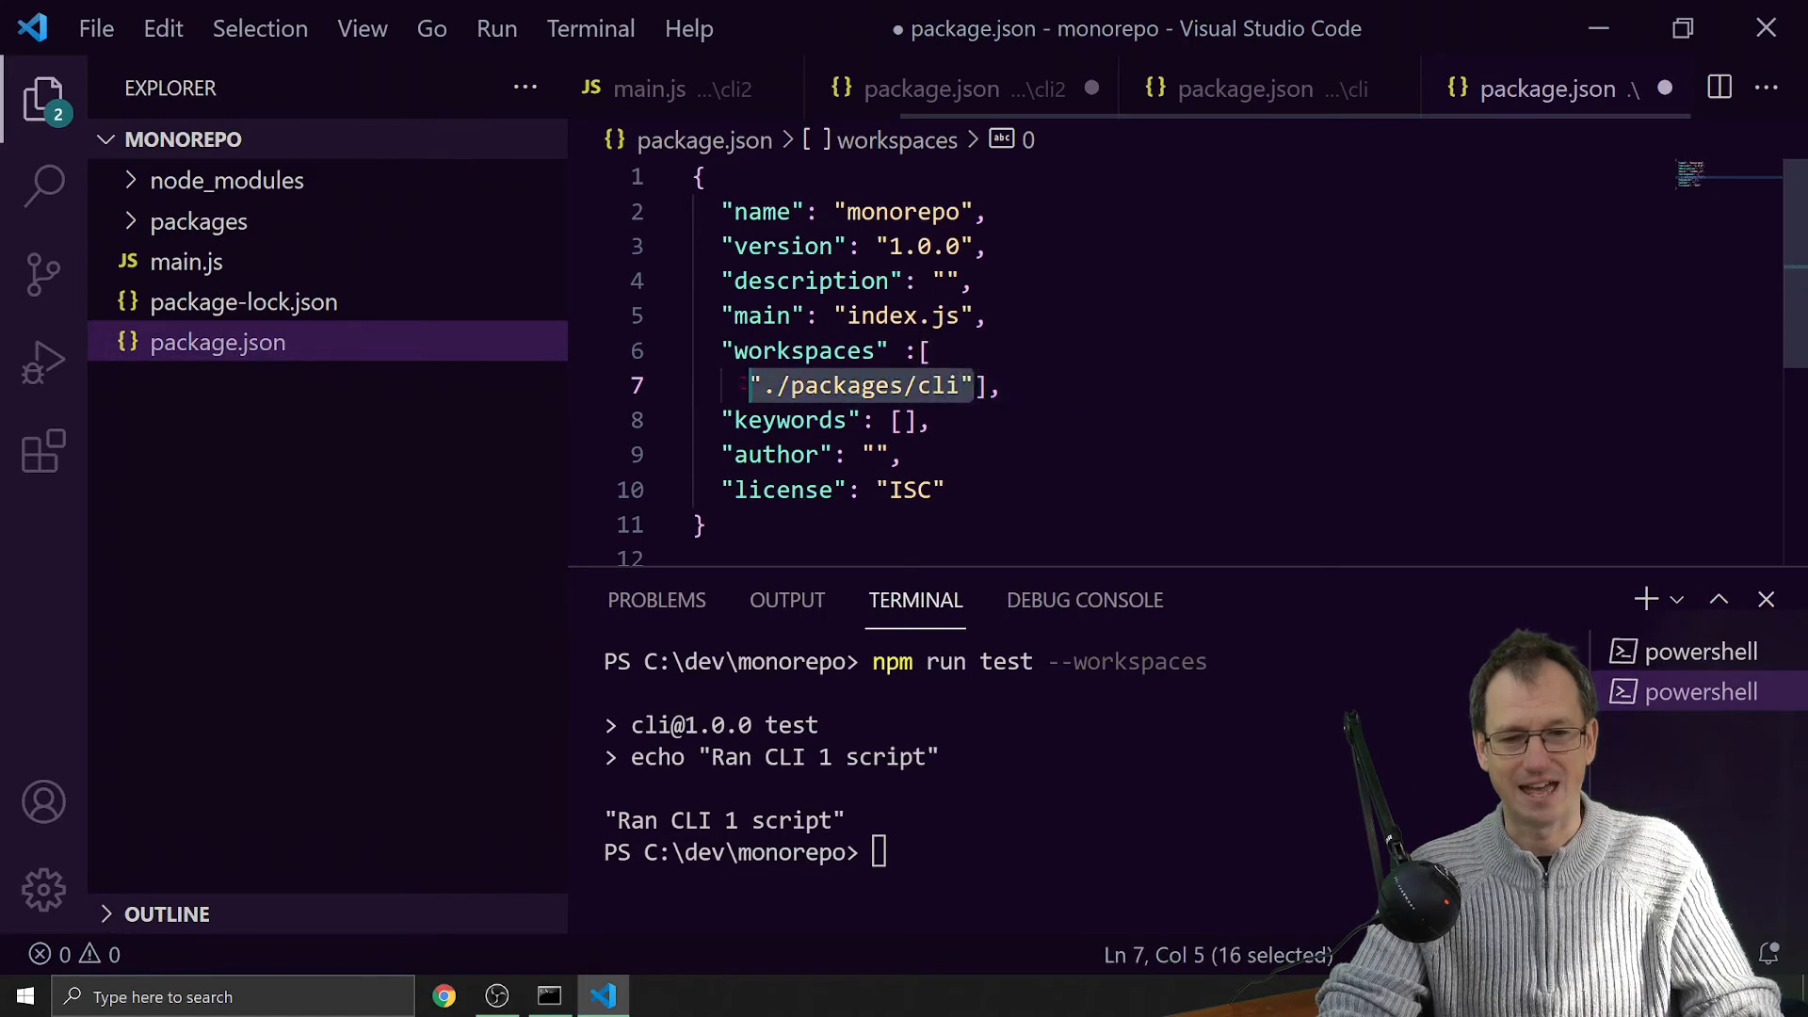
# - Add ./packages/cli2 to the root package.json workspaces array and save, then stage cls in the terminal
pyautogui.click(975, 385)
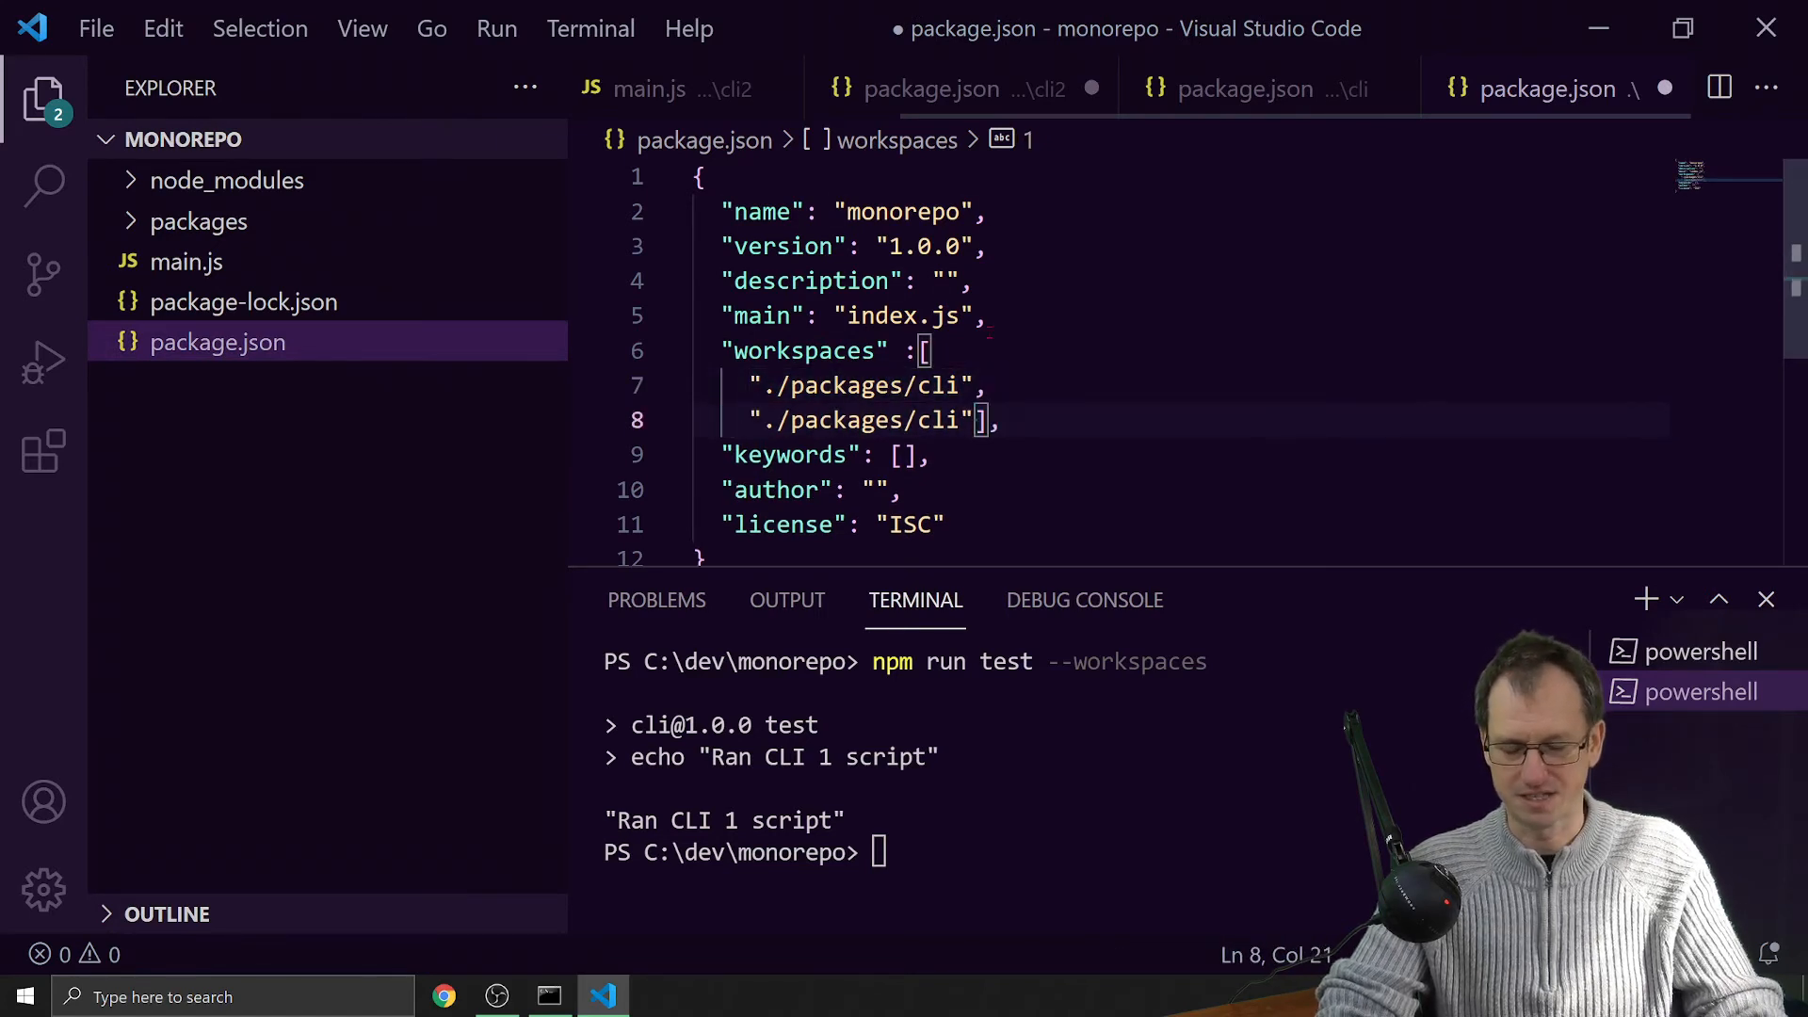
pyautogui.write('2')
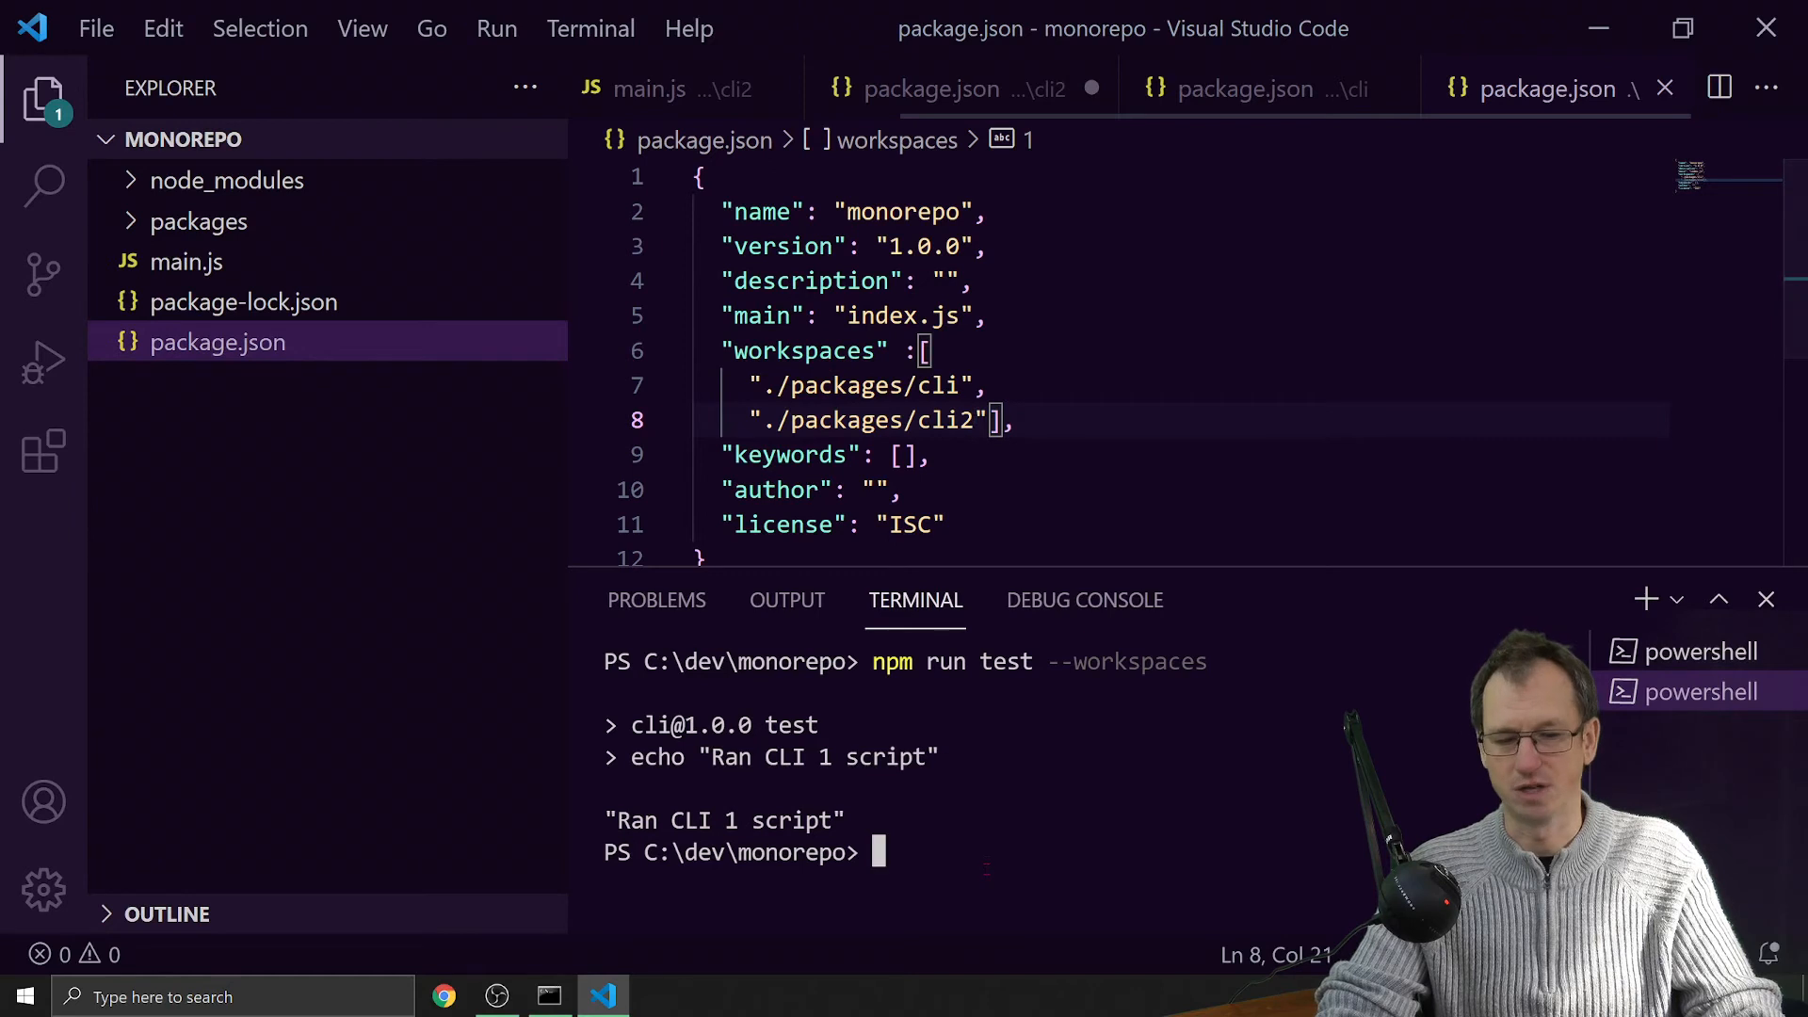
pyautogui.write('cls')
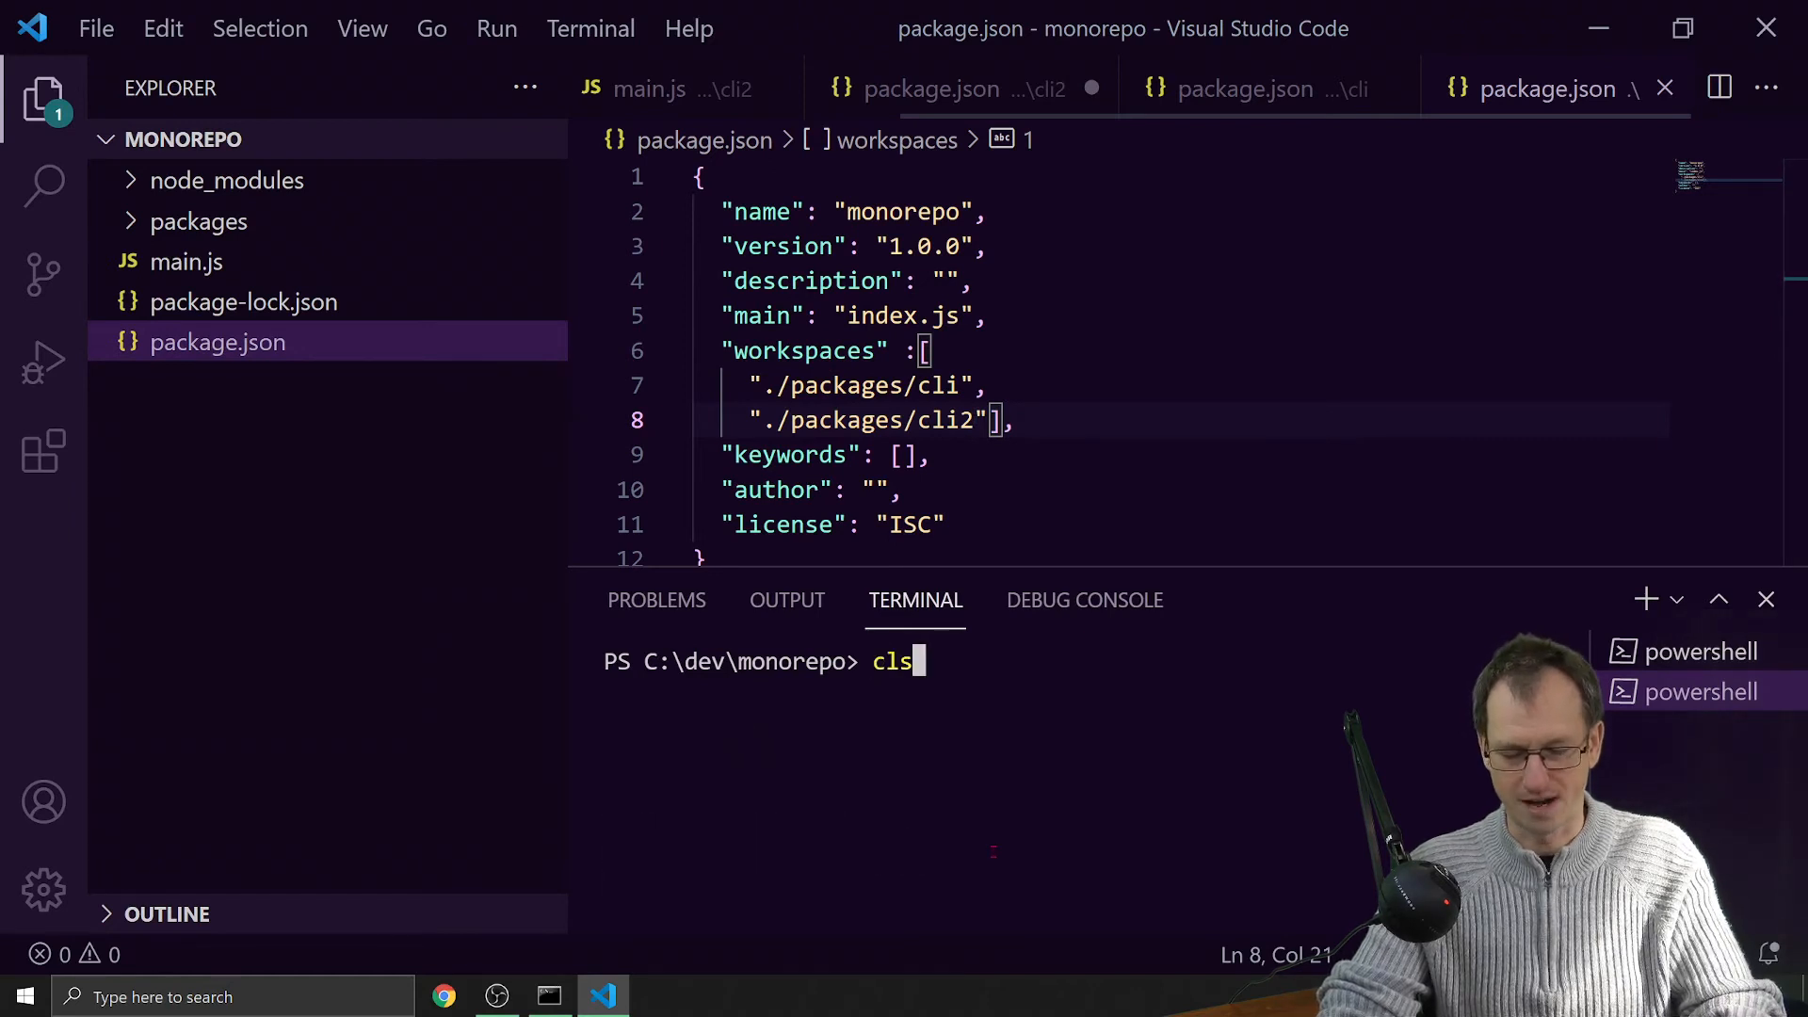
# - Rerun npm run test --workspaces; cli prints its message while cli2 fails with 'no test specified'
pyautogui.write('npm run test --workspace')
pyautogui.press('Enter')
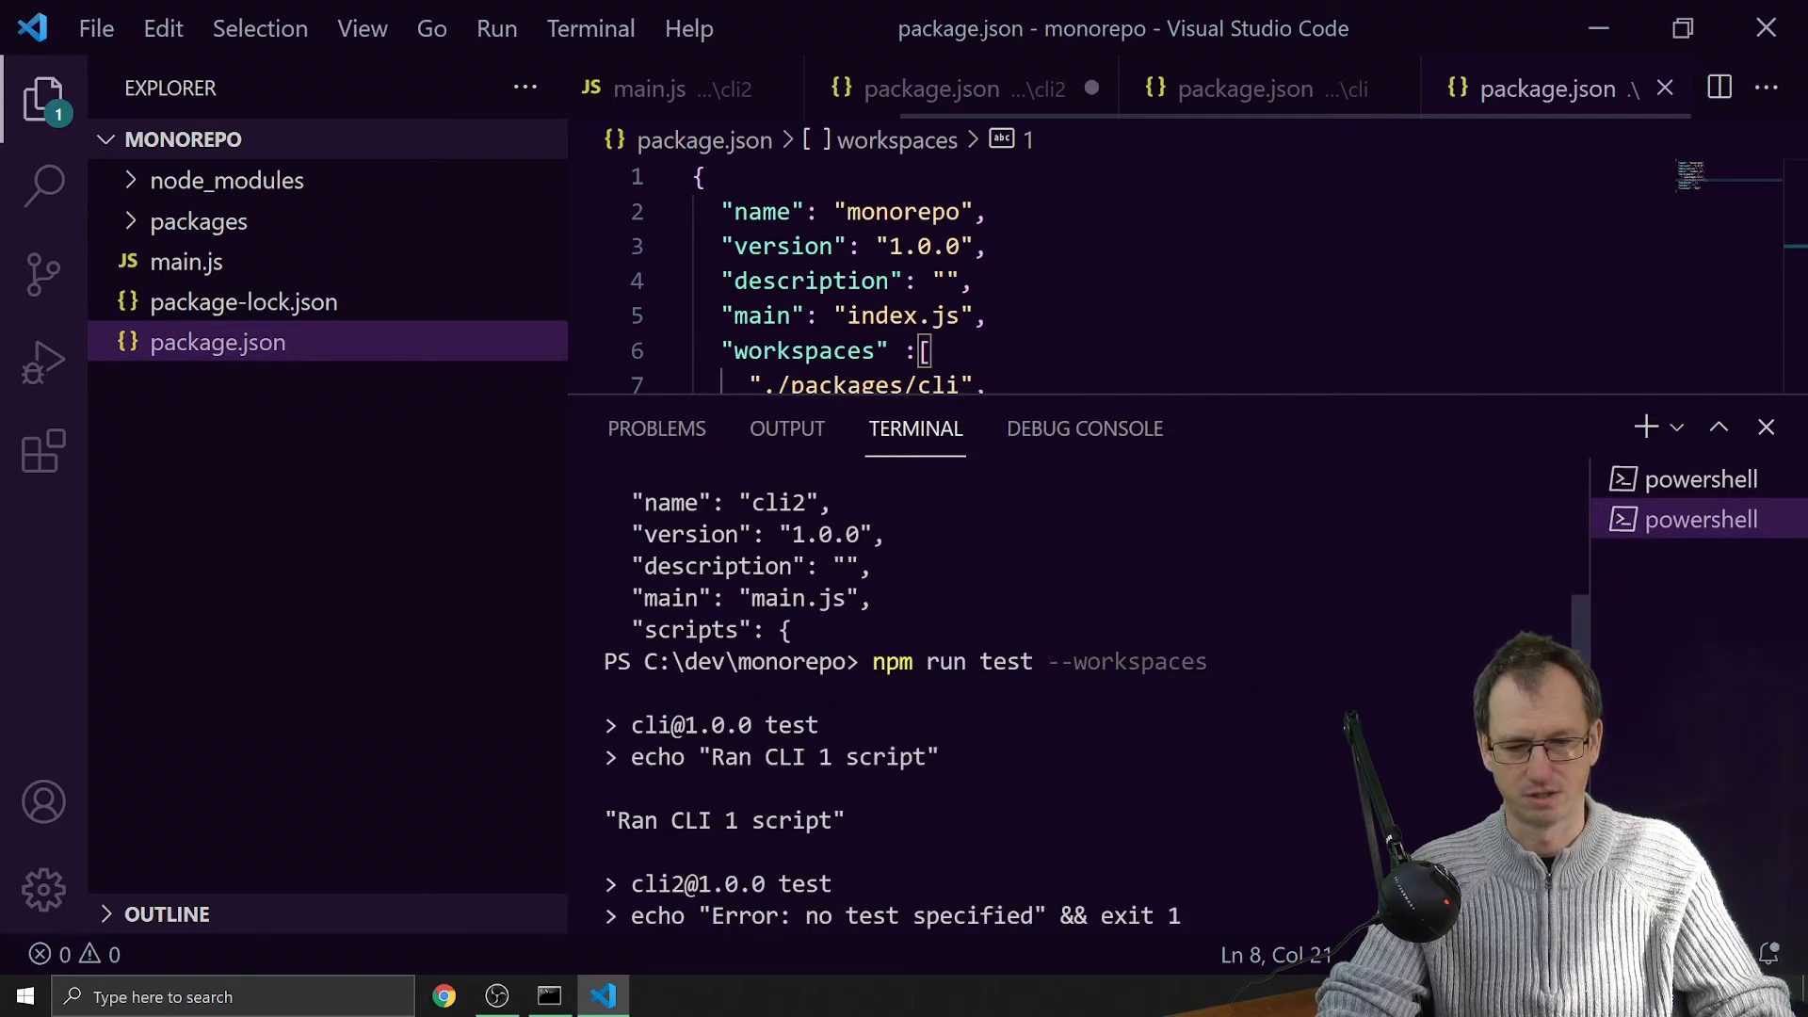
pyautogui.doubleClick(723, 820)
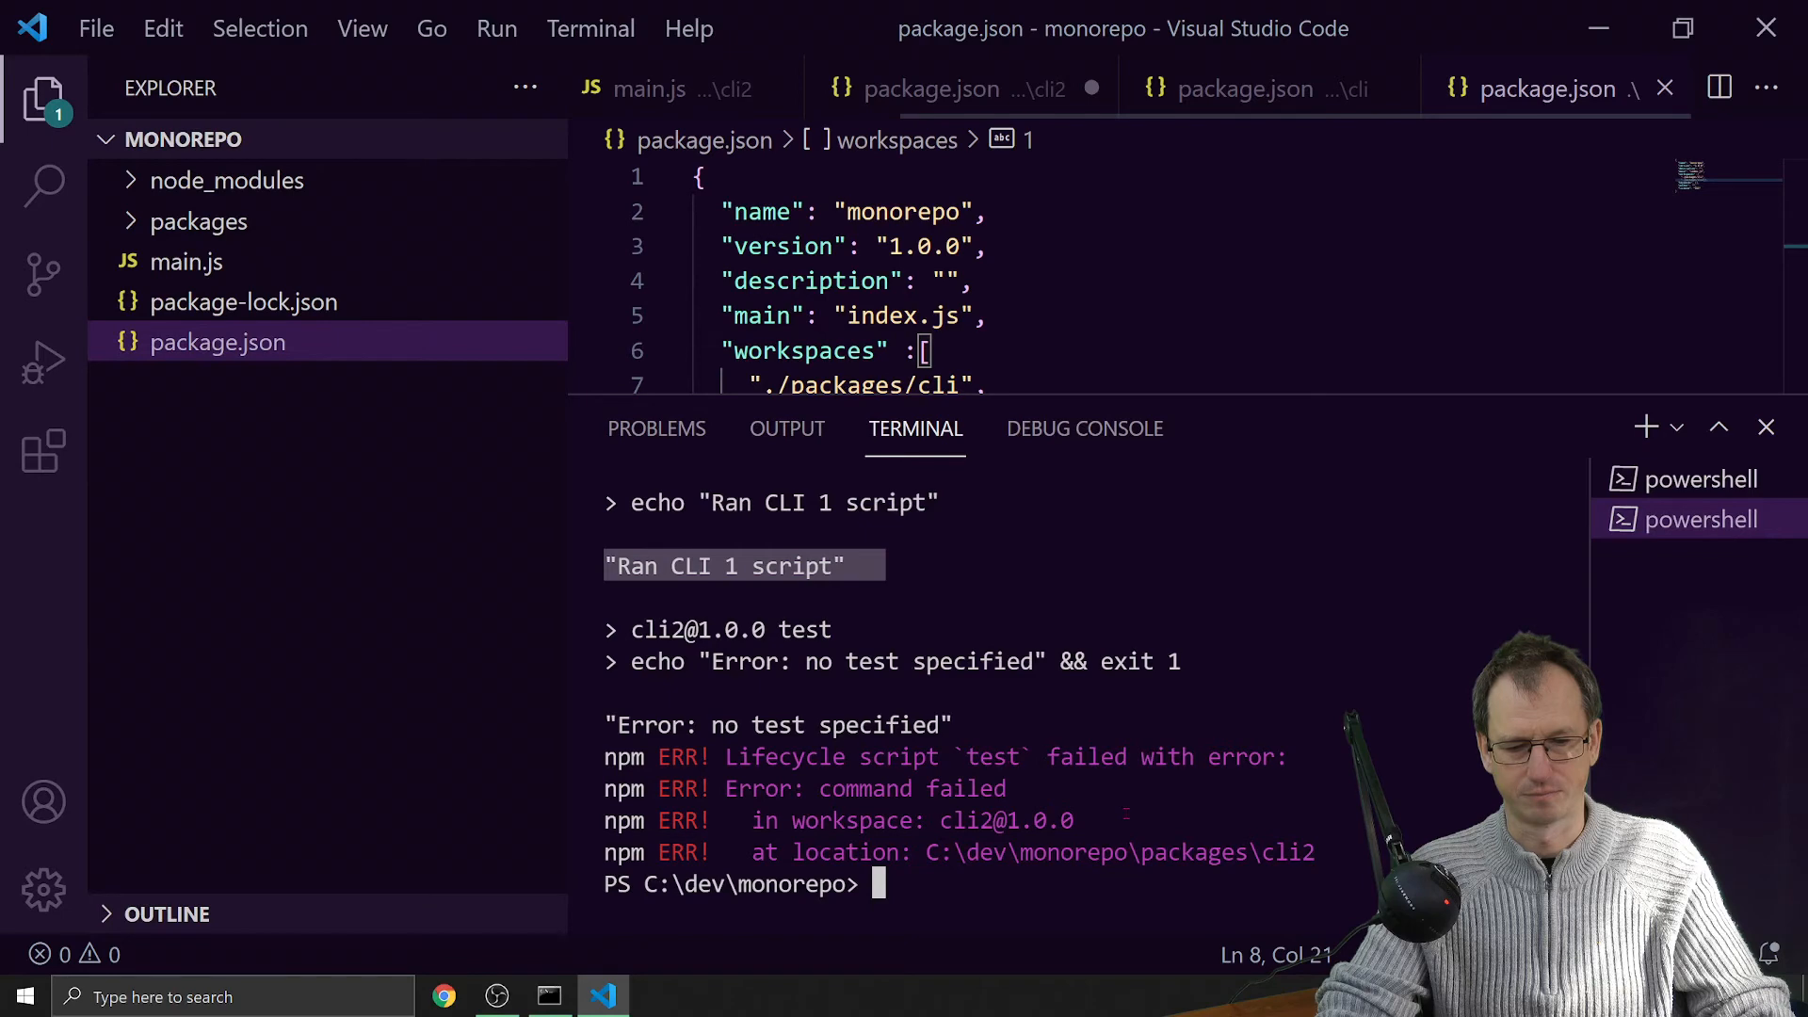
pyautogui.click(198, 221)
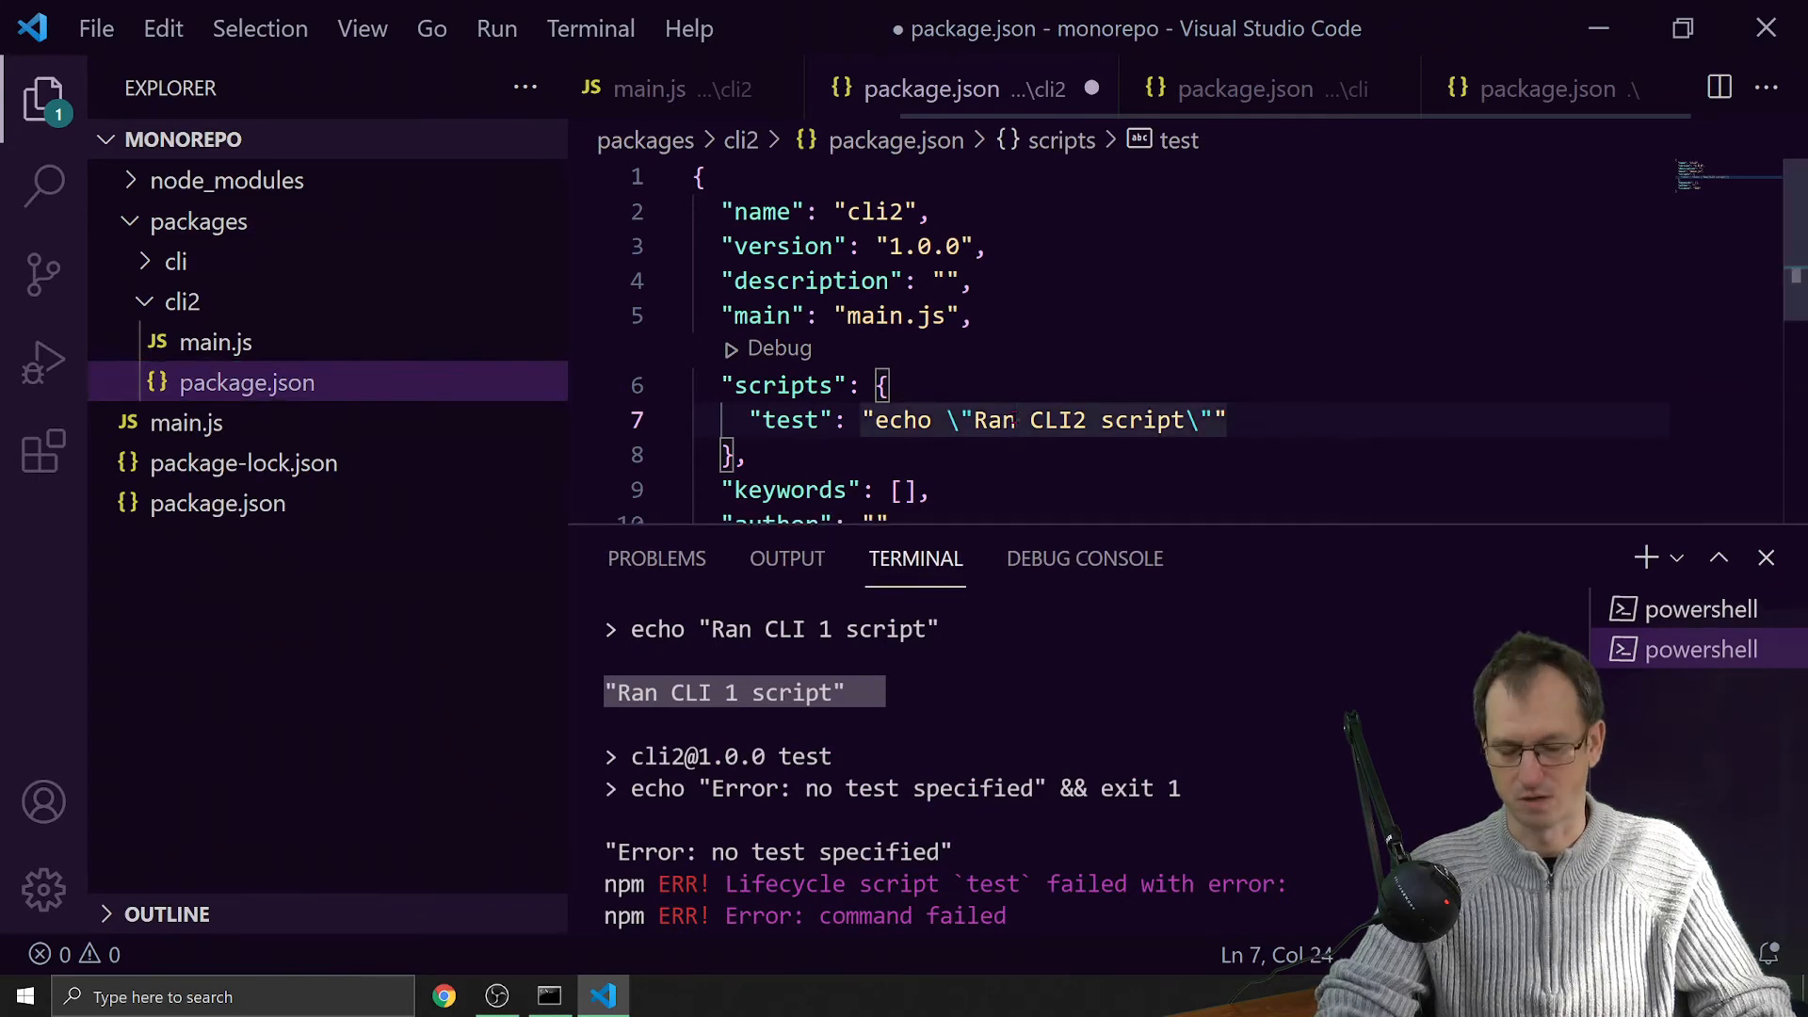
# - Close the cli2 and root package.json tabs and retype npm run test --workspaces in the cleared terminal
pyautogui.click(218, 503)
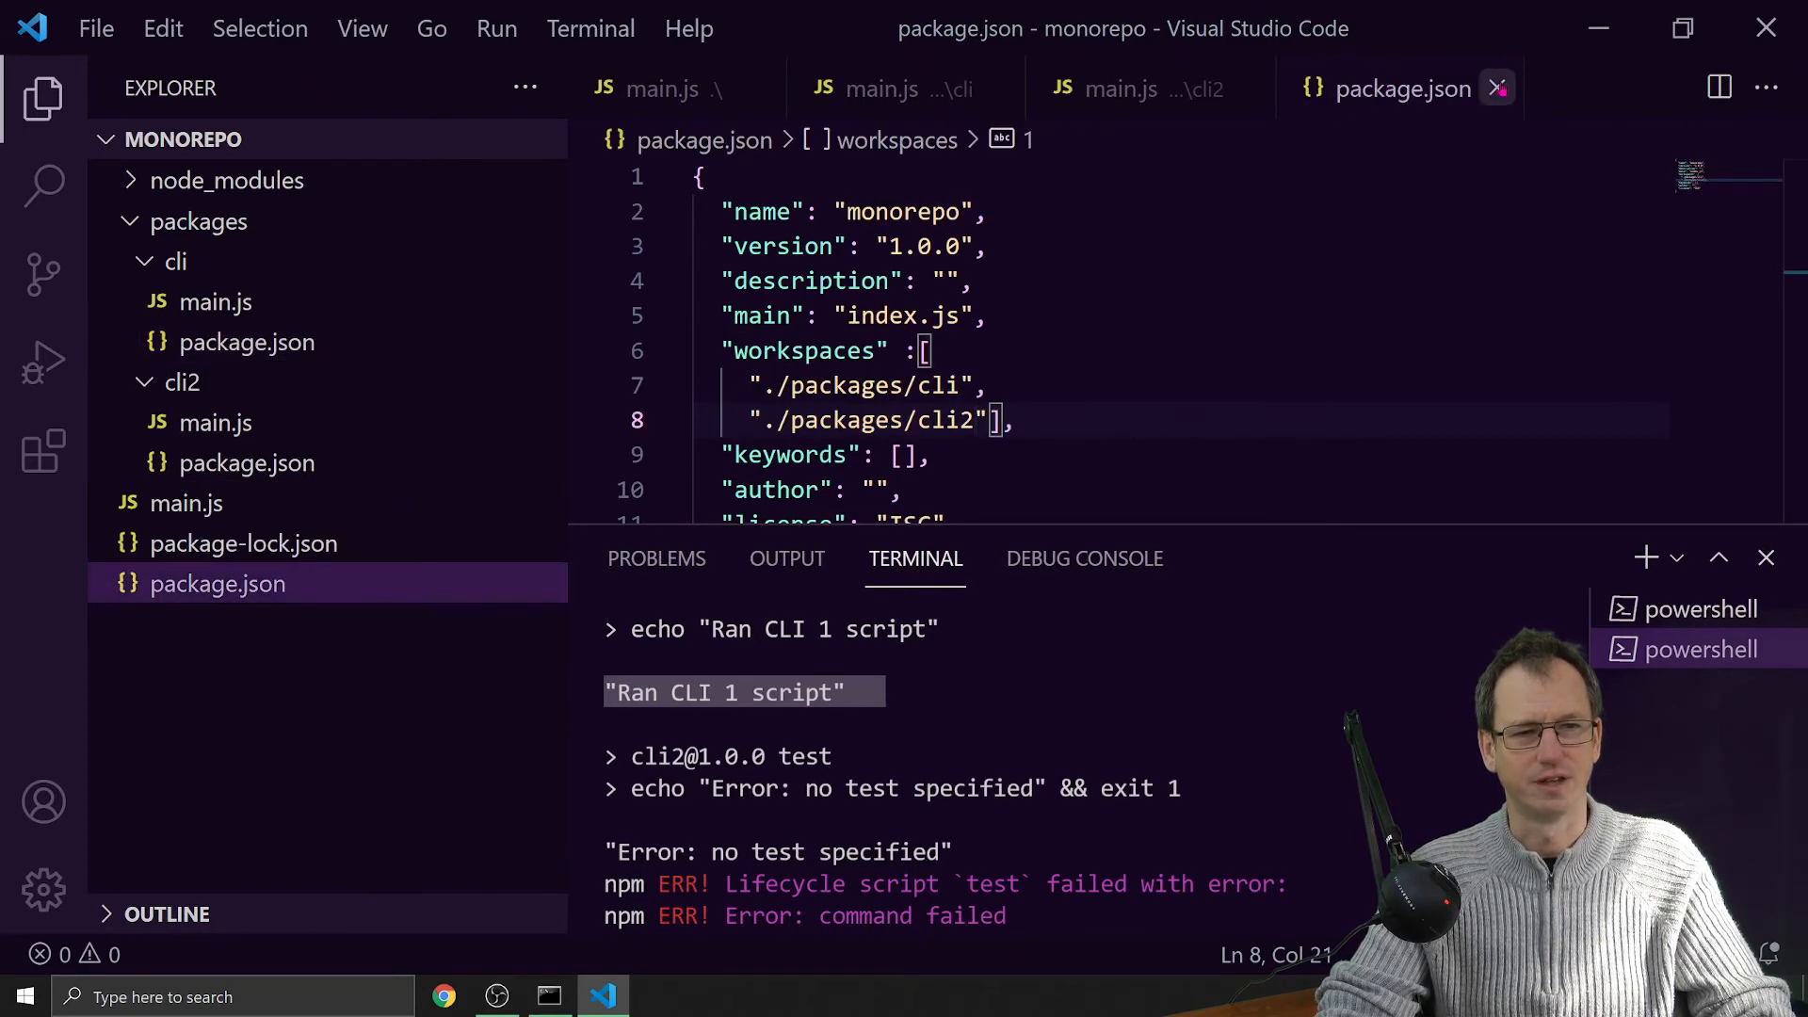
pyautogui.click(214, 422)
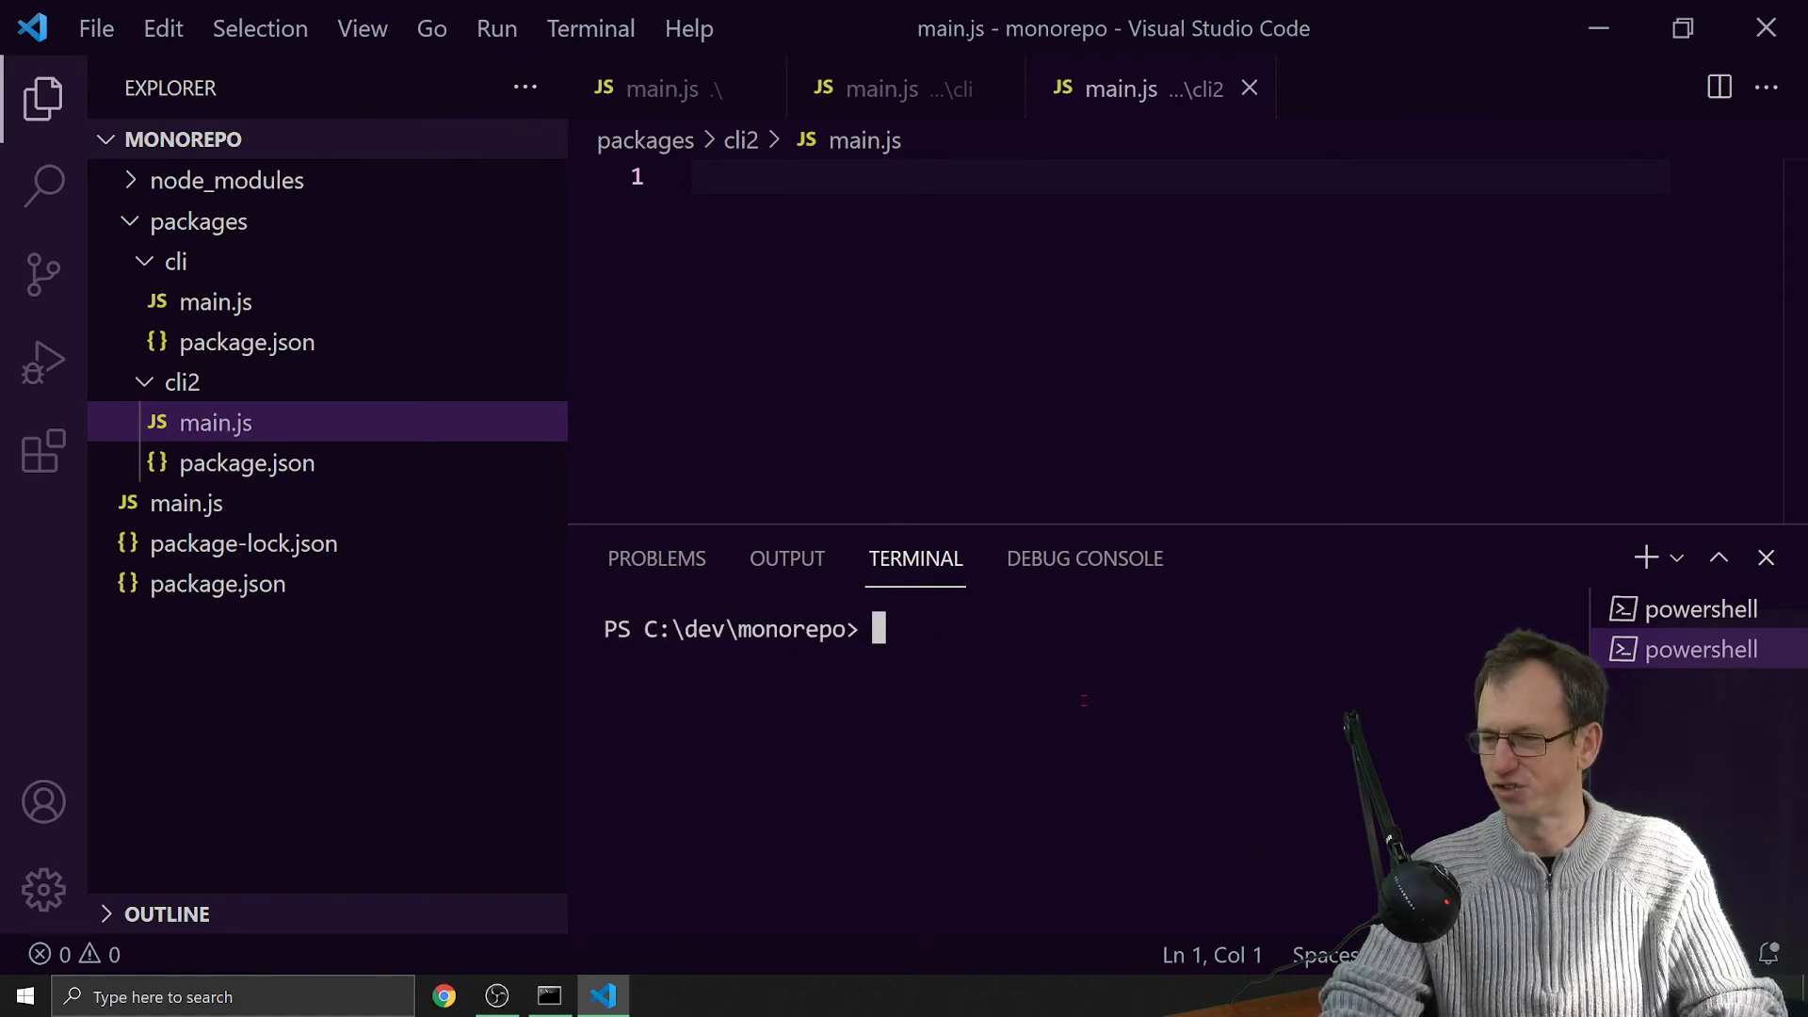
pyautogui.write('npm run test --workspaces')
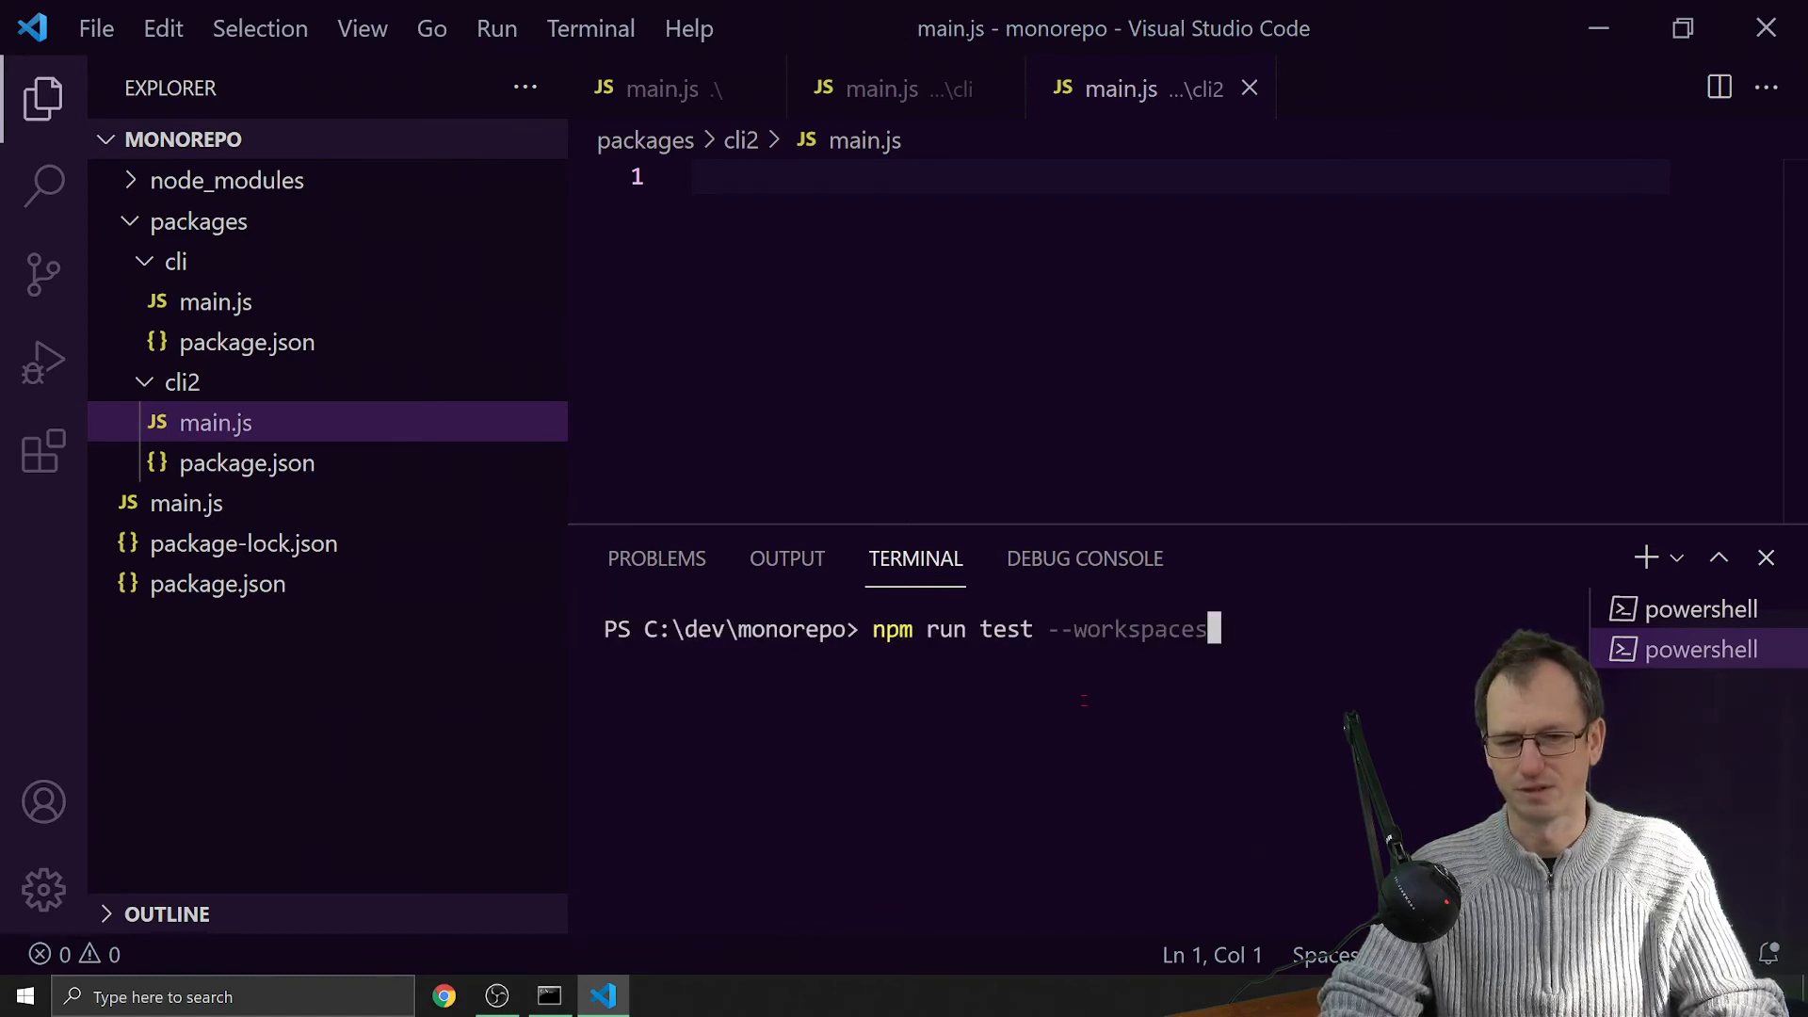